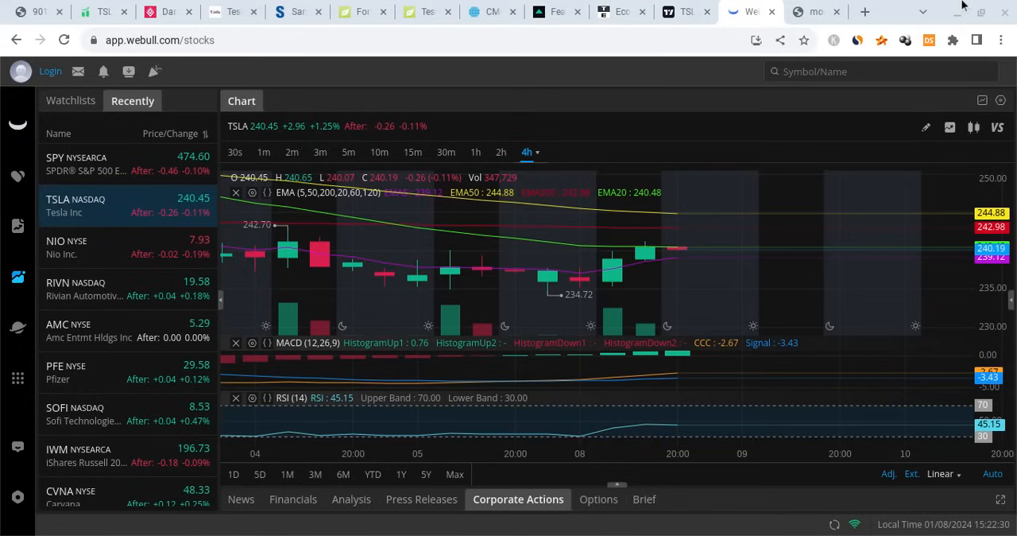
mouse_move(744, 213)
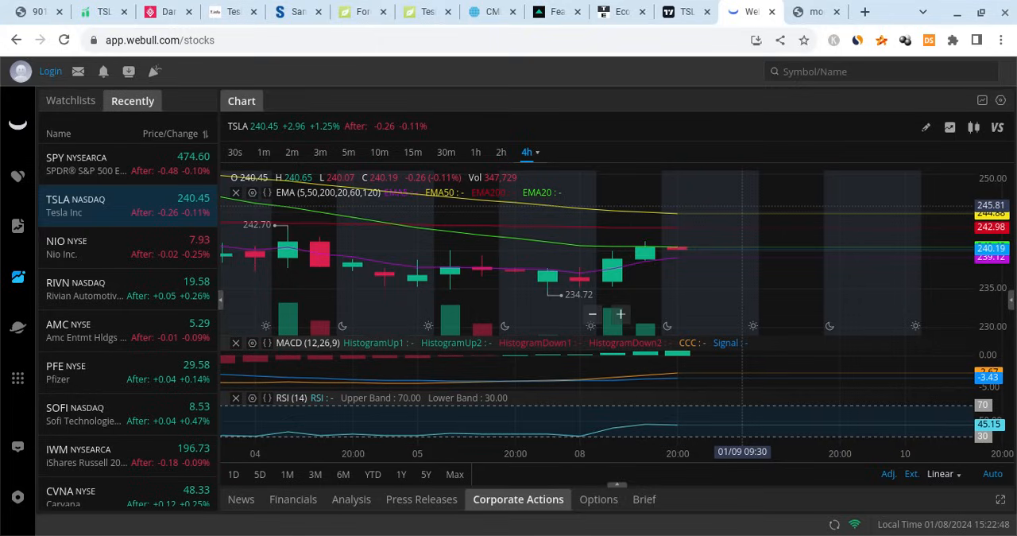
Glance at the moomoo free-stocks promo image, then return to the TSLA 4-hour chart
left_click(814, 11)
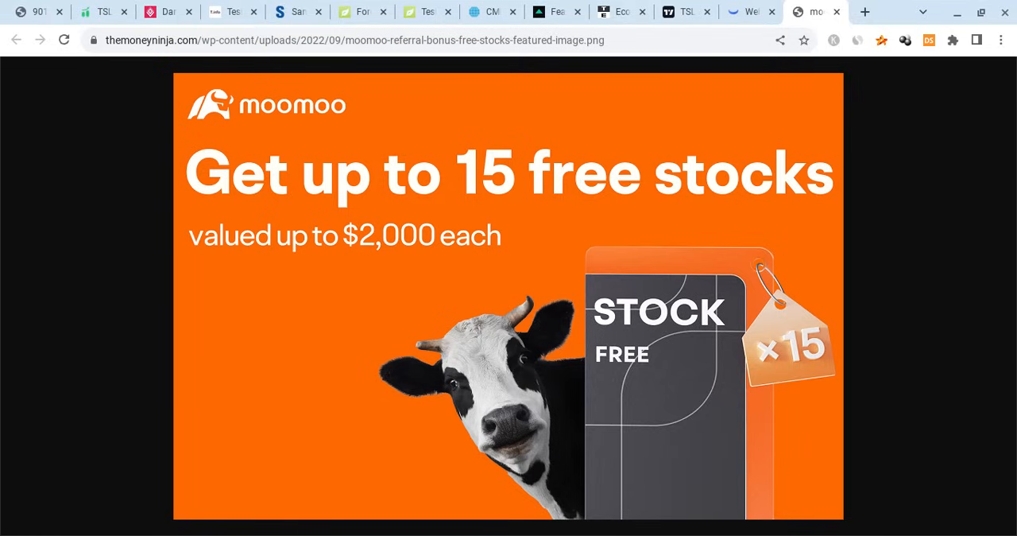
mouse_move(613, 202)
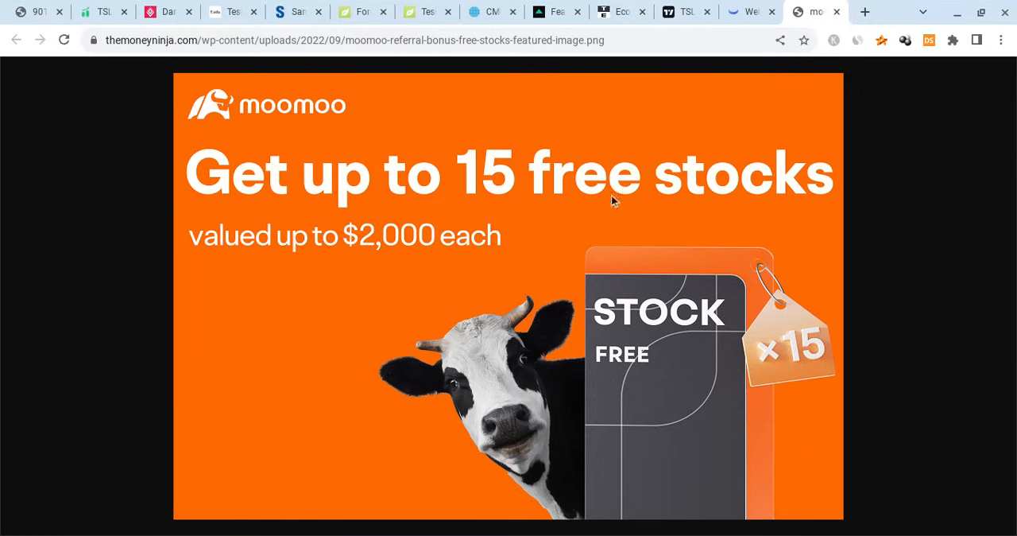
mouse_move(676, 232)
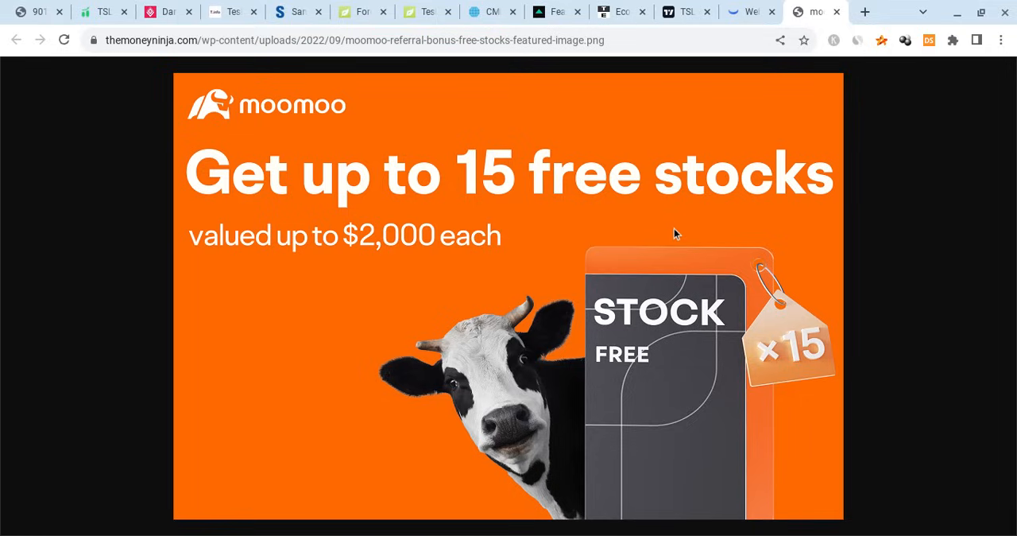
left_click(747, 11)
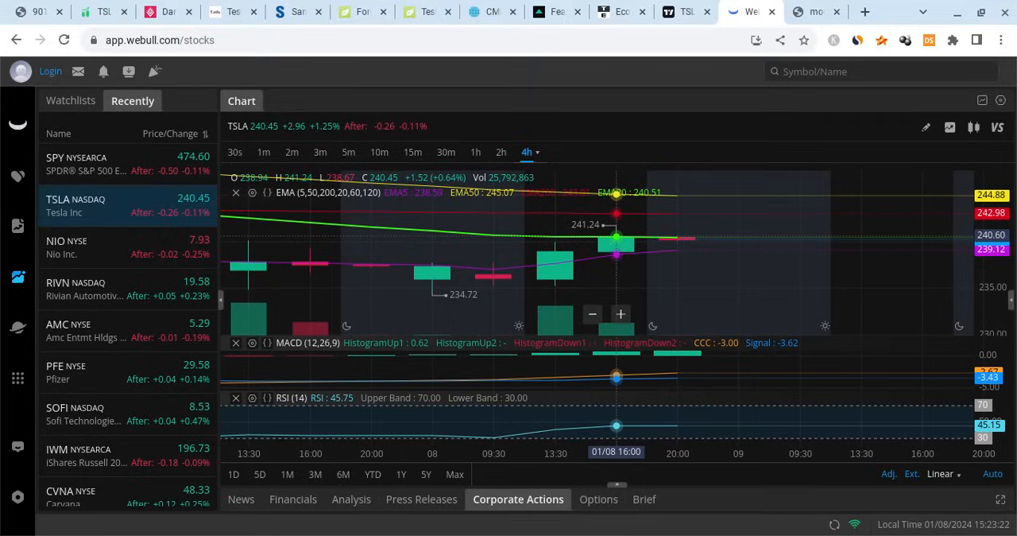
left_click(120, 162)
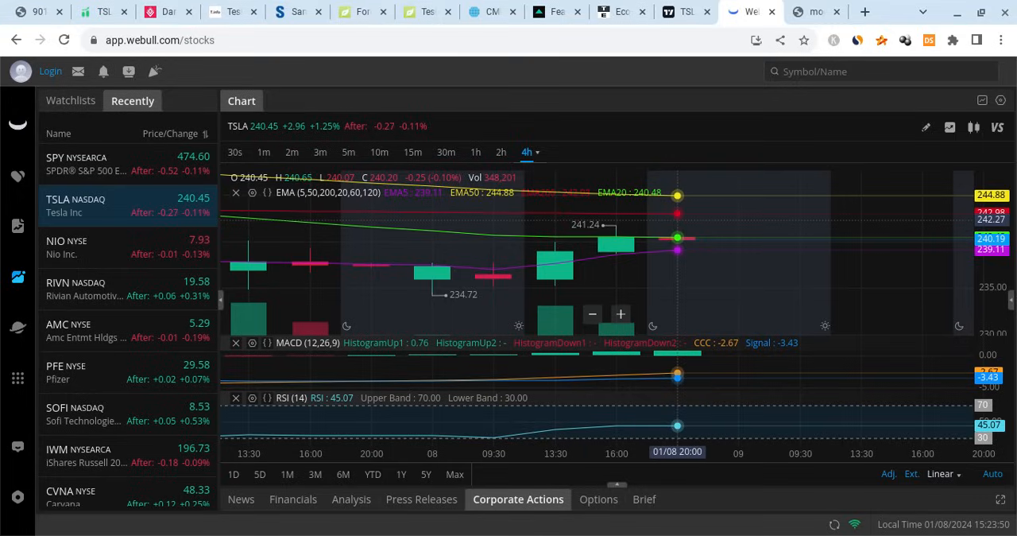
mouse_move(644, 247)
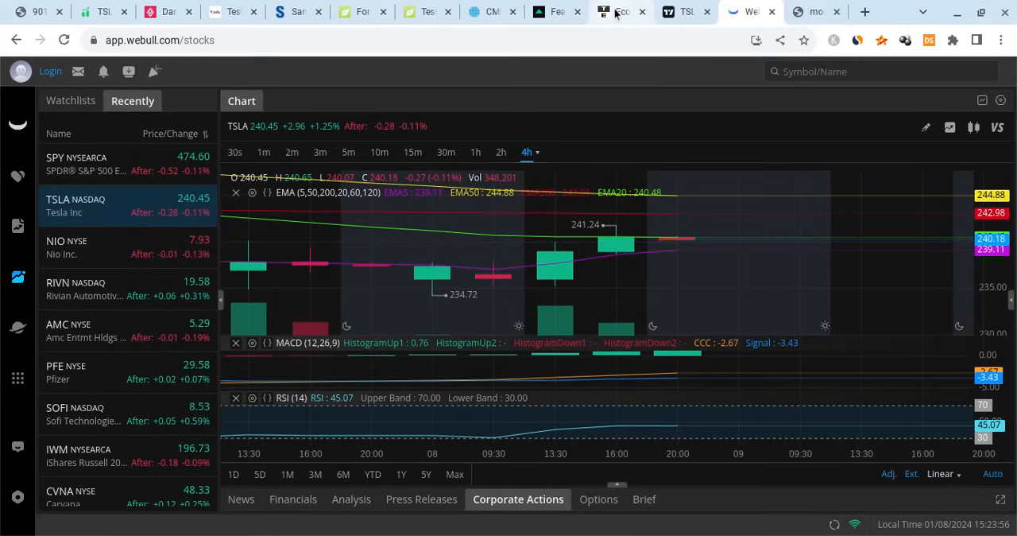
Go through Trading Economics' US calendar of January 8–11, 2024 releases with previous, consensus and forecast figures
left_click(620, 11)
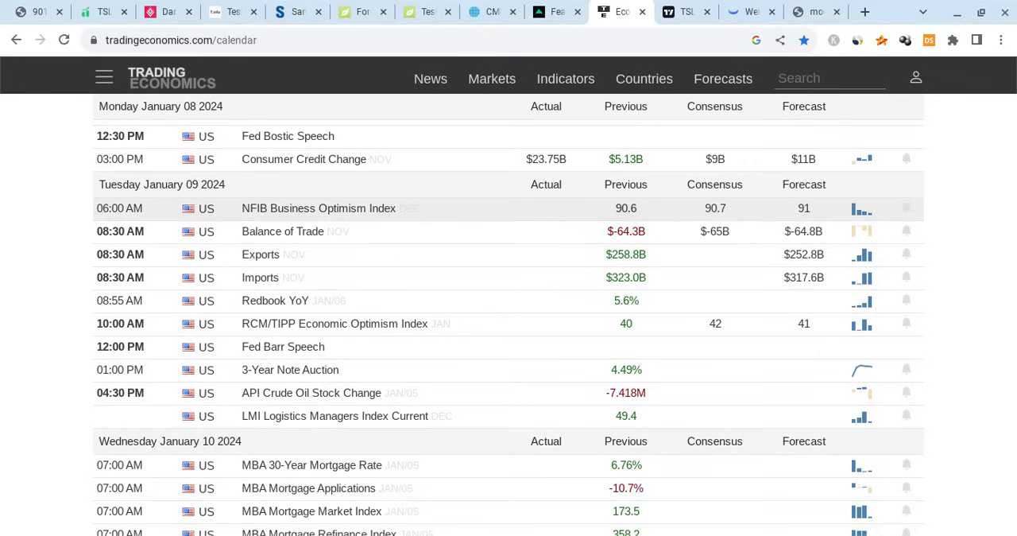
scroll("down", 3)
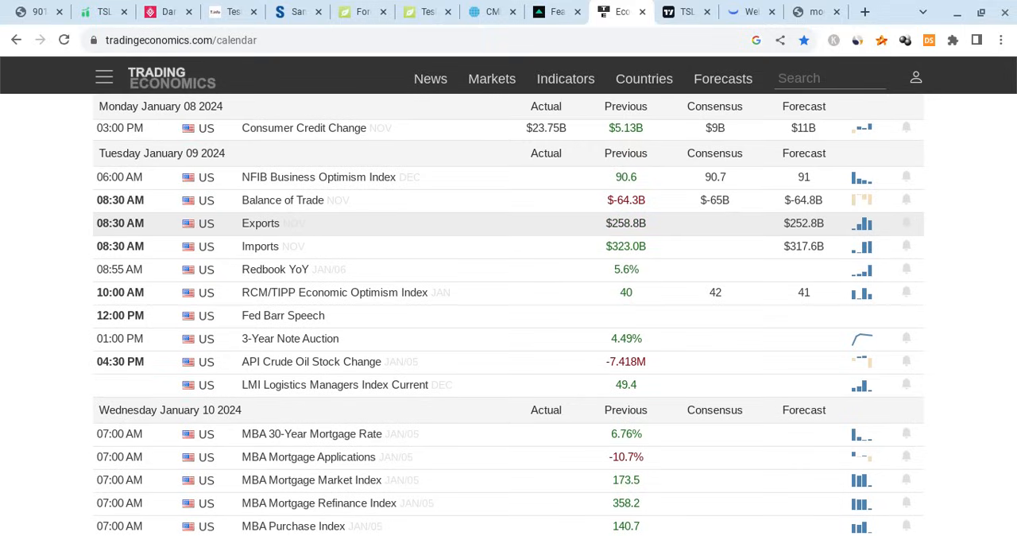
mouse_move(413, 264)
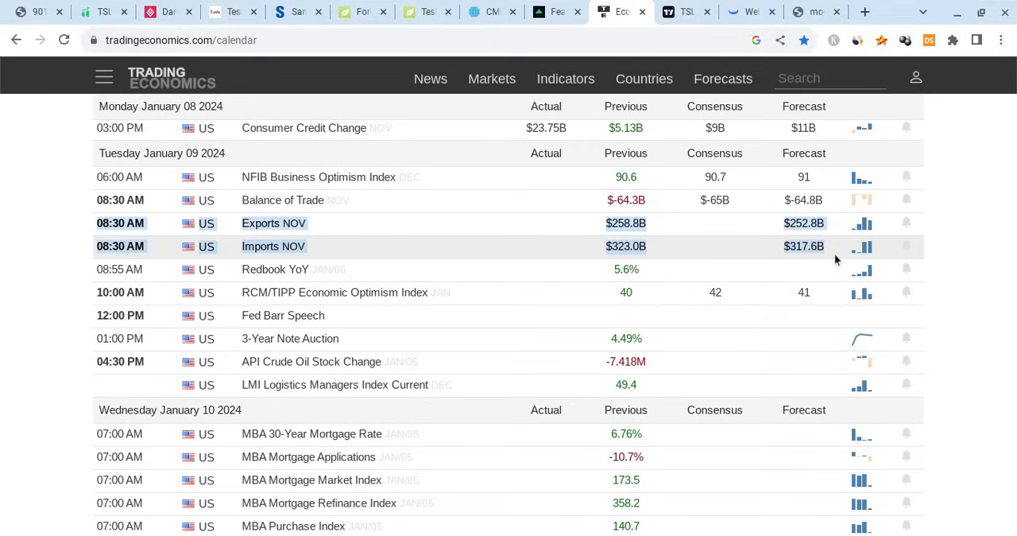
mouse_move(348, 315)
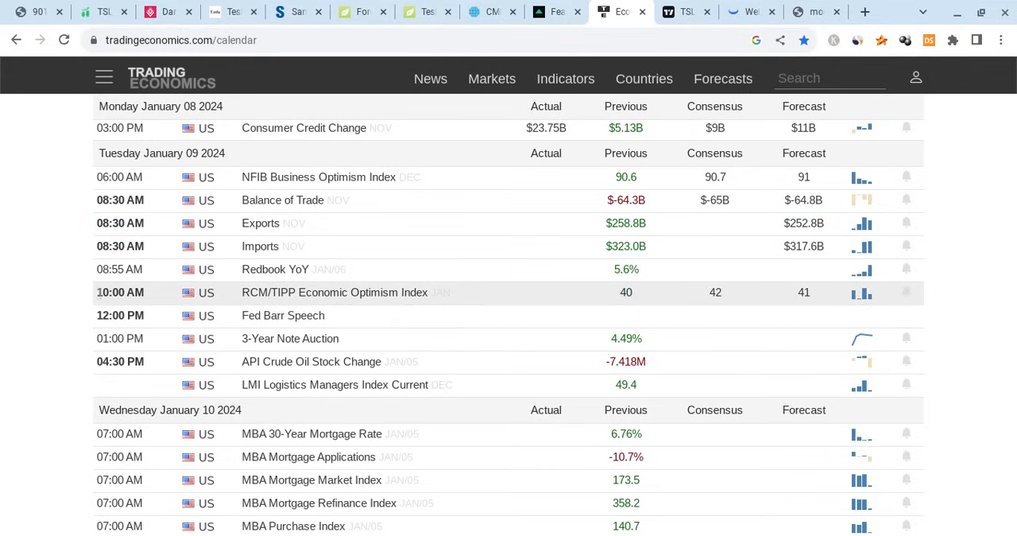
mouse_move(502, 296)
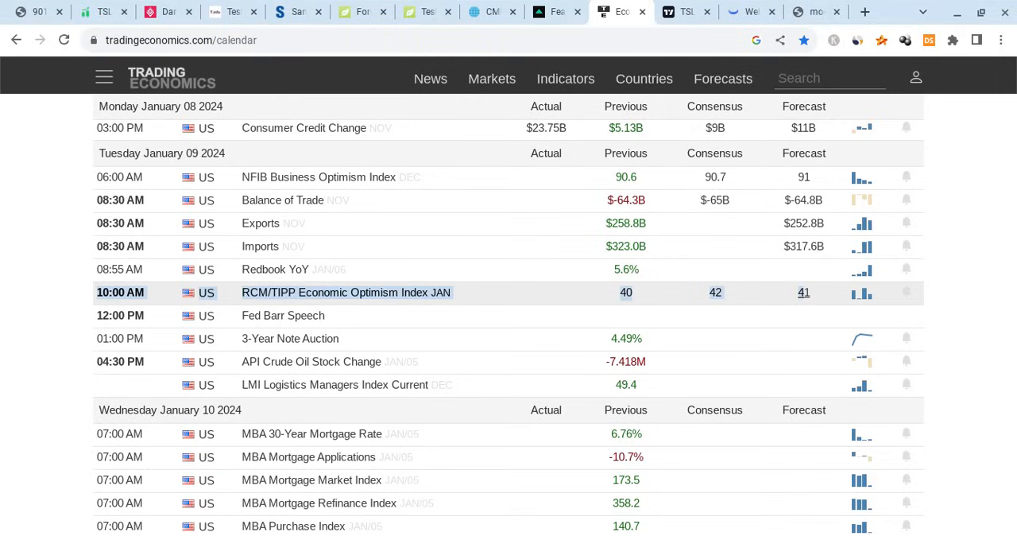
mouse_move(636, 133)
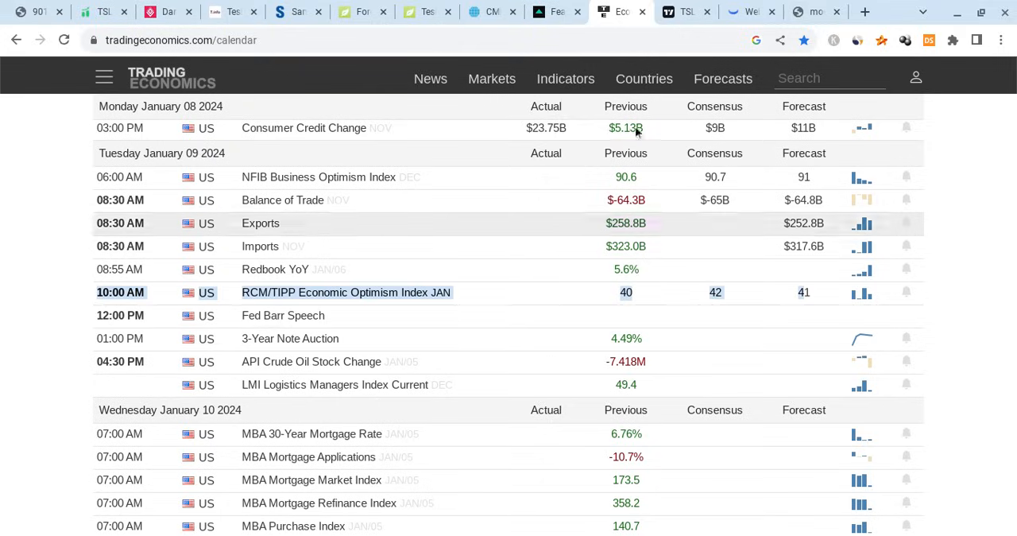
mouse_move(445, 310)
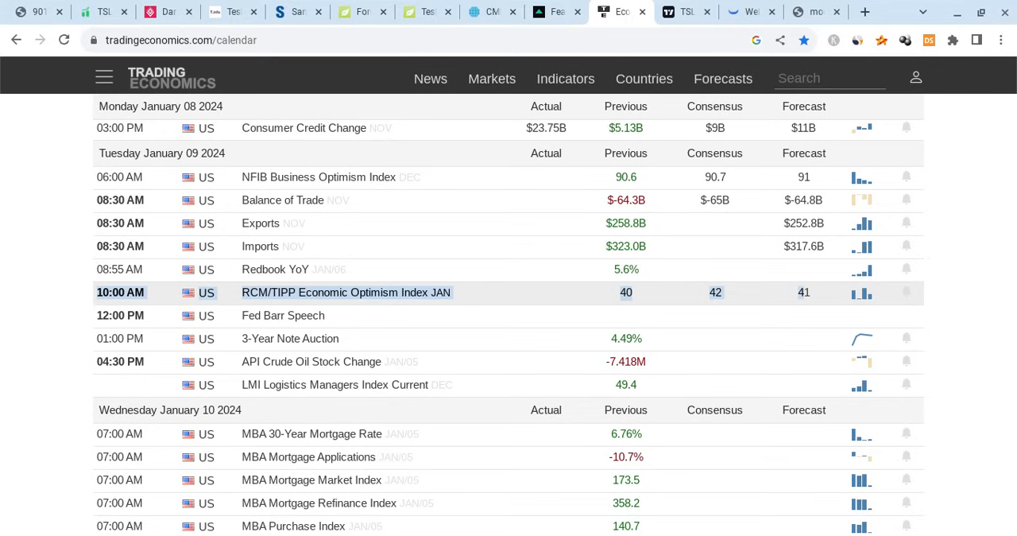
scroll("down", 3)
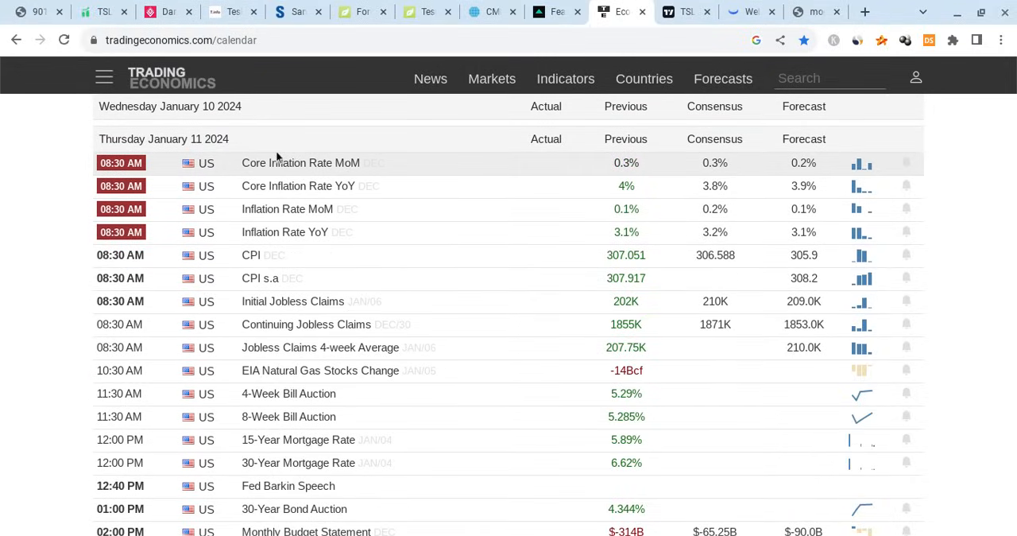
mouse_move(276, 157)
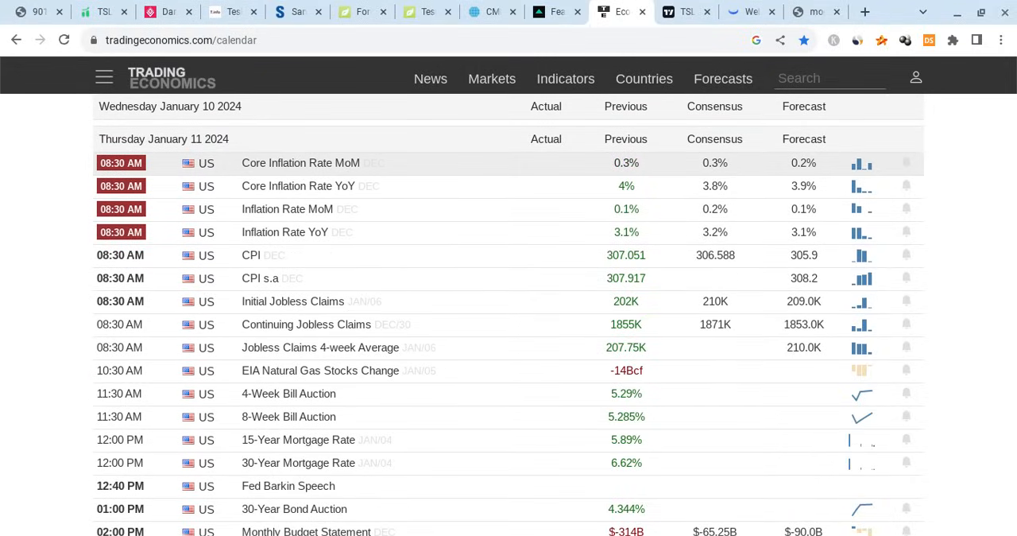
mouse_move(188, 216)
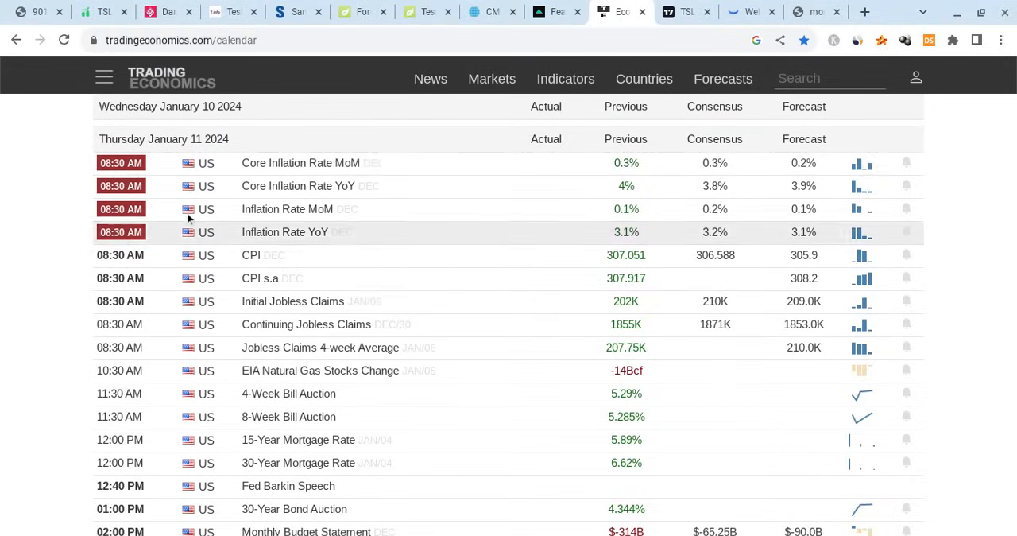
scroll("down", 3)
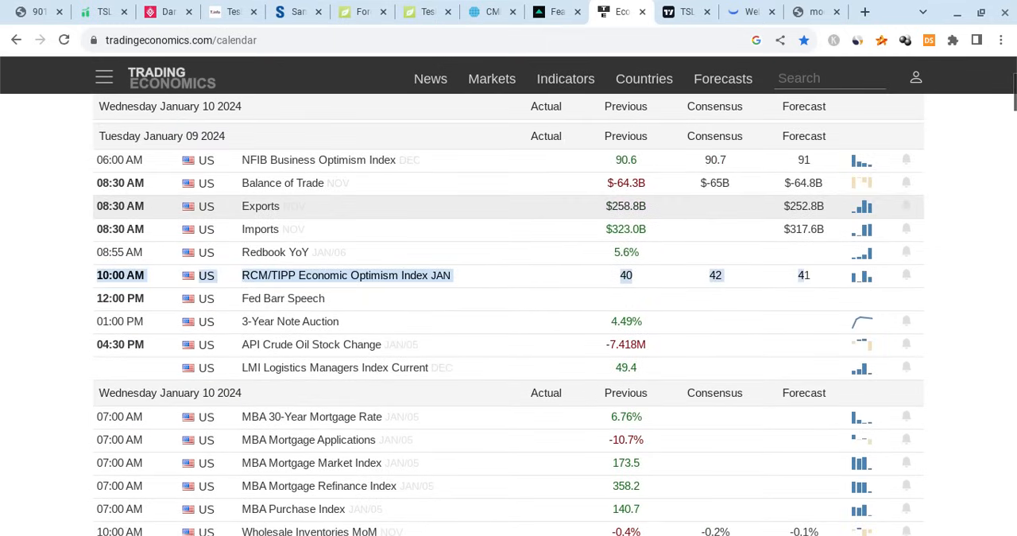
Show the CME FedWatch 31 Jan 2024 meeting probabilities: 95.3% no change, 4.7% cut
left_click(557, 12)
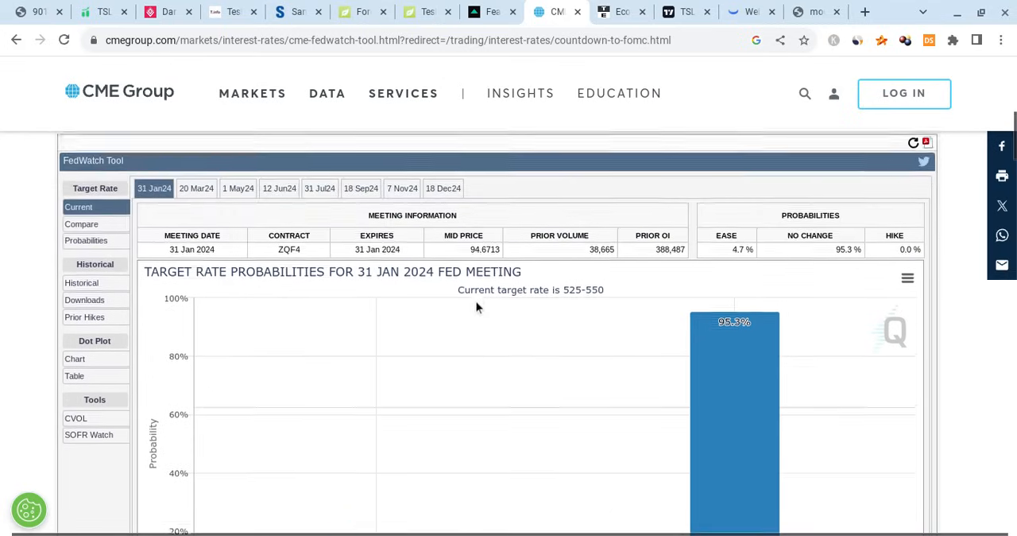
scroll("down", 3)
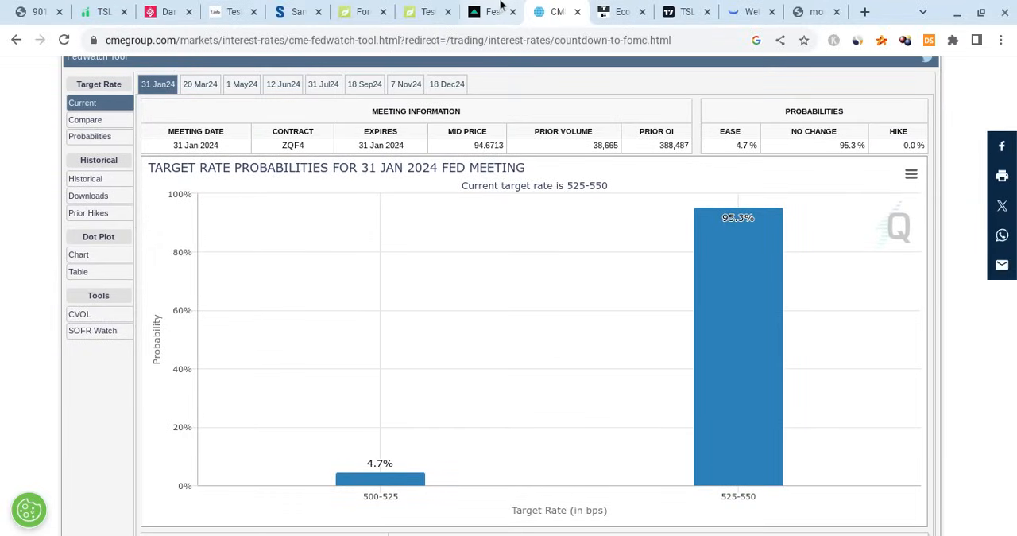
View the CNN Fear & Greed gauge reading 74, Greed, versus previous close 73 and a week ago 75
left_click(492, 11)
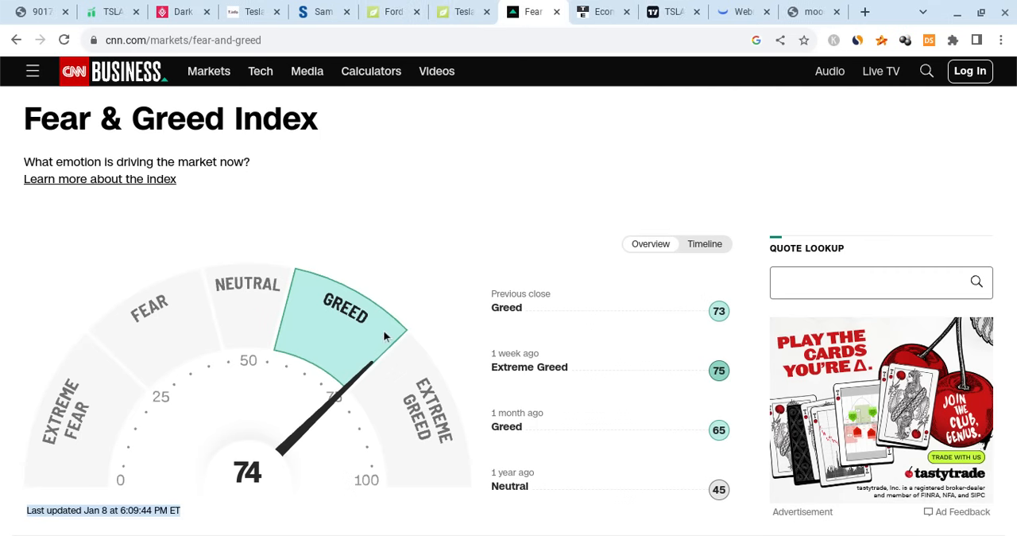
scroll("down", 3)
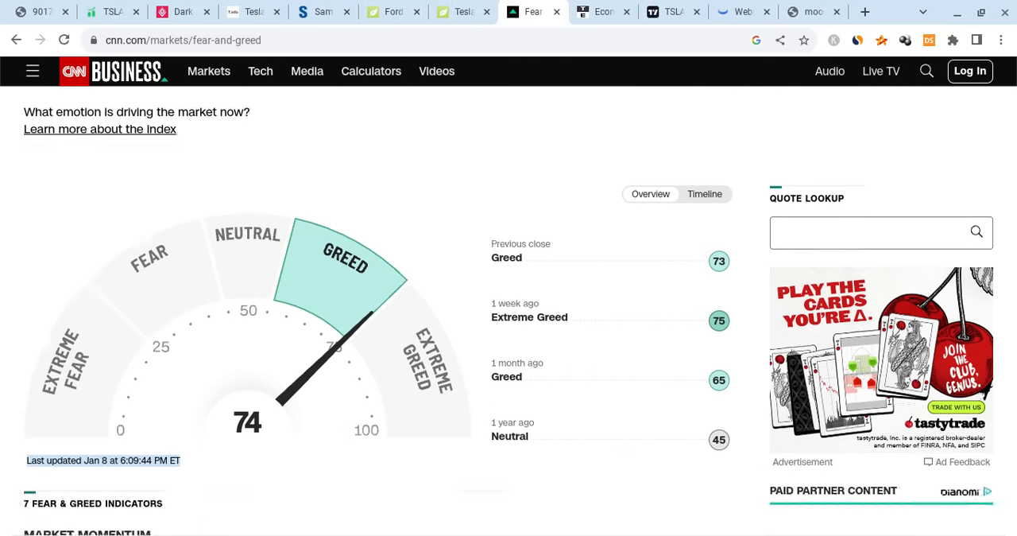
scroll("down", 3)
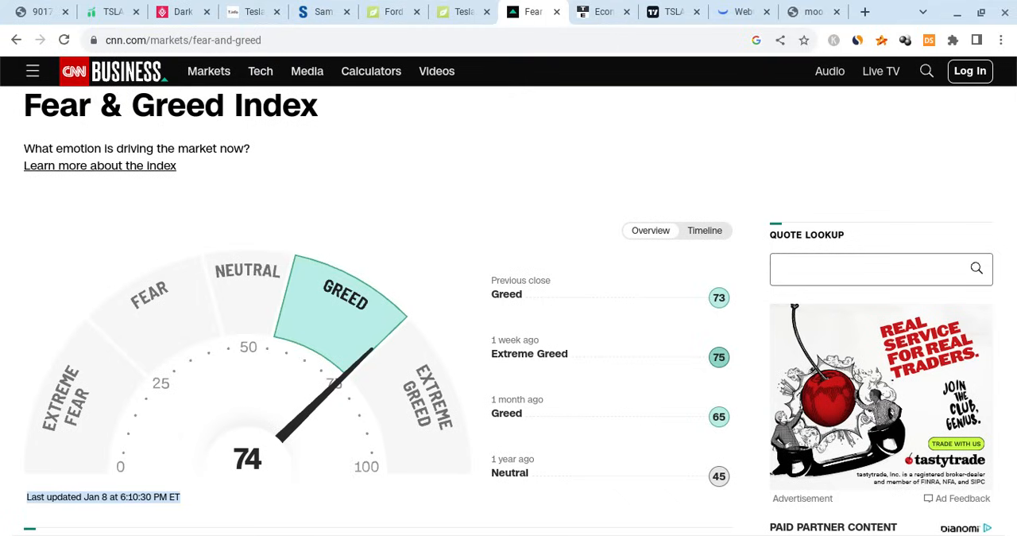
mouse_move(242, 426)
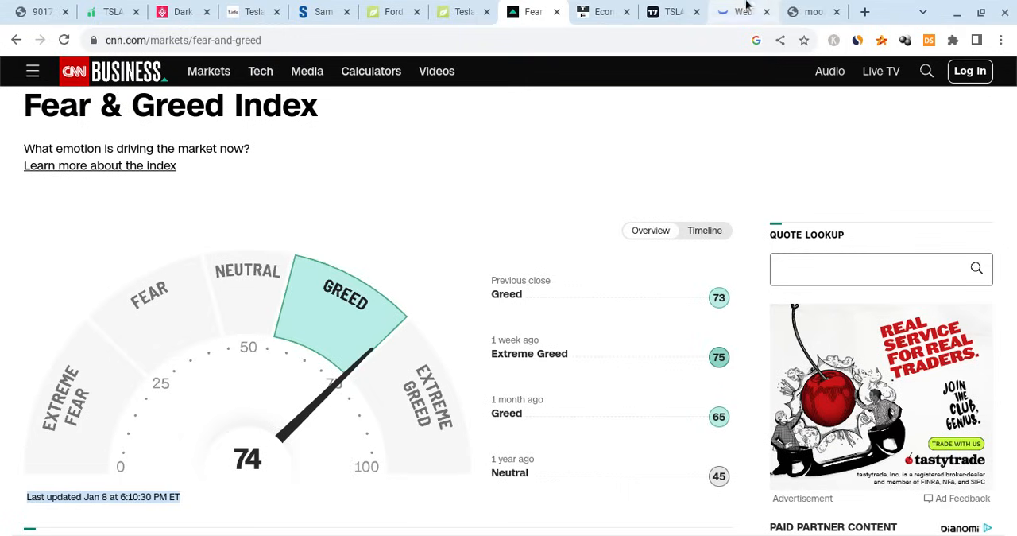
Bring back Webull's TSLA 4-hour chart with EMA, MACD, RSI and the recent tickers watchlist
left_click(742, 11)
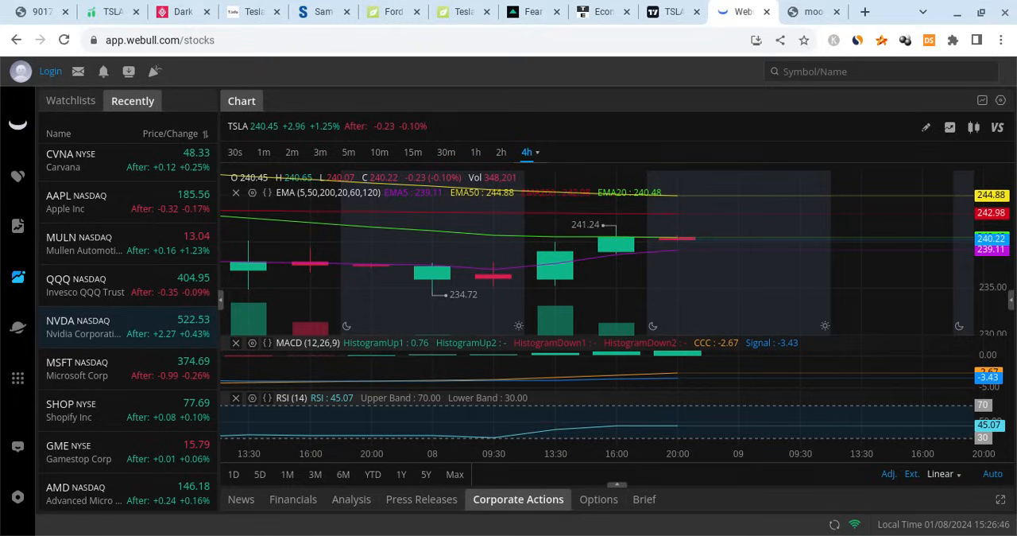
mouse_move(152, 322)
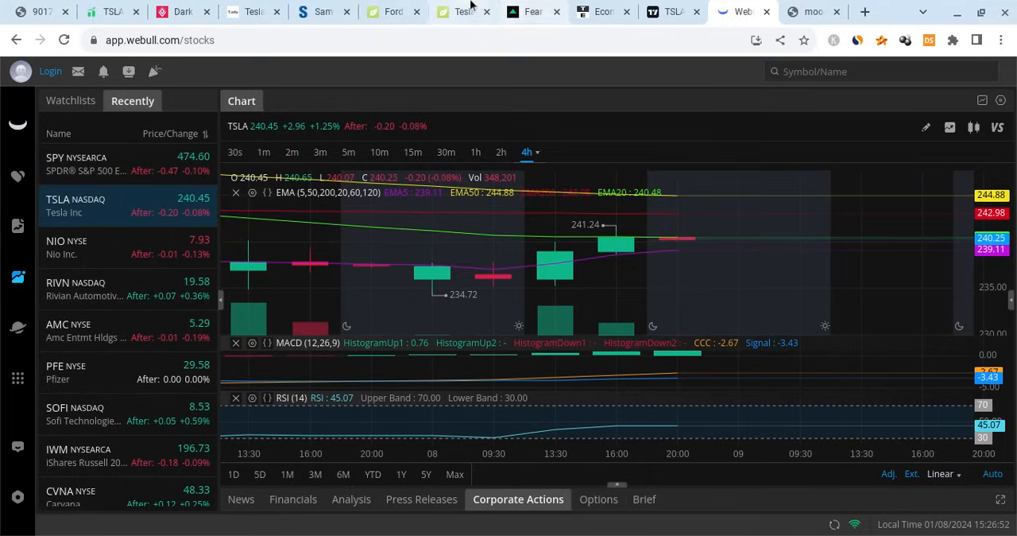
Read Teslarati's Tesla range-adjustments story down to the Ford F-350 driver's Cybertruck article
left_click(460, 11)
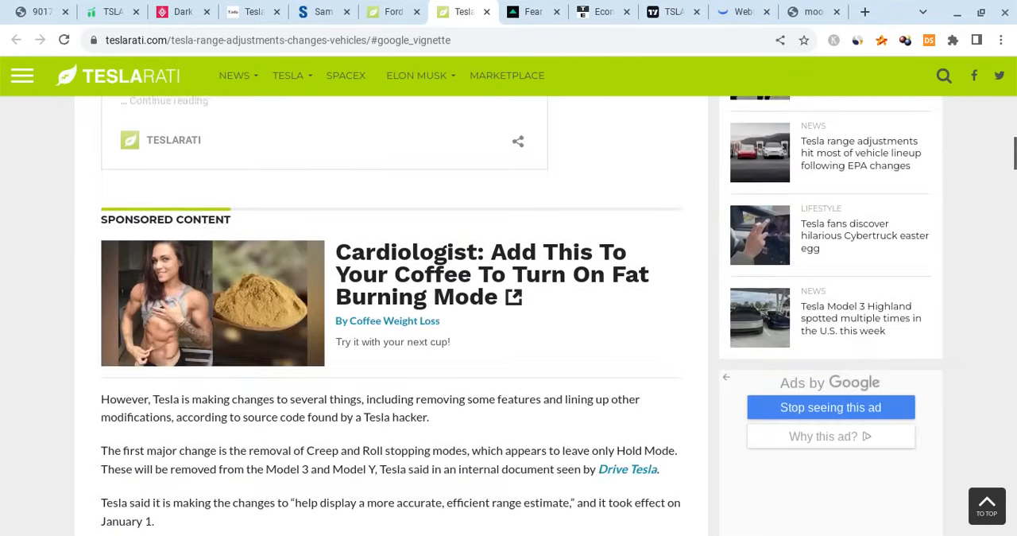
scroll("up", 3)
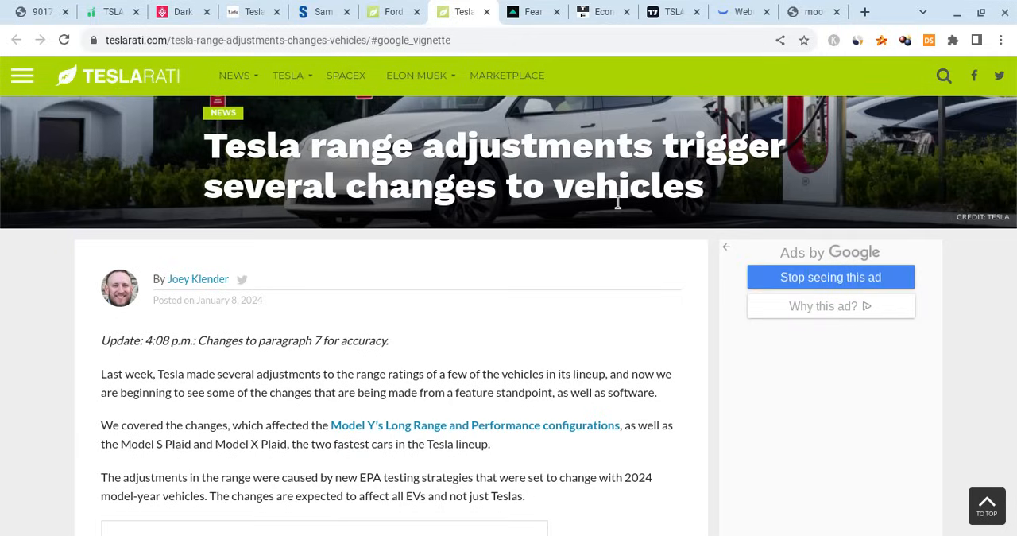
mouse_move(454, 172)
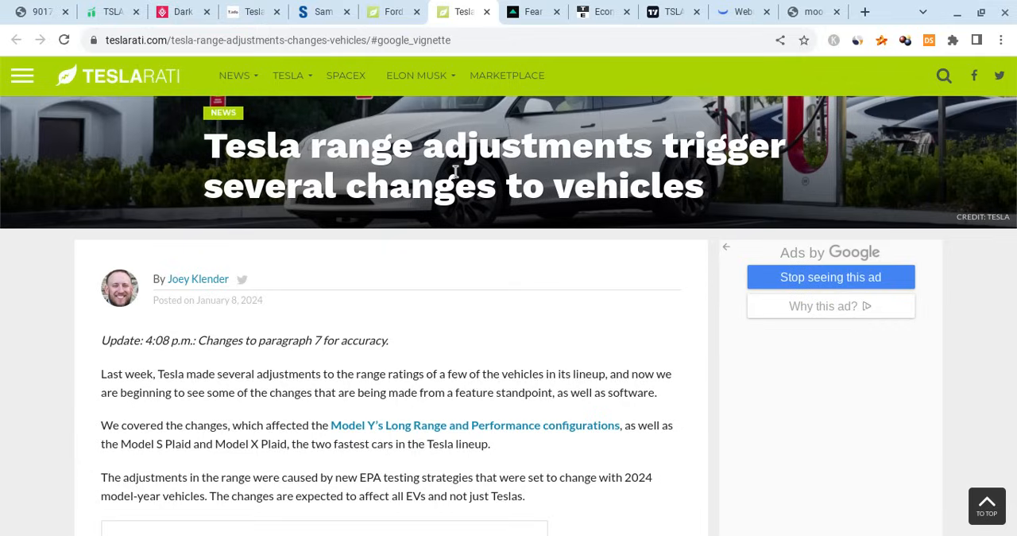
mouse_move(454, 172)
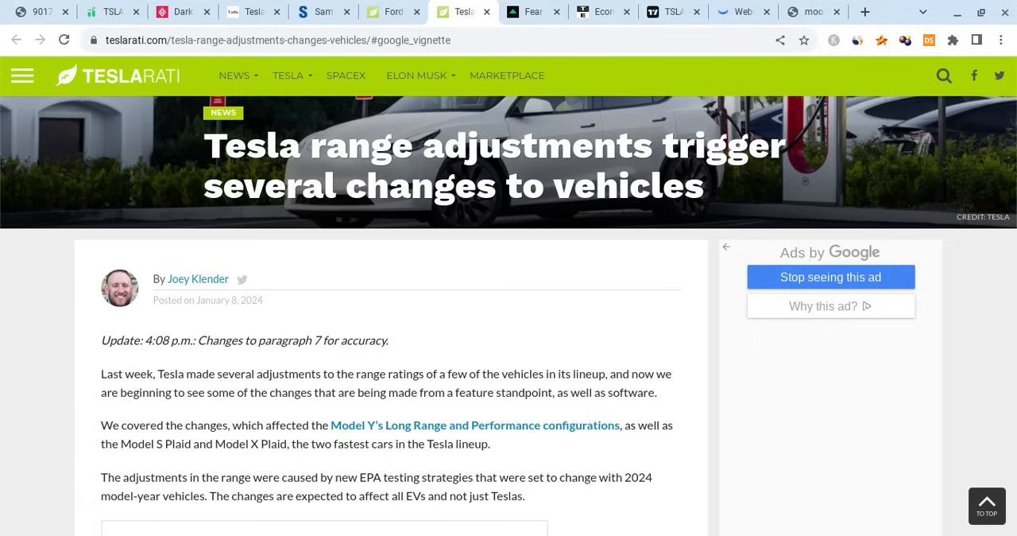
scroll("down", 3)
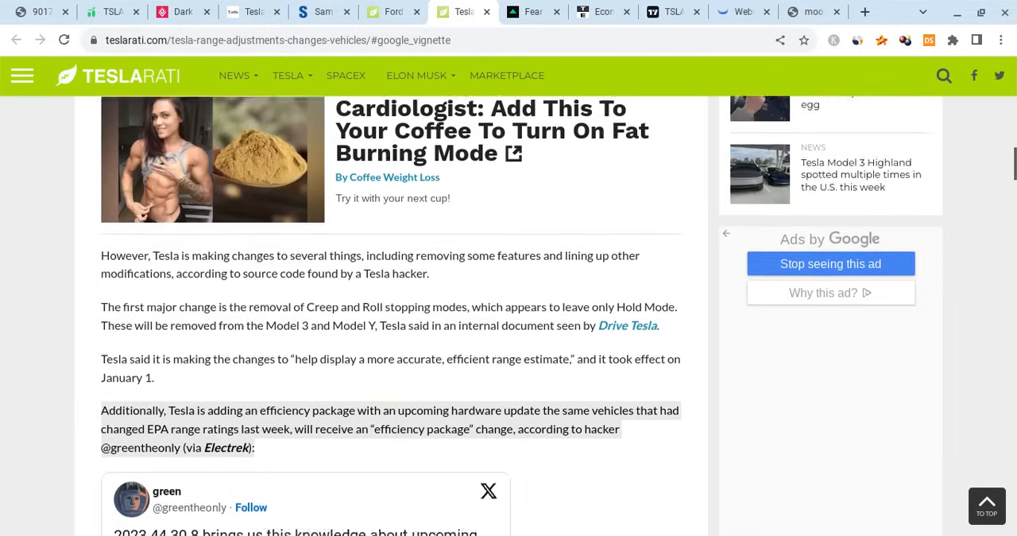
scroll("down", 3)
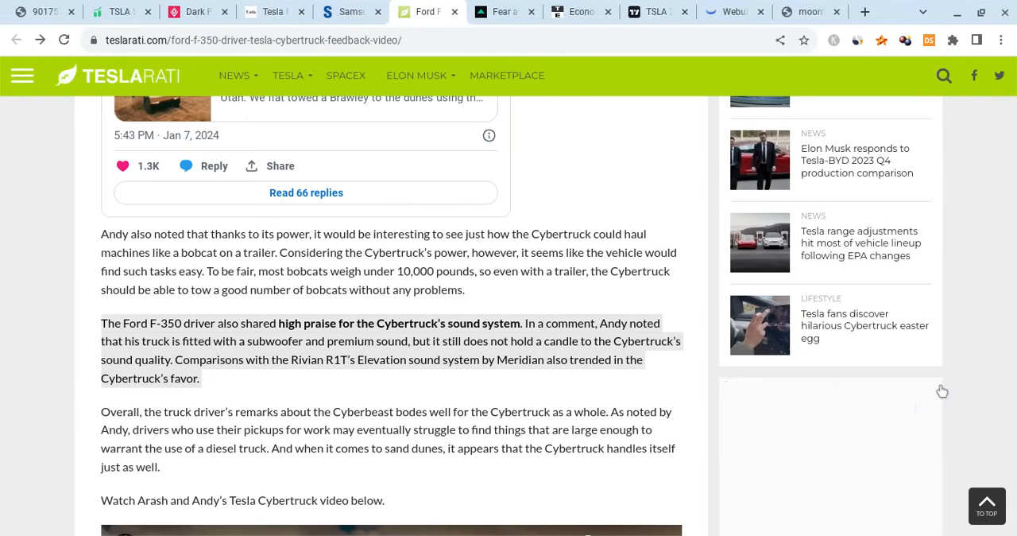
Read through the Ford F-350 driver's Cybertruck towing feedback article back to its headline, then close it
scroll("down", 3)
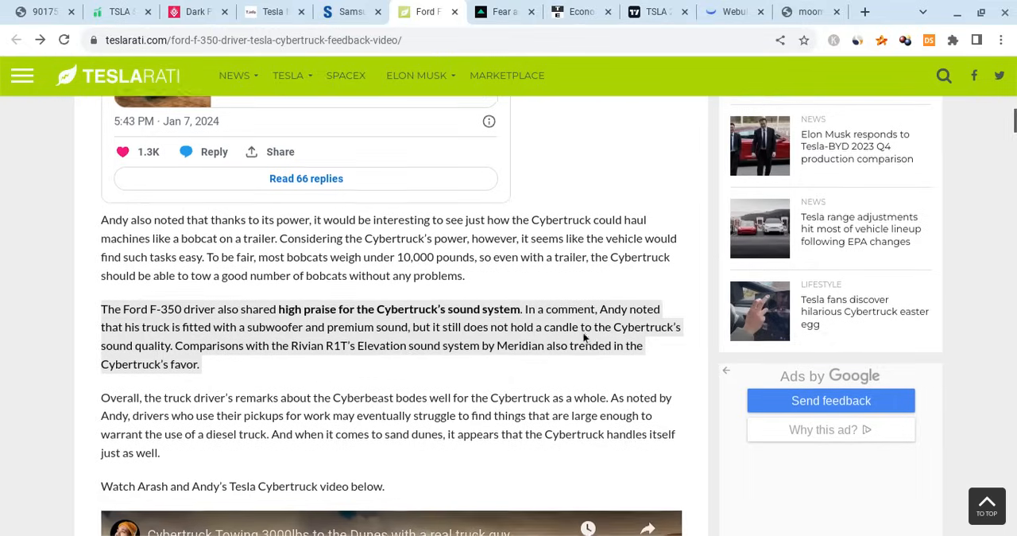
scroll("down", 3)
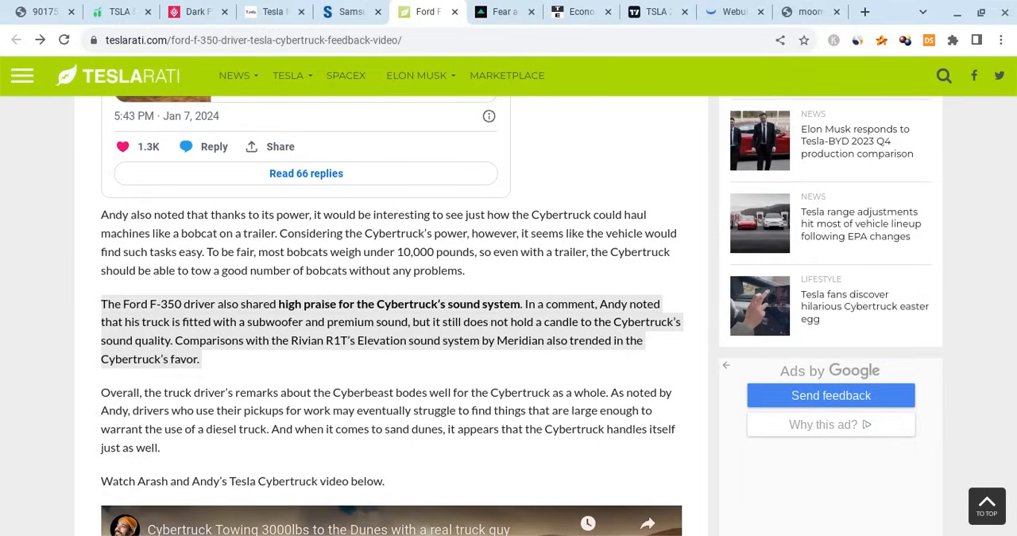
scroll("down", 3)
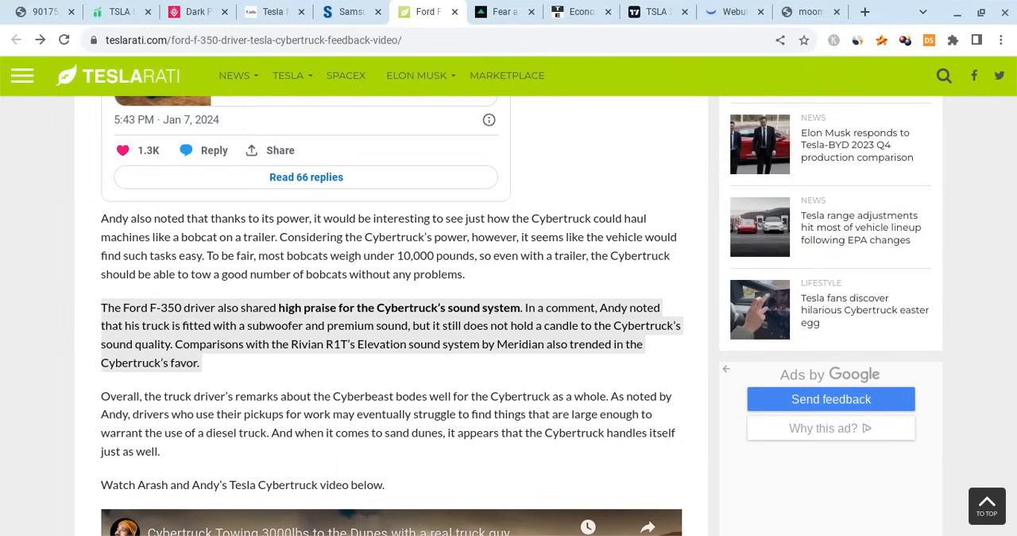
mouse_move(483, 344)
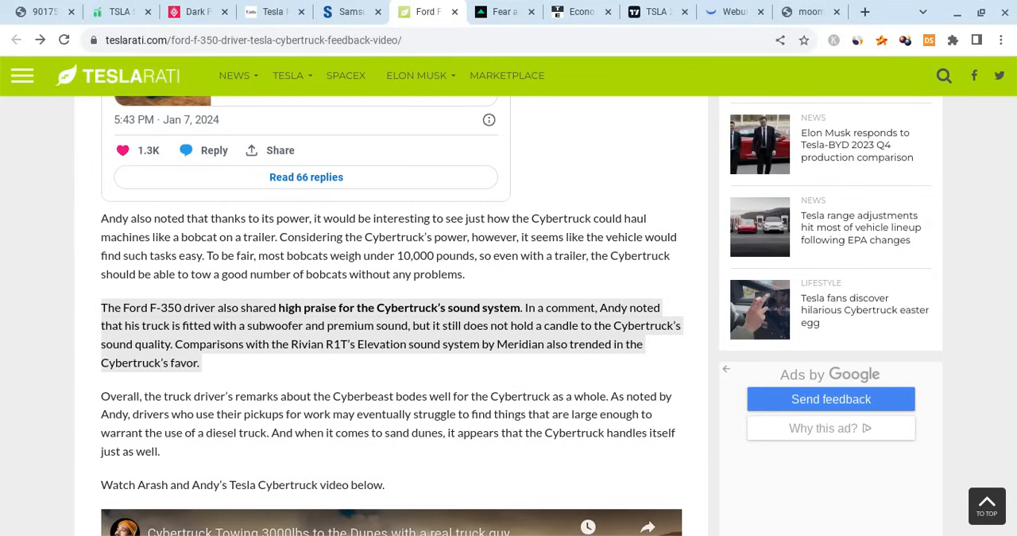
scroll("up", 3)
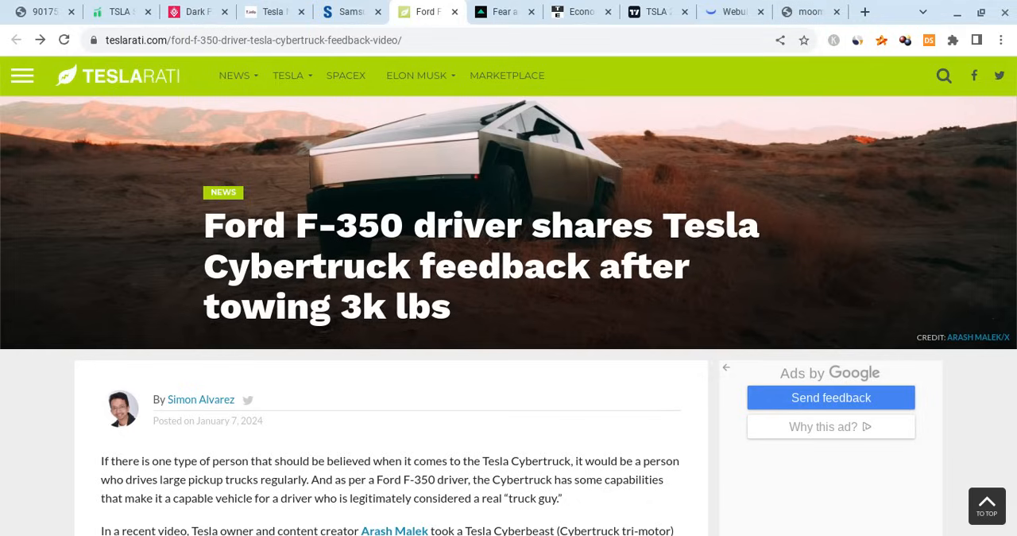
mouse_move(398, 334)
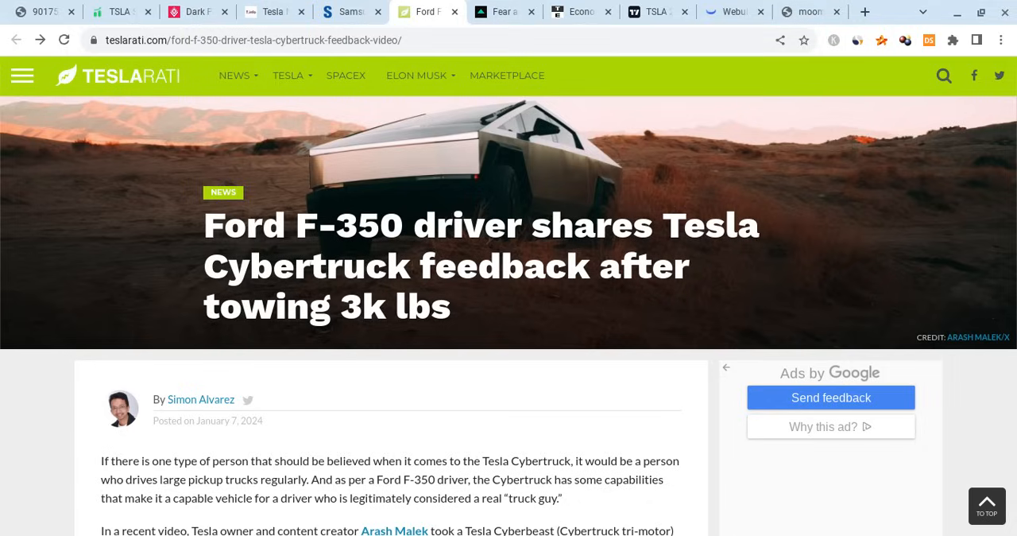
mouse_move(390, 302)
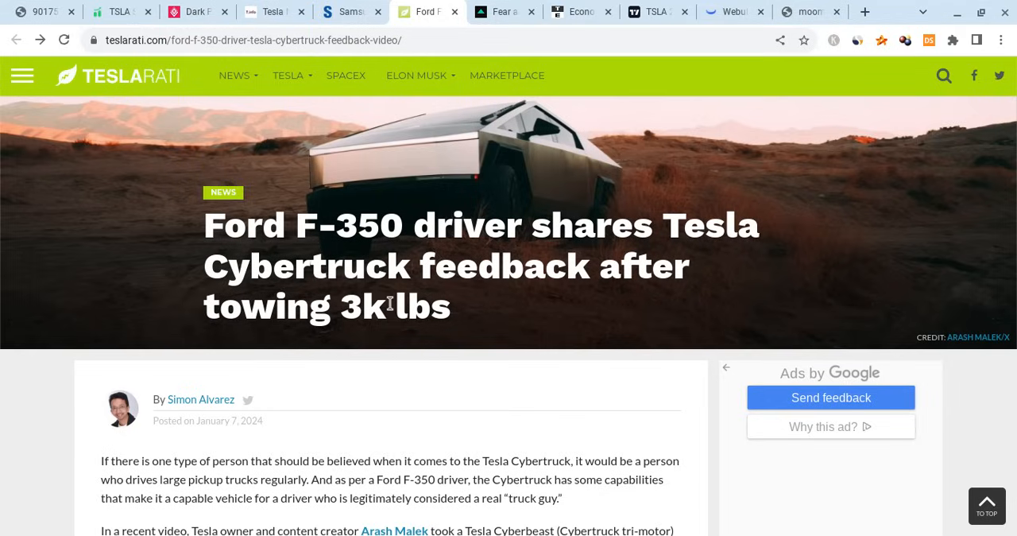
mouse_move(210, 222)
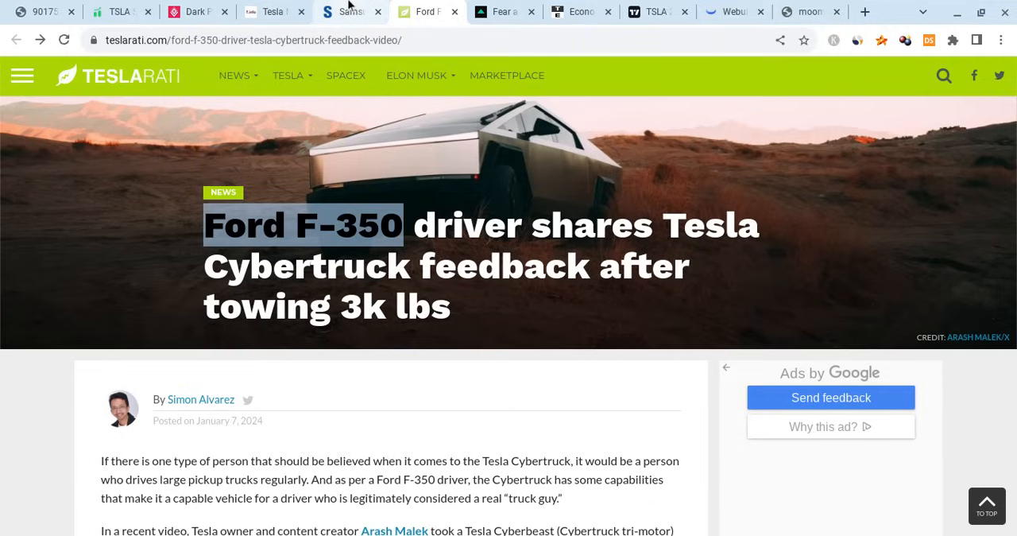
left_click(347, 12)
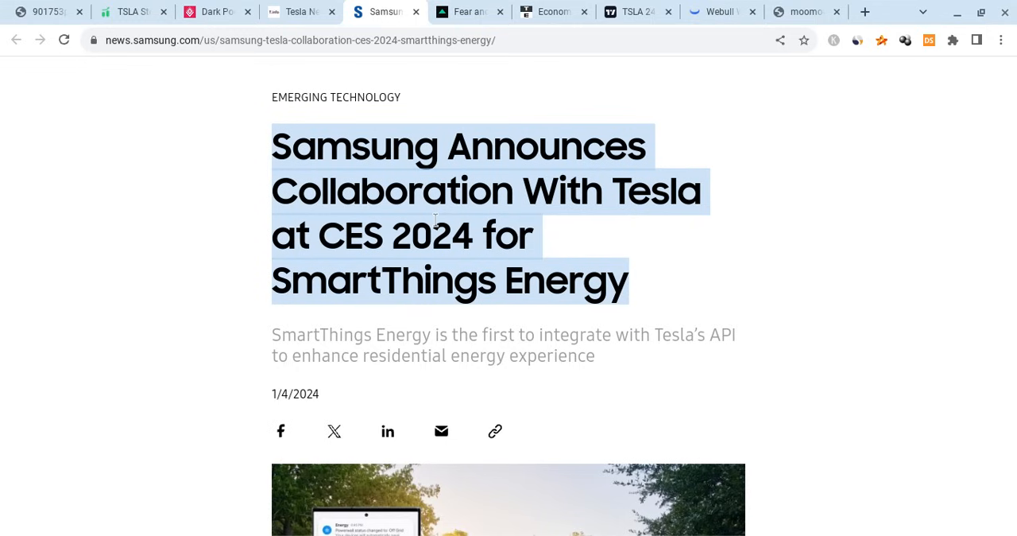
mouse_move(501, 235)
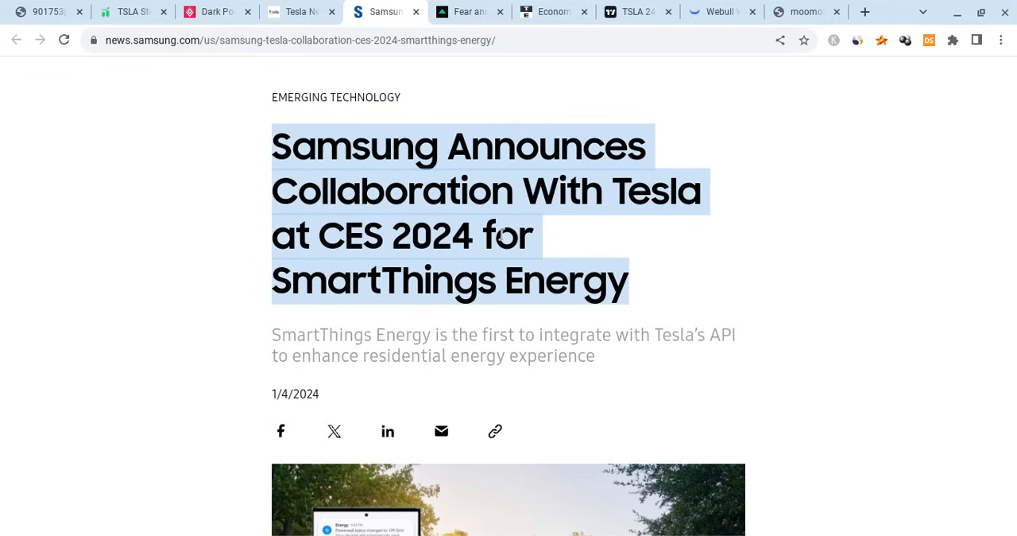
Read the Samsung–Tesla SmartThings Energy CES 2024 announcement, then switch to Tesla-info's global inventory charts
scroll("down", 3)
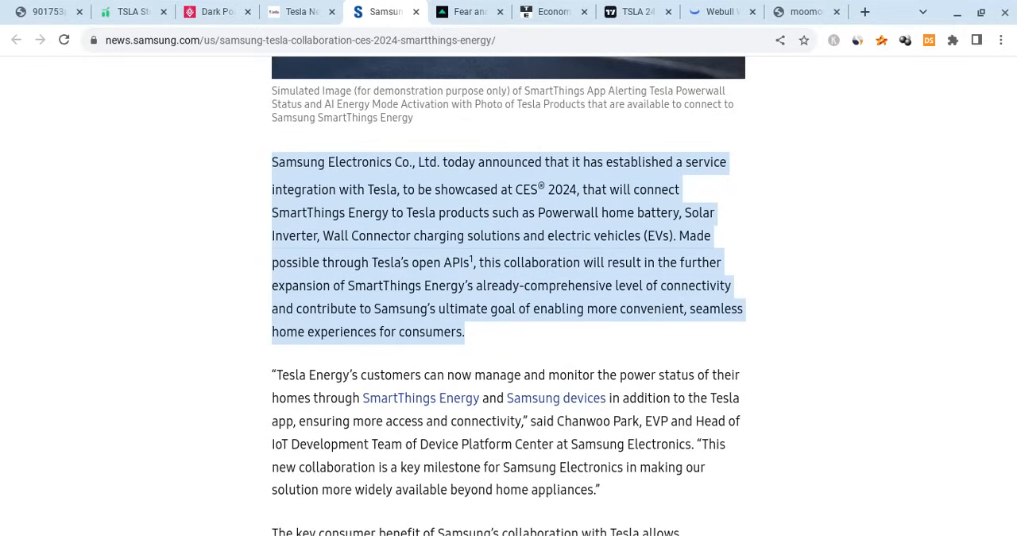
scroll("down", 3)
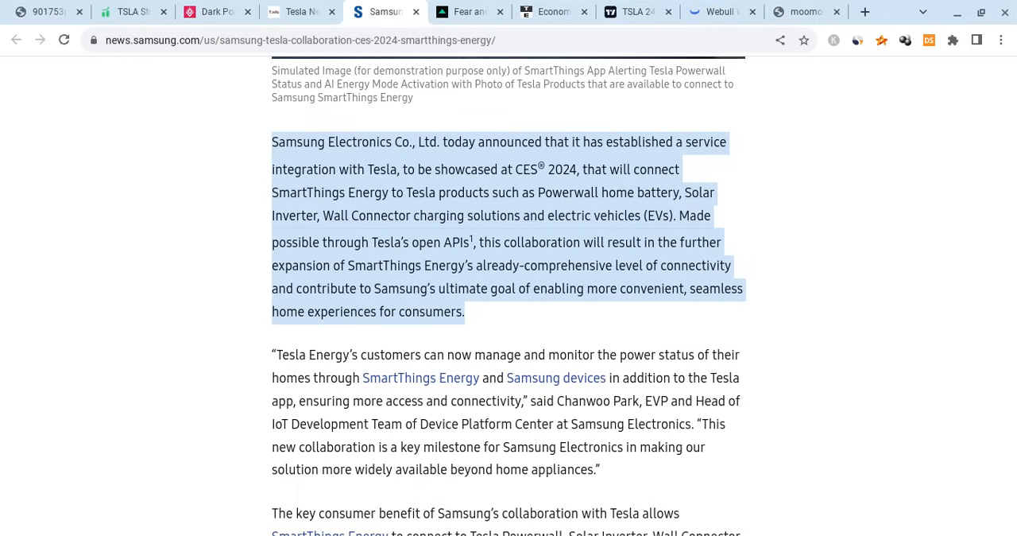
scroll("down", 3)
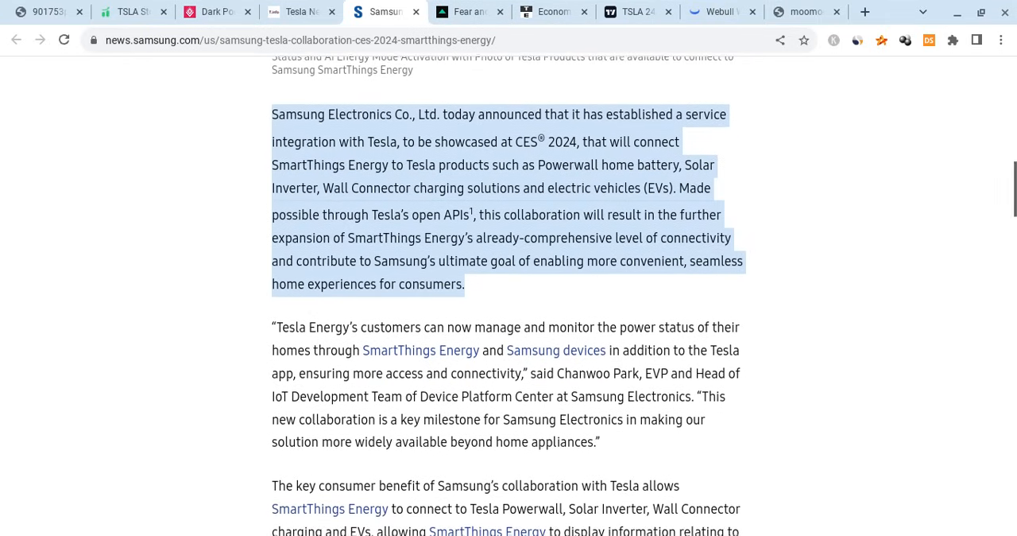
scroll("down", 3)
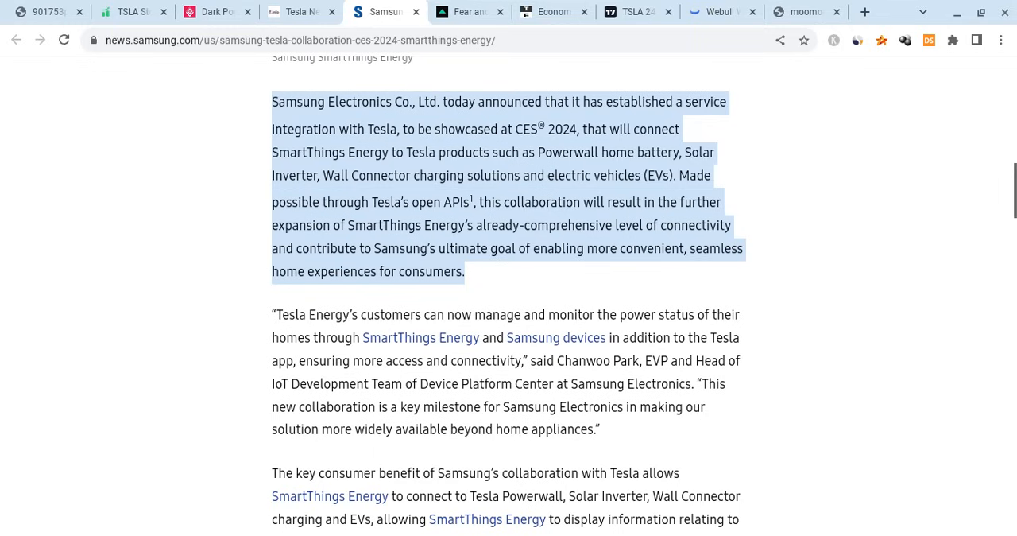
scroll("down", 3)
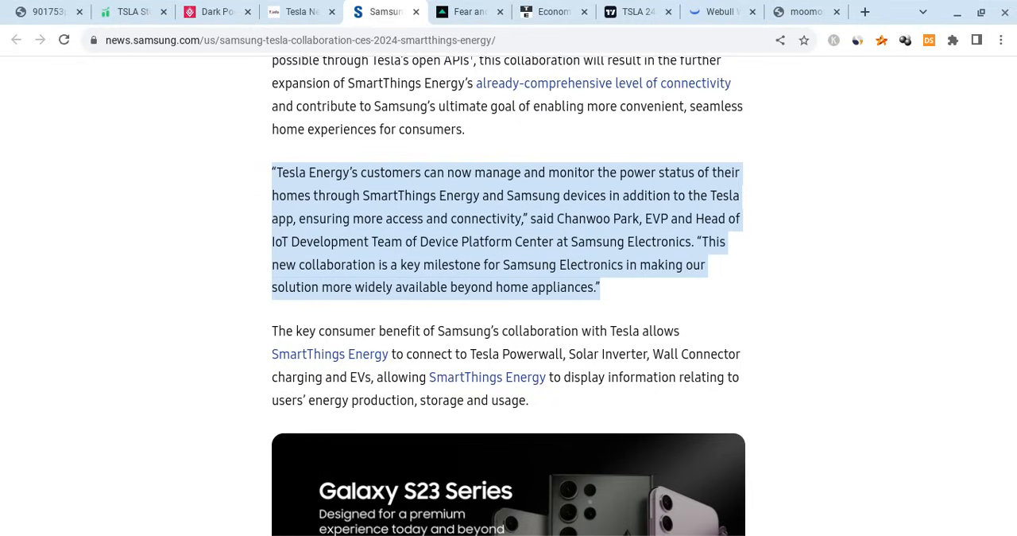
scroll("down", 3)
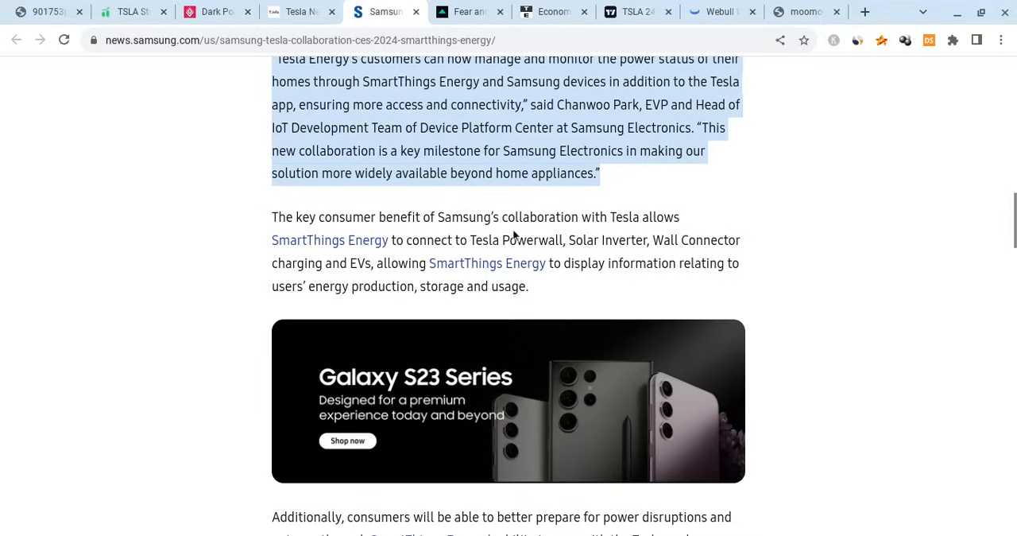
scroll("up", 3)
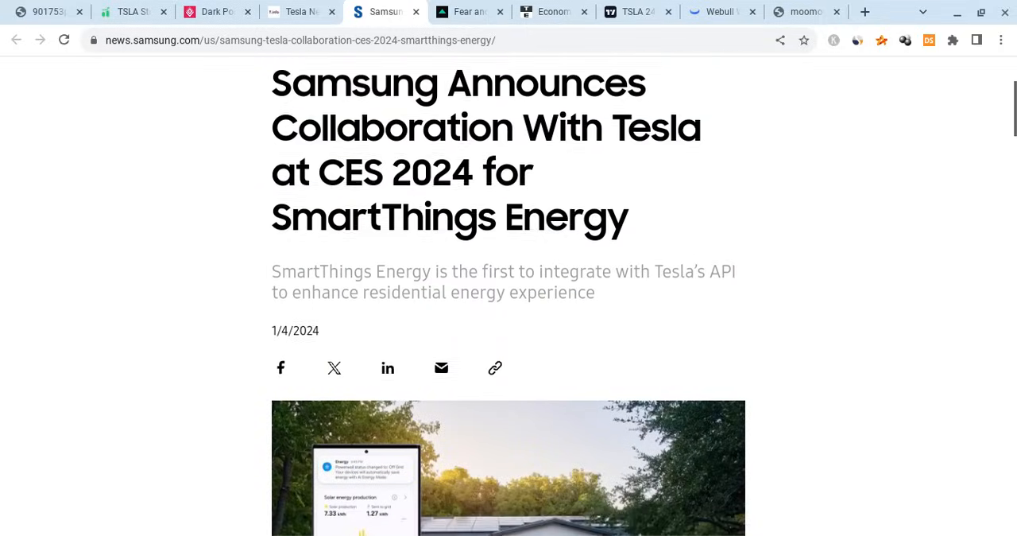
left_click(301, 11)
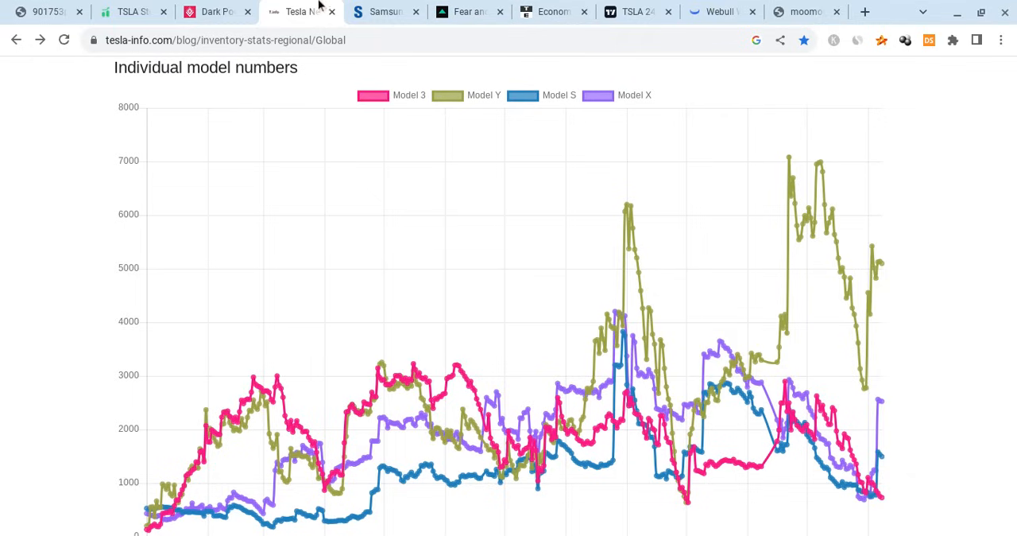
Review Tesla-info's Model 3, Y, S and X inventory numbers, closing the Samsung and Tesla-info pages
left_click(416, 11)
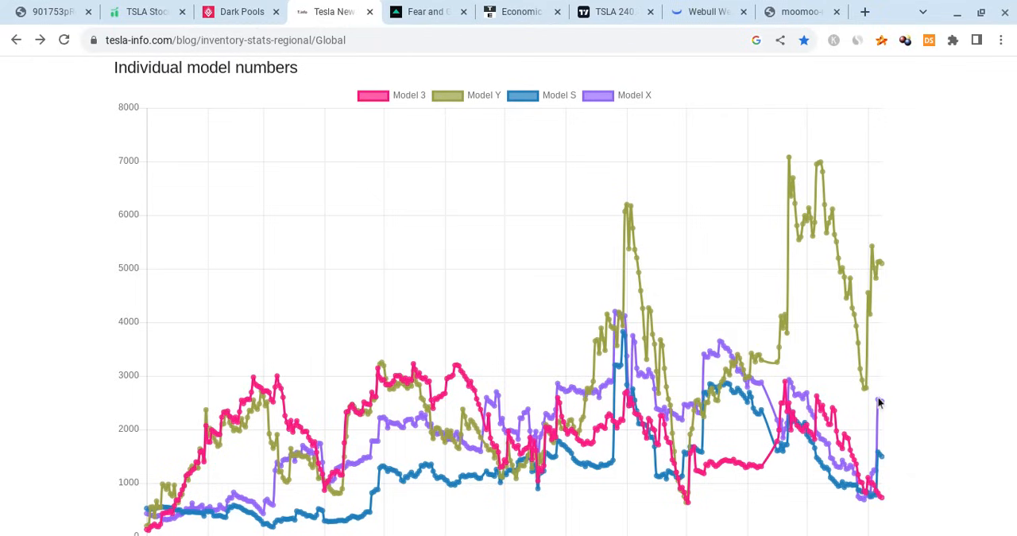
mouse_move(868, 258)
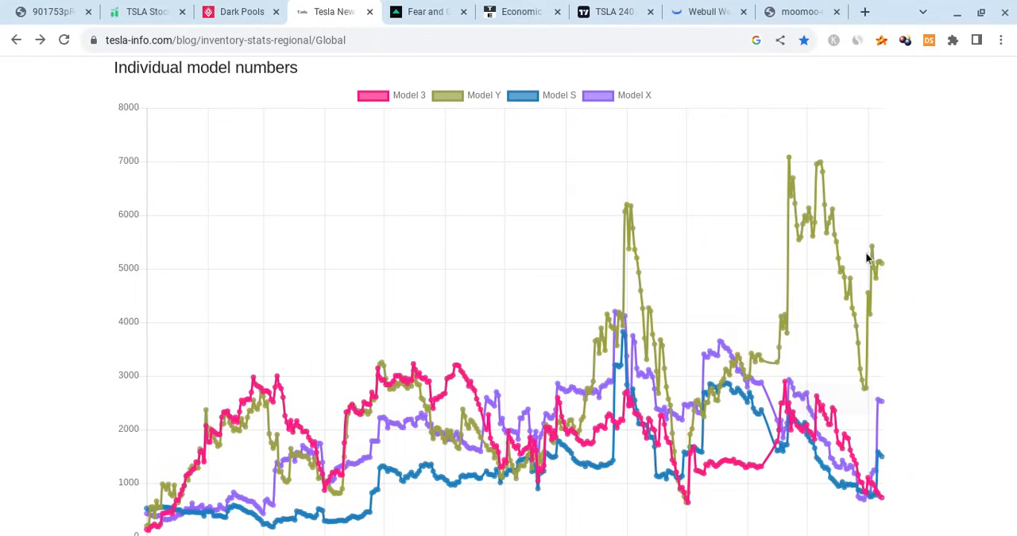
mouse_move(810, 139)
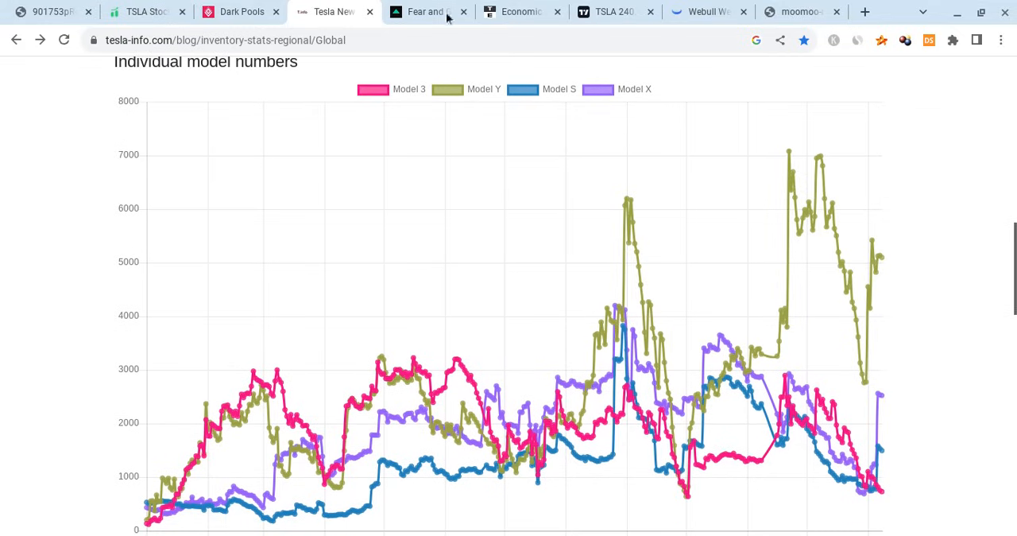
left_click(240, 11)
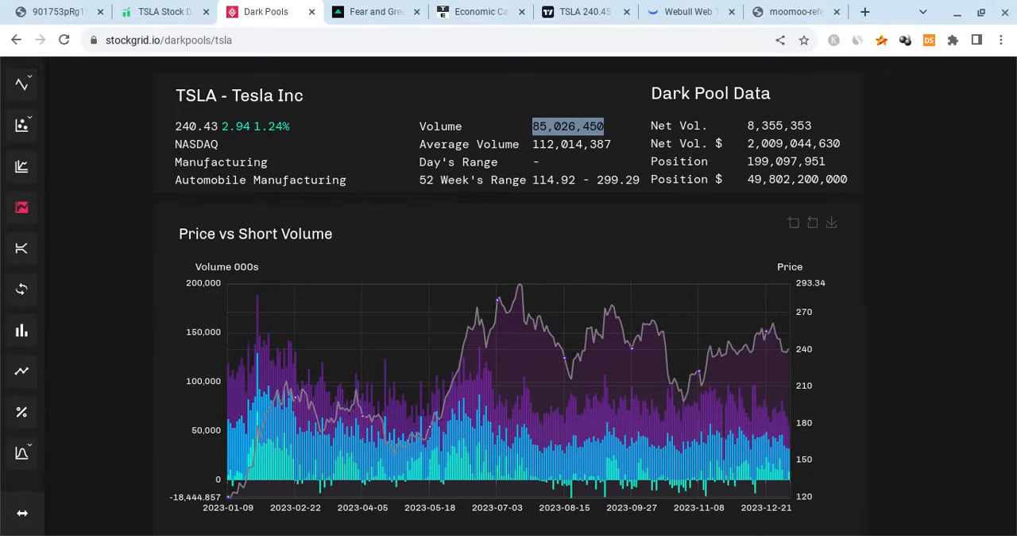
Leave Stockgrid's TSLA dark pool page for the Tradytics TSLA seasonality dashboard
left_click(159, 11)
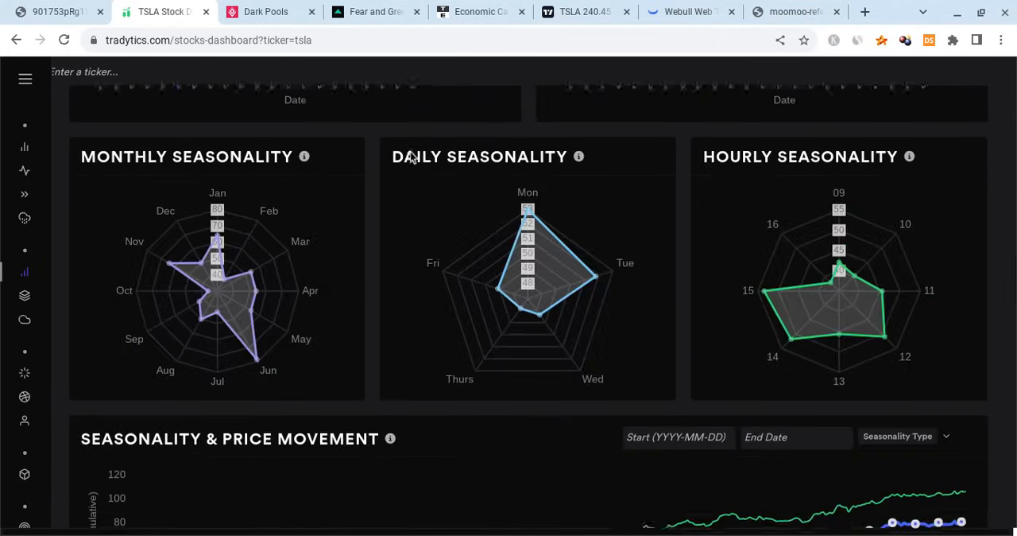
mouse_move(592, 274)
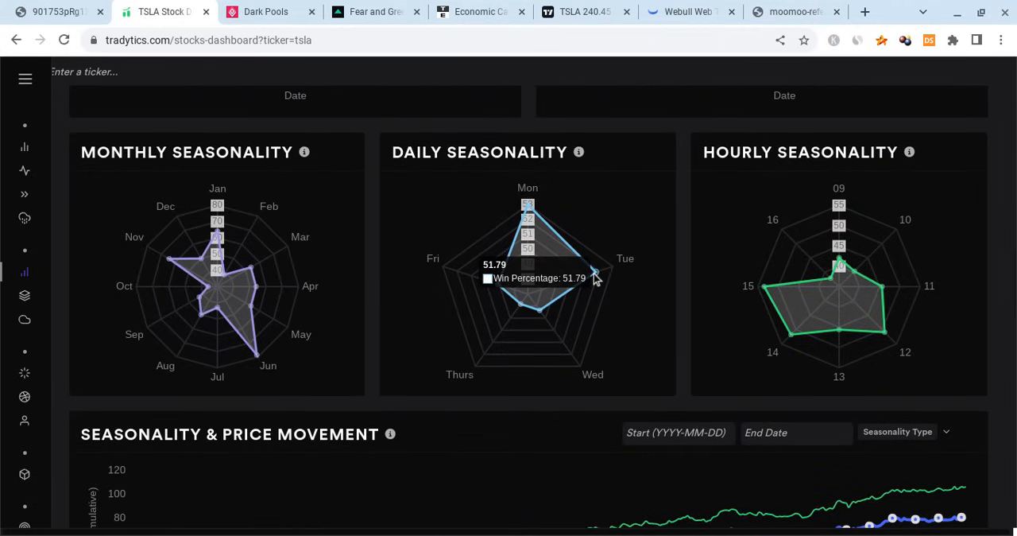
mouse_move(595, 272)
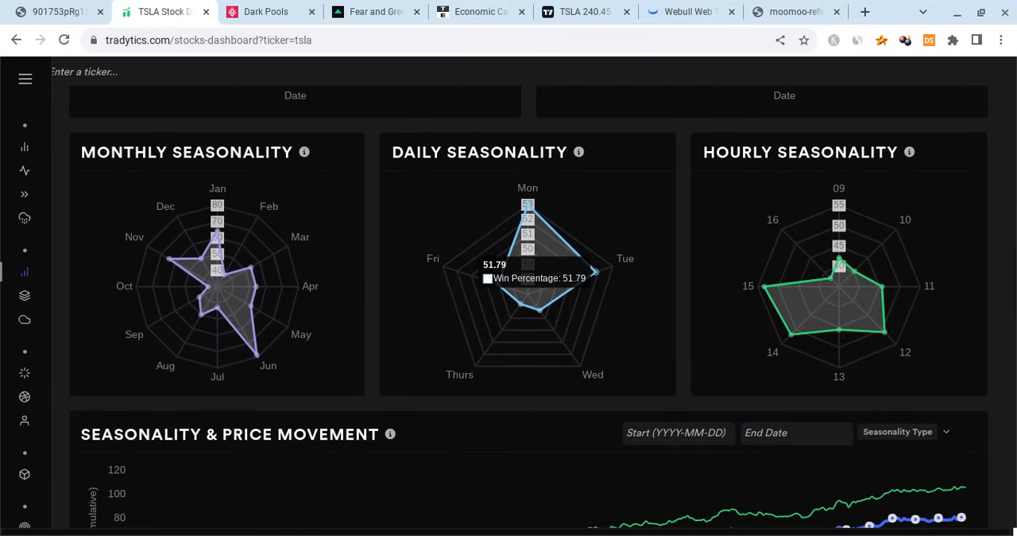
mouse_move(222, 232)
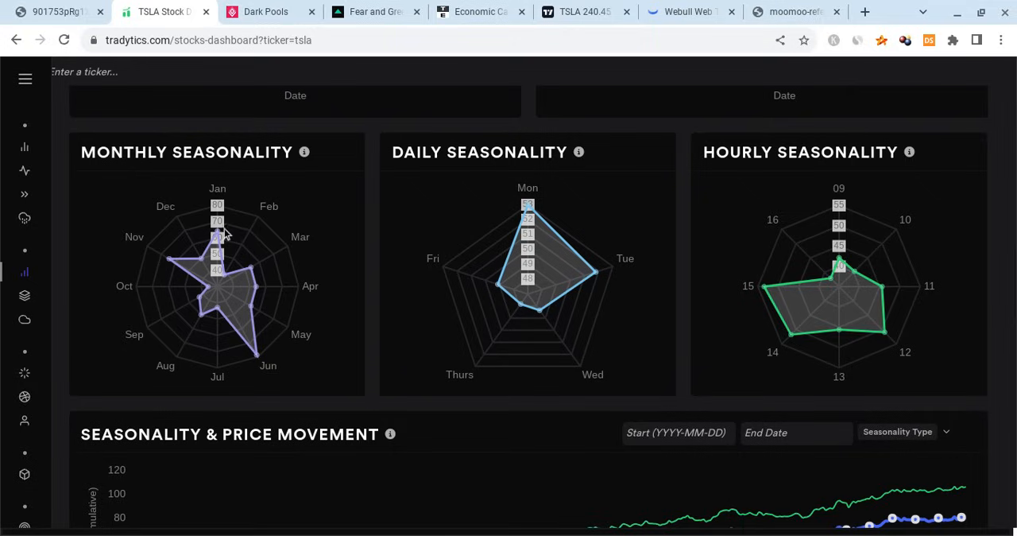
mouse_move(219, 235)
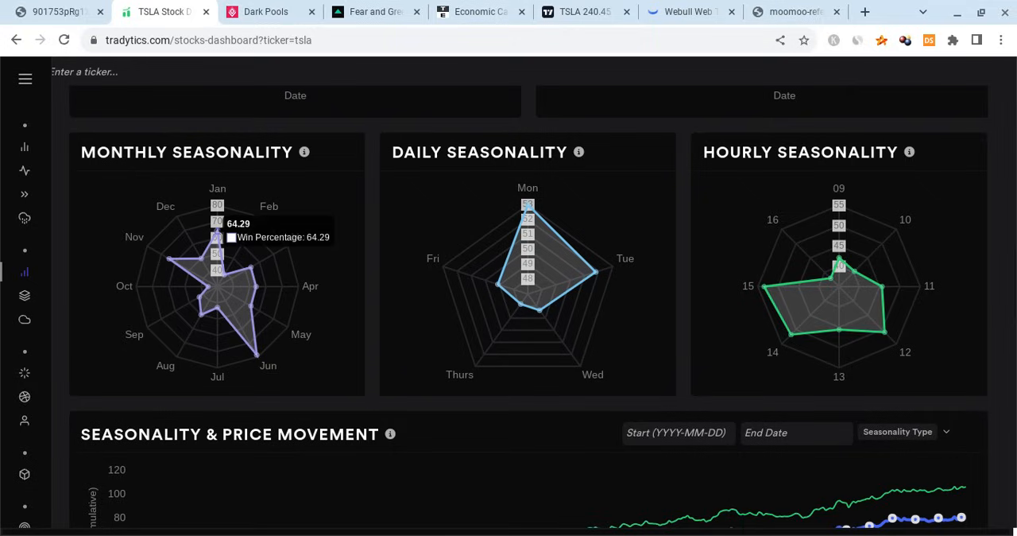
mouse_move(846, 305)
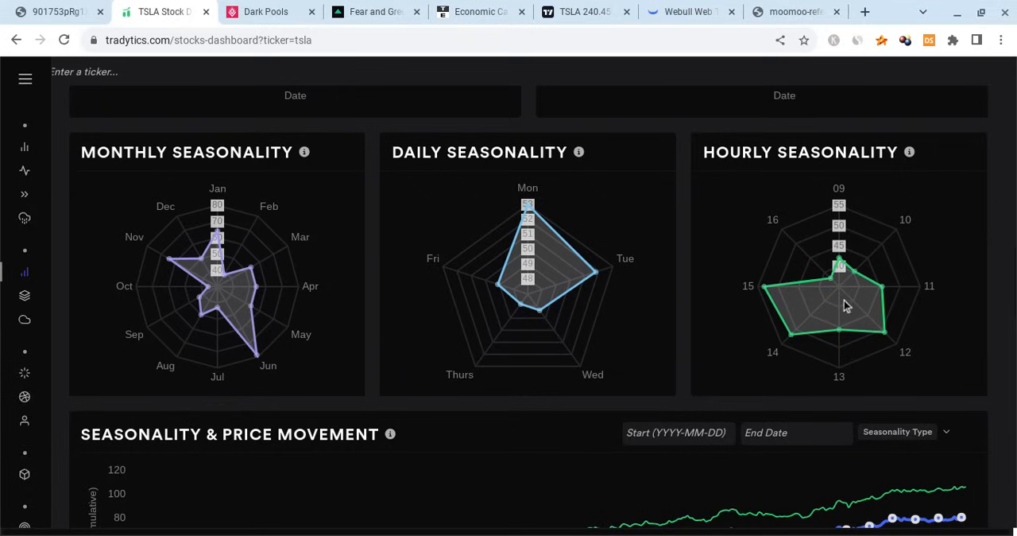
mouse_move(846, 276)
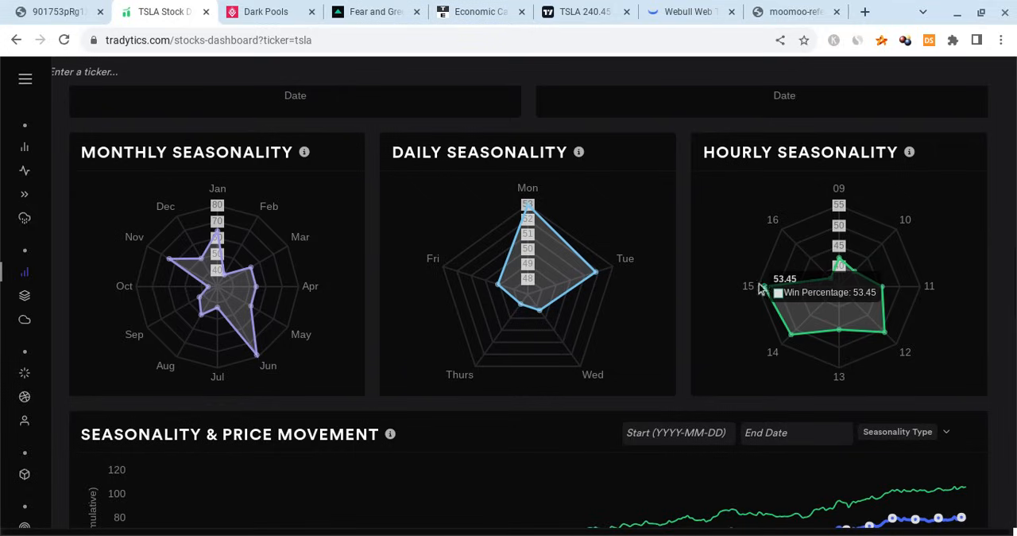
mouse_move(765, 289)
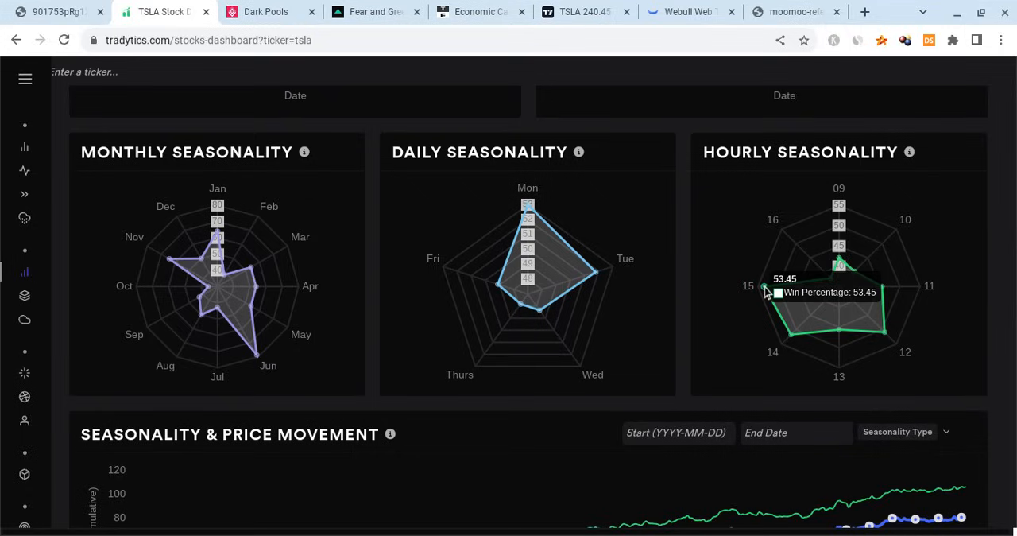
mouse_move(779, 298)
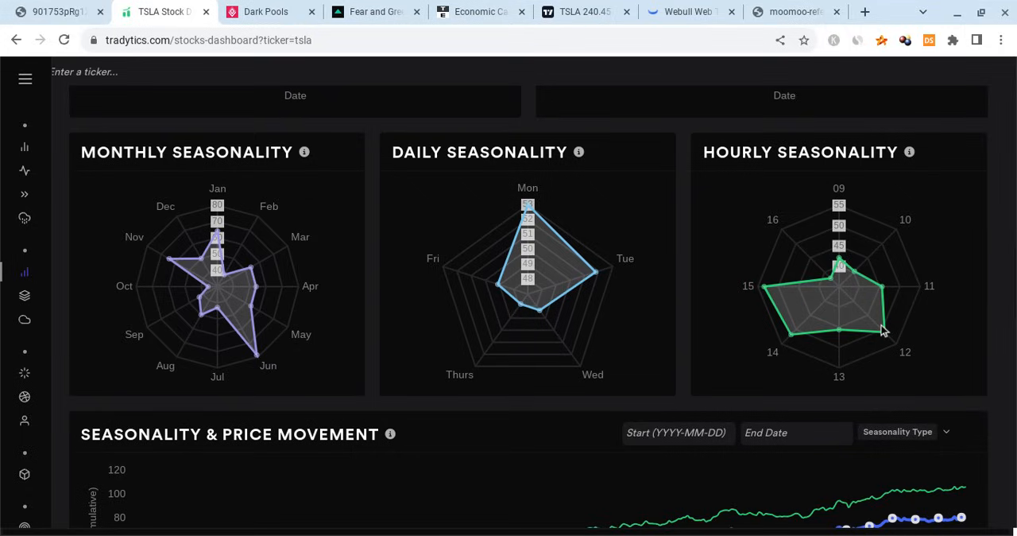
mouse_move(884, 332)
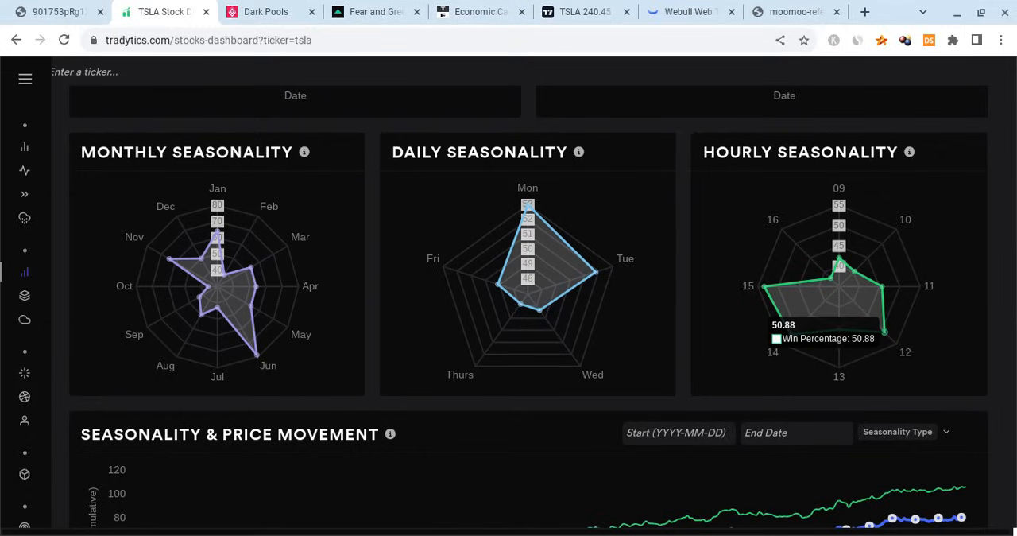
mouse_move(782, 356)
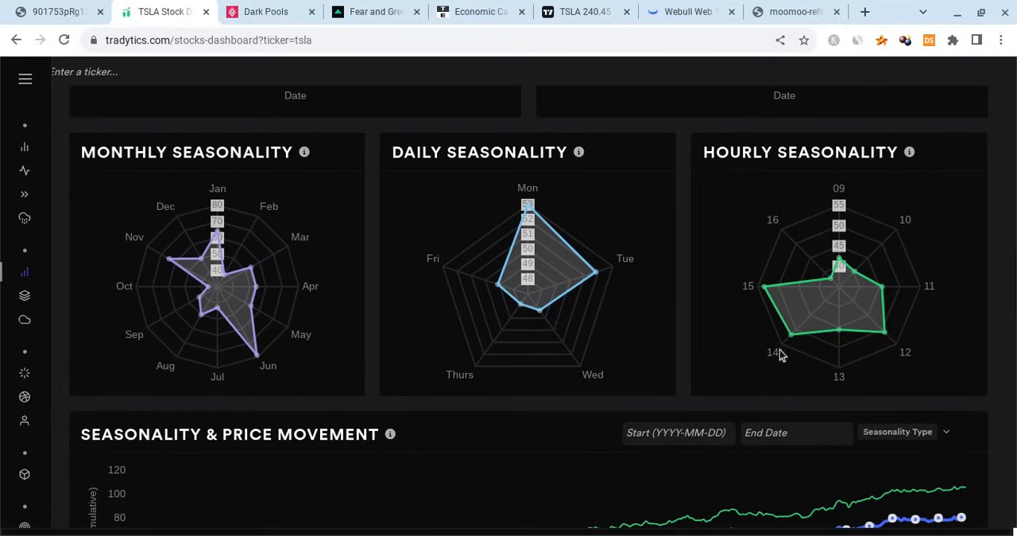
mouse_move(614, 217)
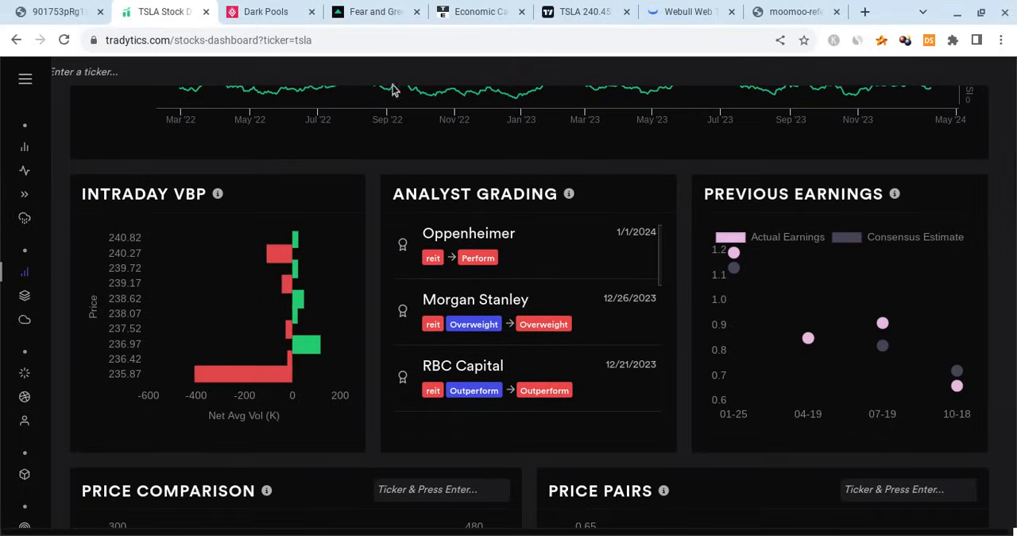
mouse_move(344, 58)
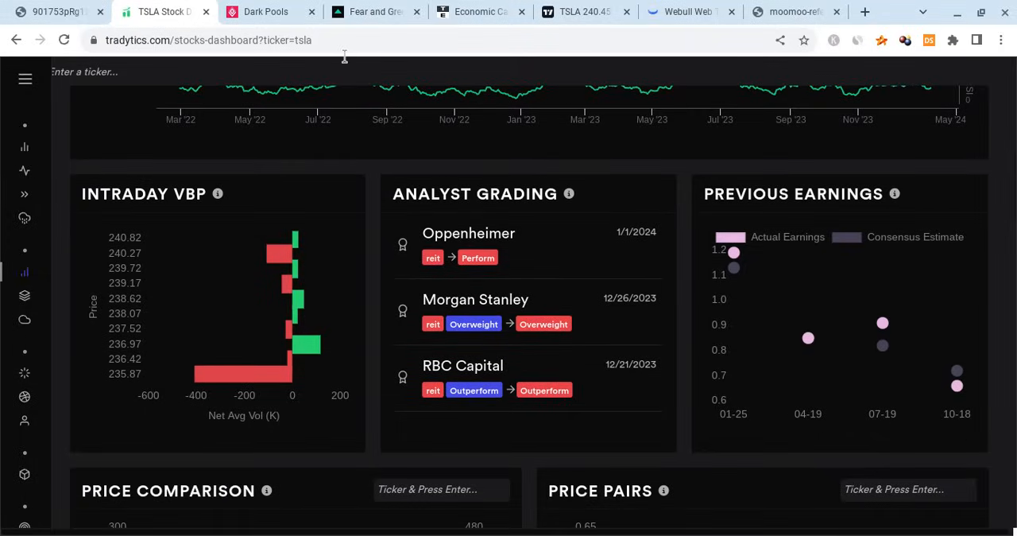
mouse_move(436, 225)
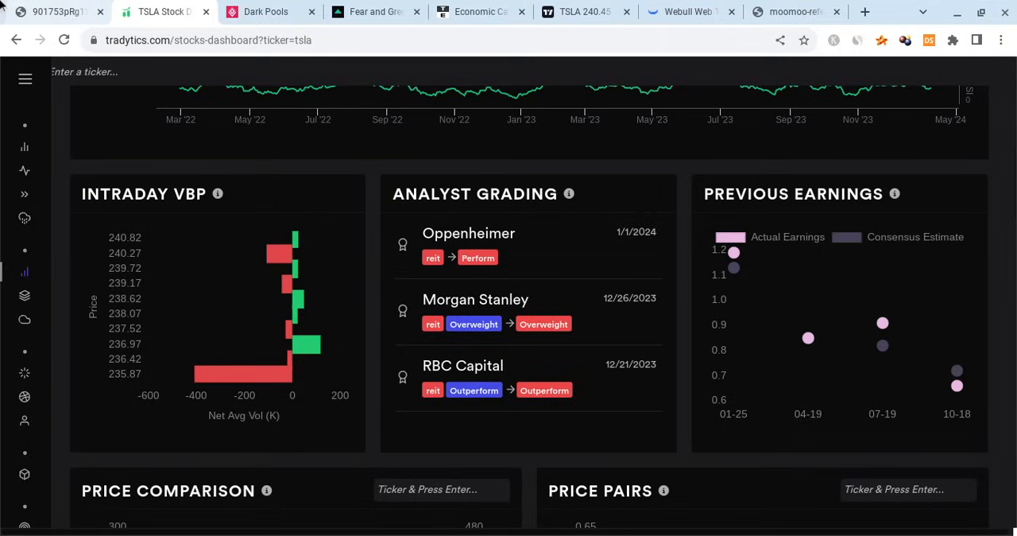
mouse_move(70, 7)
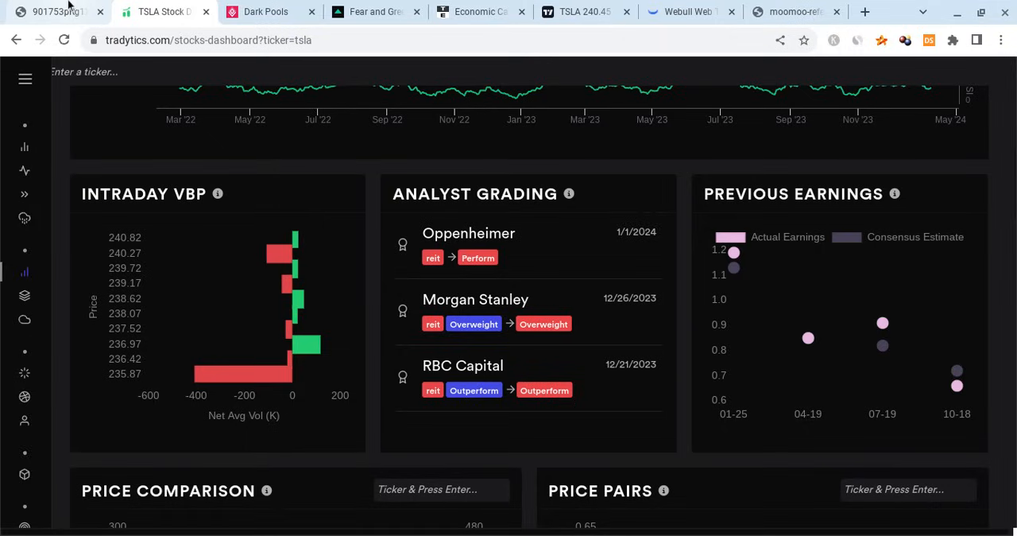
After Tradytics' VBP, analyst grading and earnings panels, switch to the Unusual Whales TSLA one-month short volume chart
left_click(47, 11)
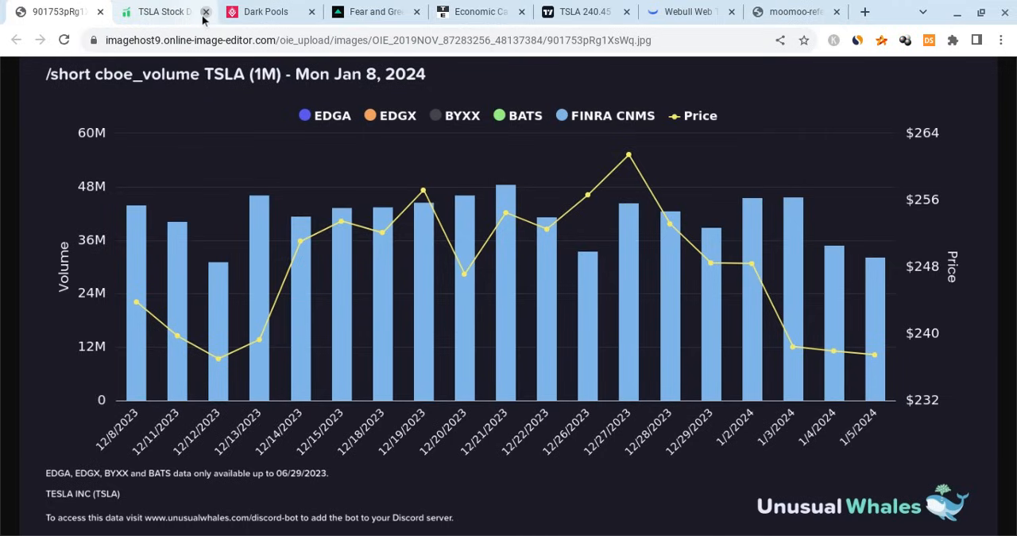
Close the TSLA dashboard, short-volume image and Fear & Greed pages, landing back on Webull
left_click(207, 11)
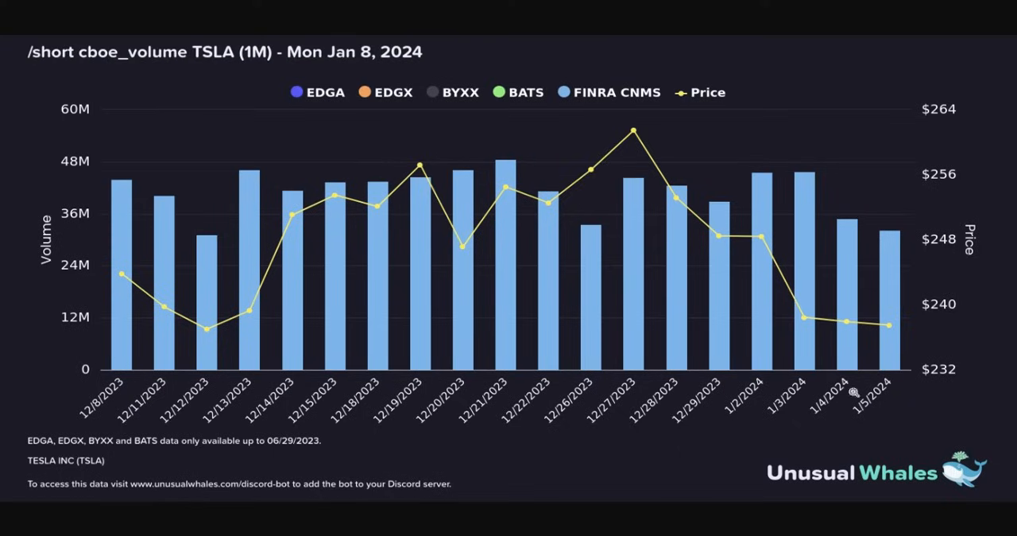
mouse_move(875, 436)
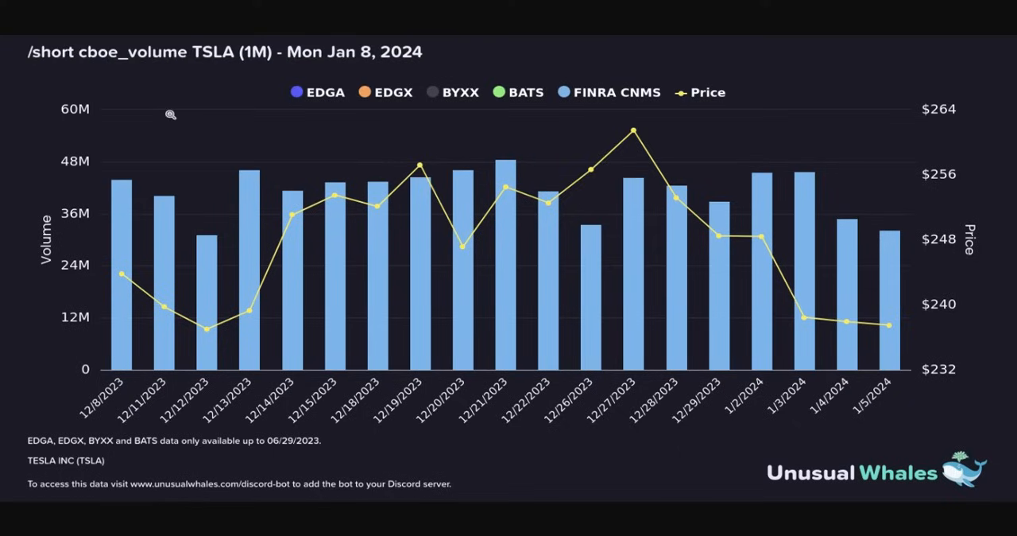
mouse_move(884, 232)
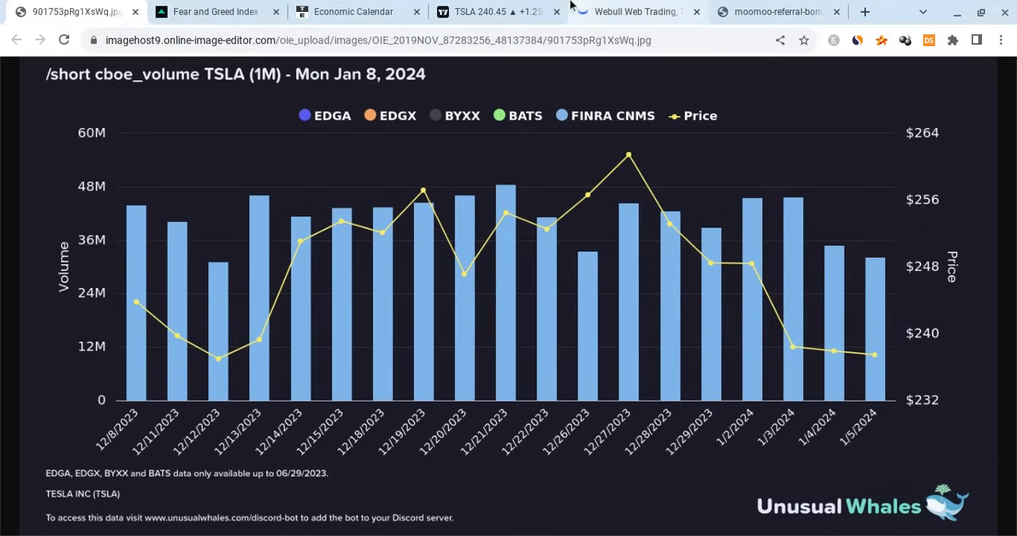
left_click(493, 11)
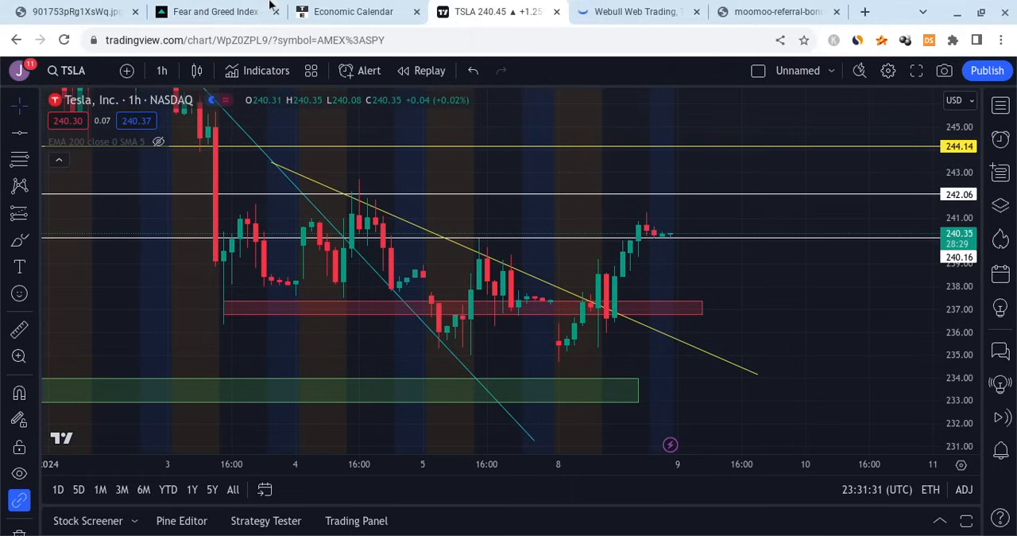
left_click(133, 11)
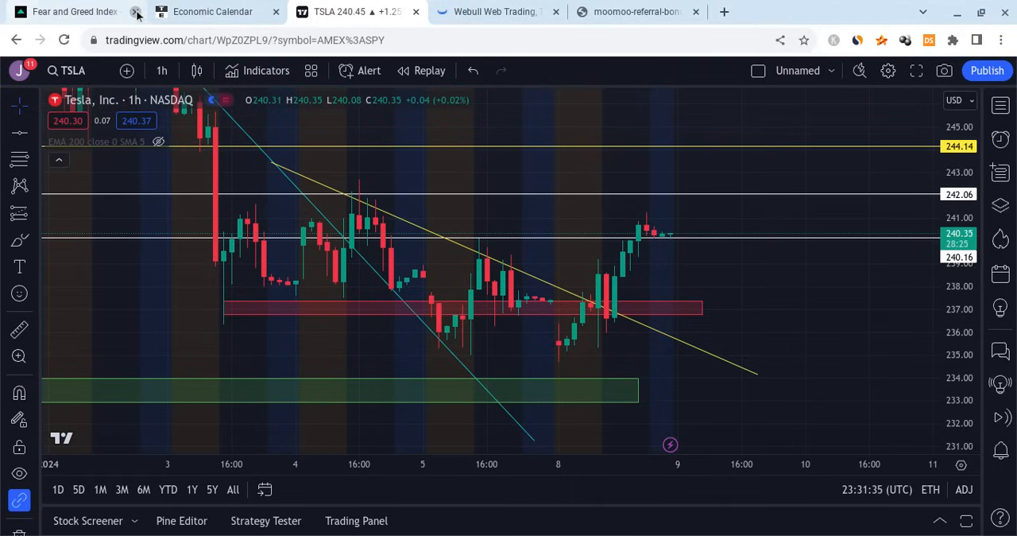
left_click(137, 11)
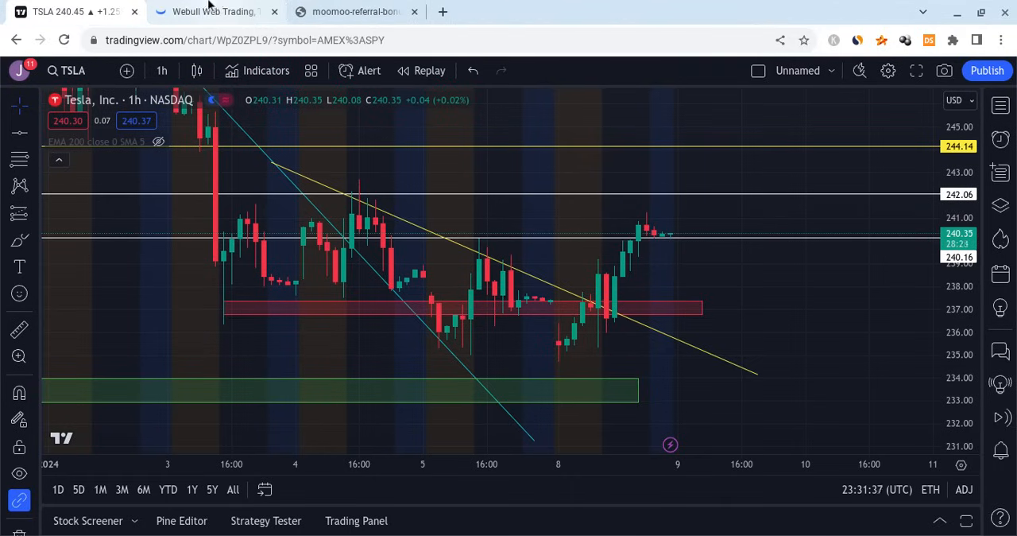
left_click(214, 11)
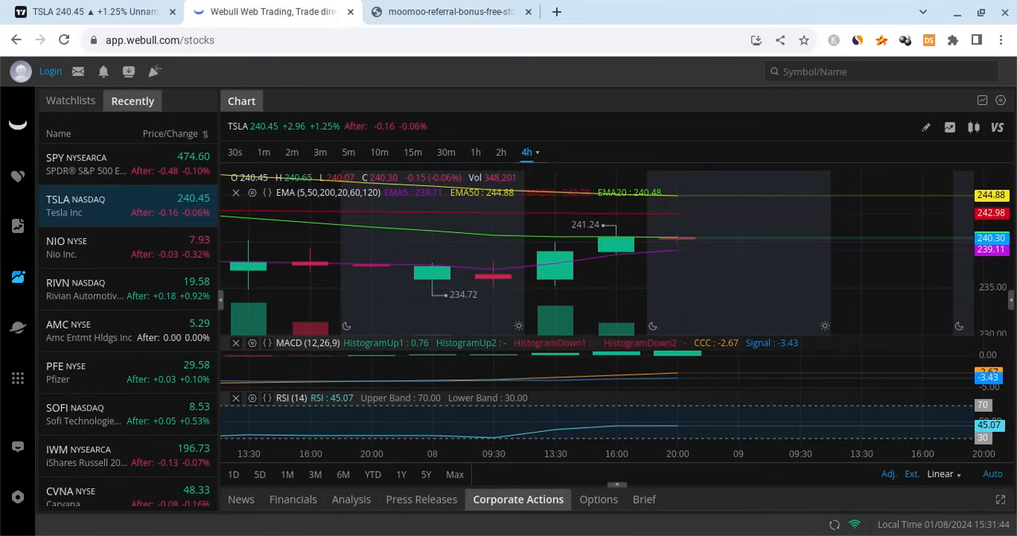
mouse_move(677, 238)
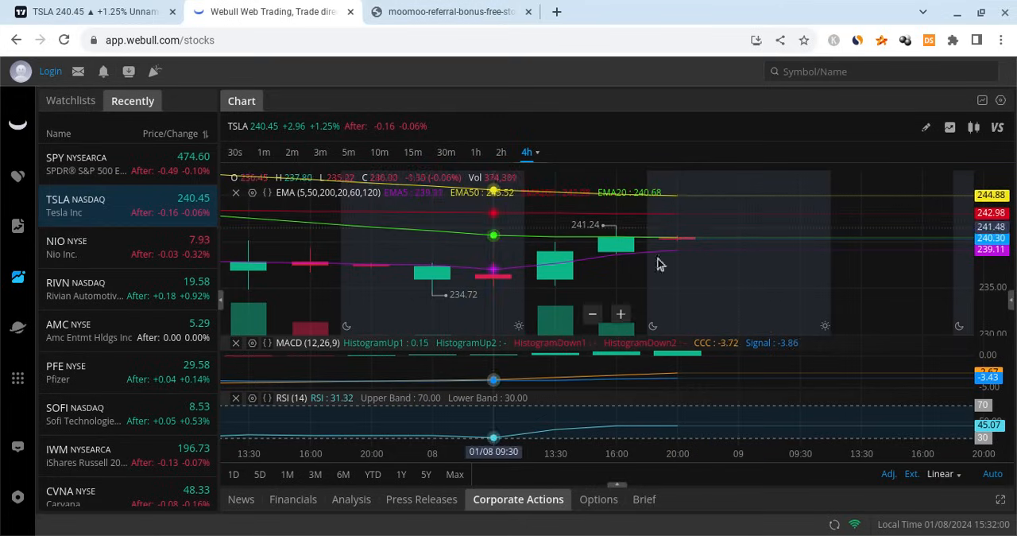
mouse_move(555, 239)
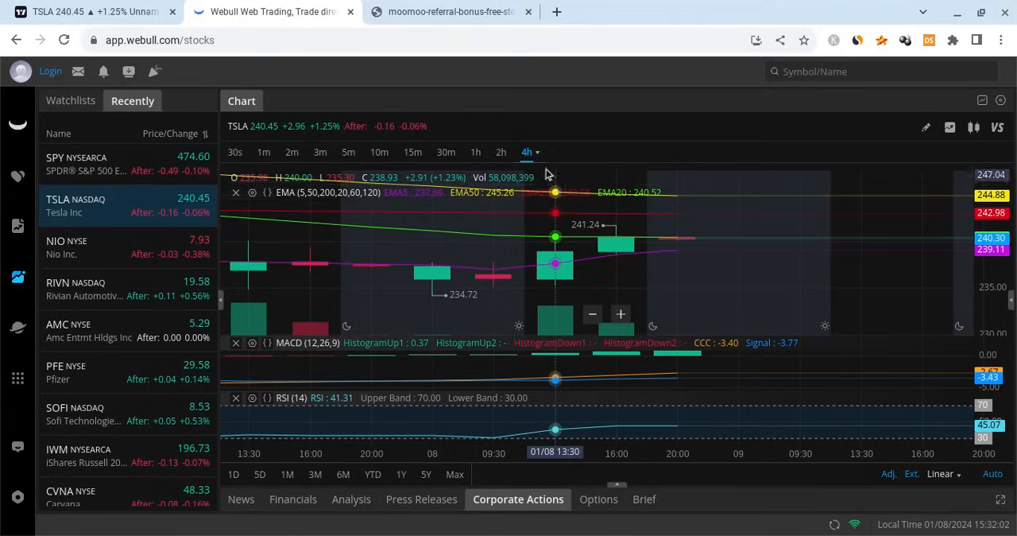
Expand the 4h interval selector on Webull's TSLA chart to list 15-minute through 1-year choices
left_click(526, 152)
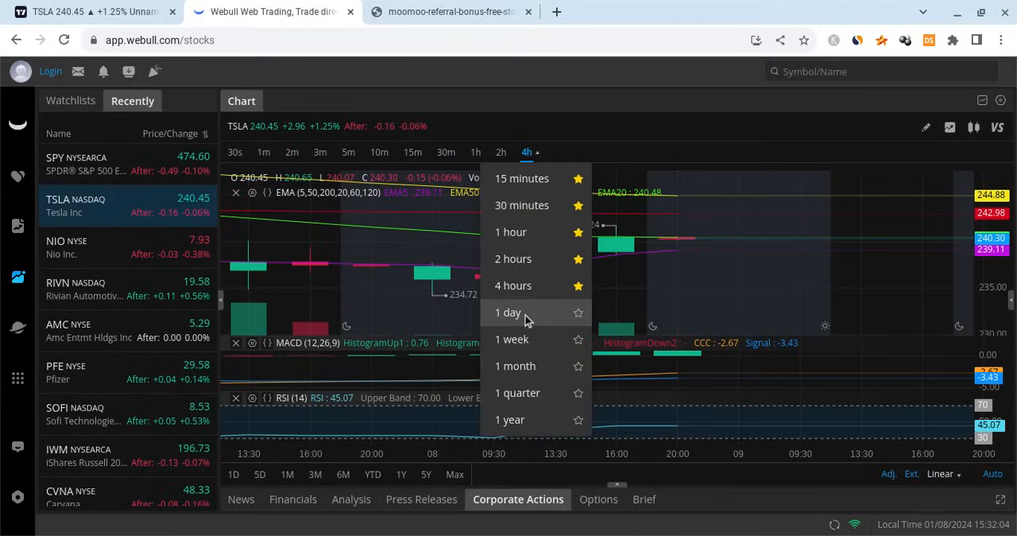
Switch Webull's TSLA chart to 1-day candles, then return to the TradingView TSLA chart
left_click(509, 311)
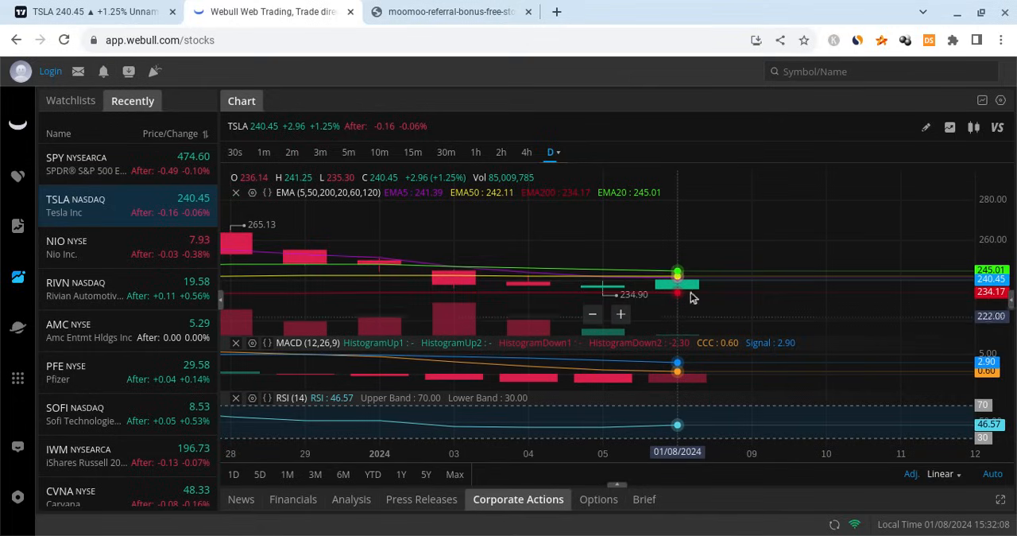
mouse_move(642, 296)
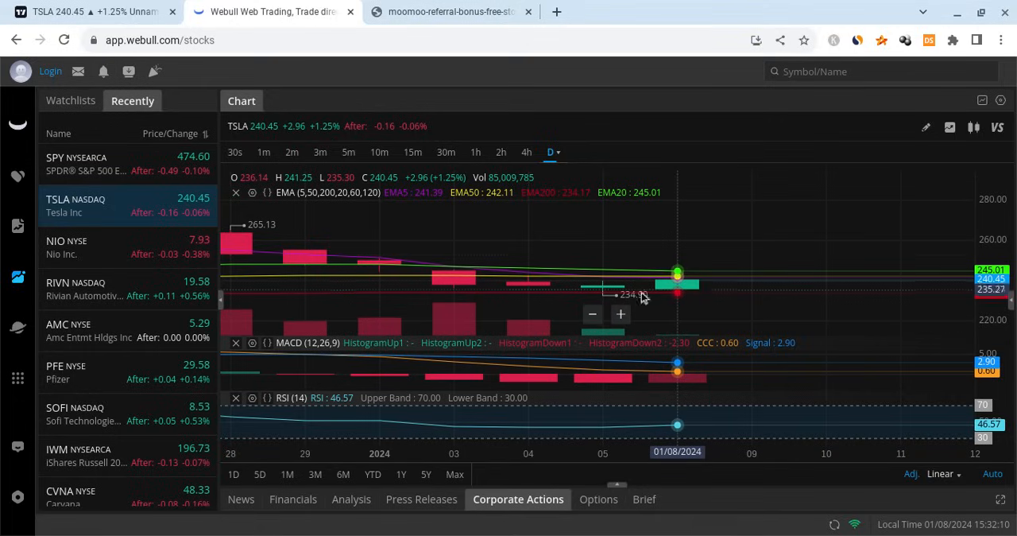
mouse_move(675, 230)
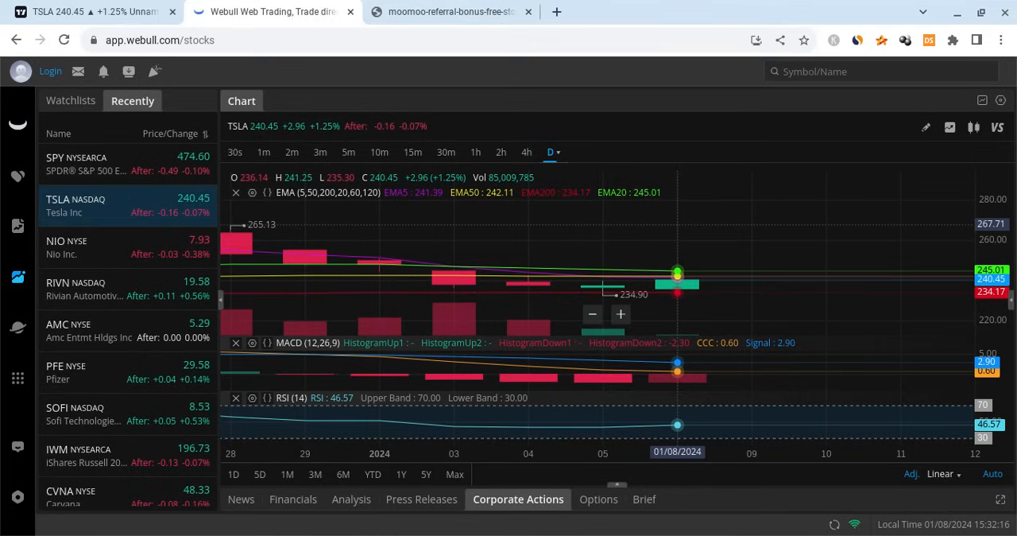
mouse_move(602, 294)
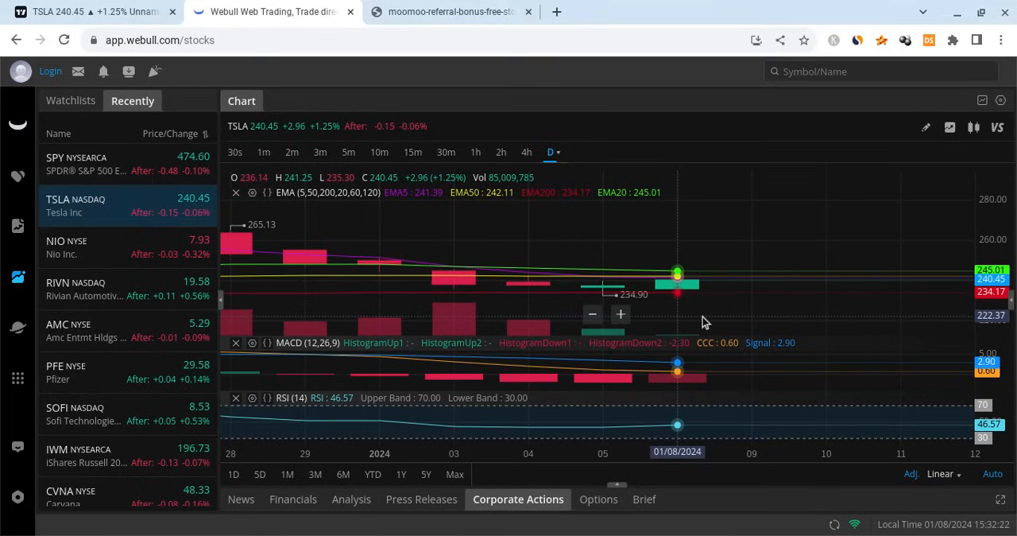
mouse_move(603, 267)
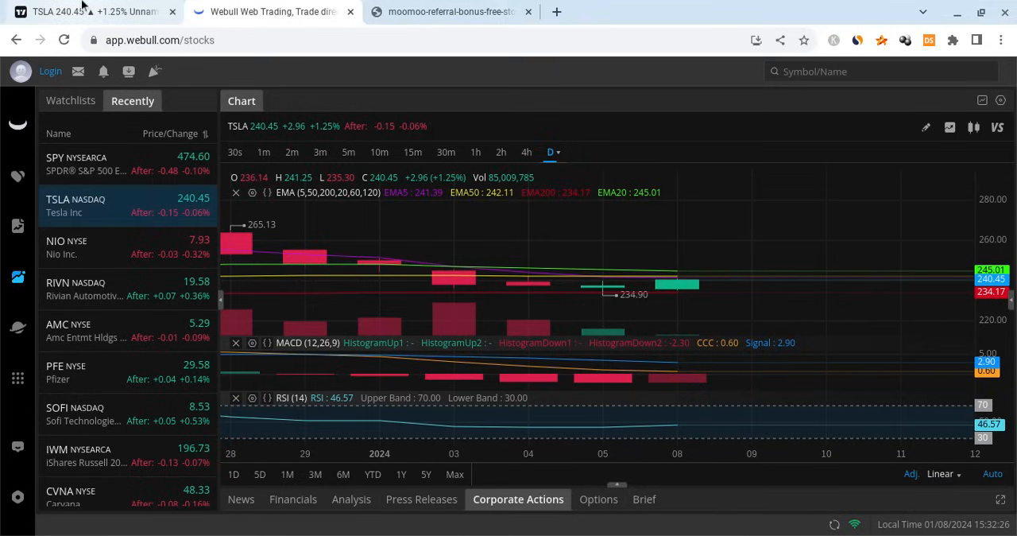
left_click(95, 11)
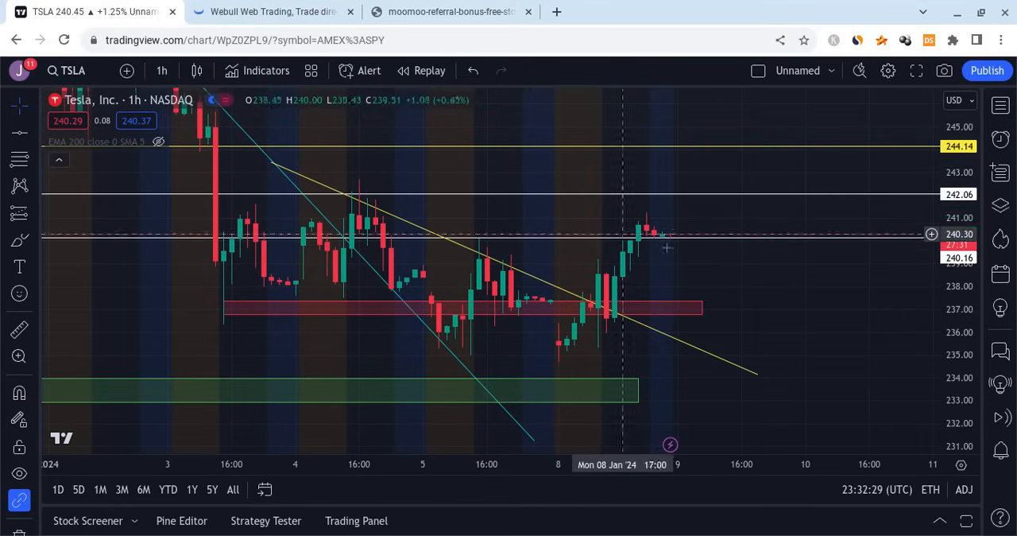
mouse_move(674, 242)
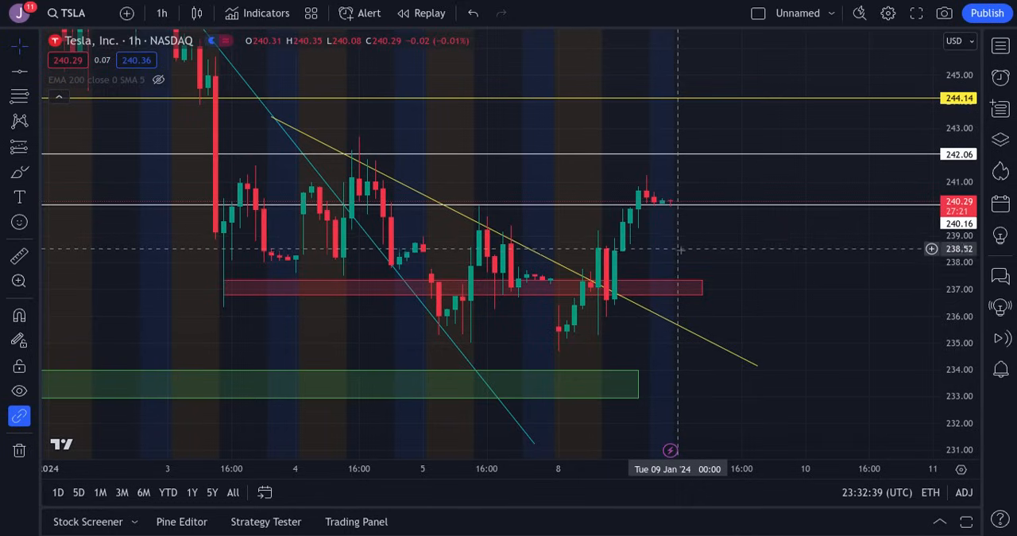
mouse_move(681, 286)
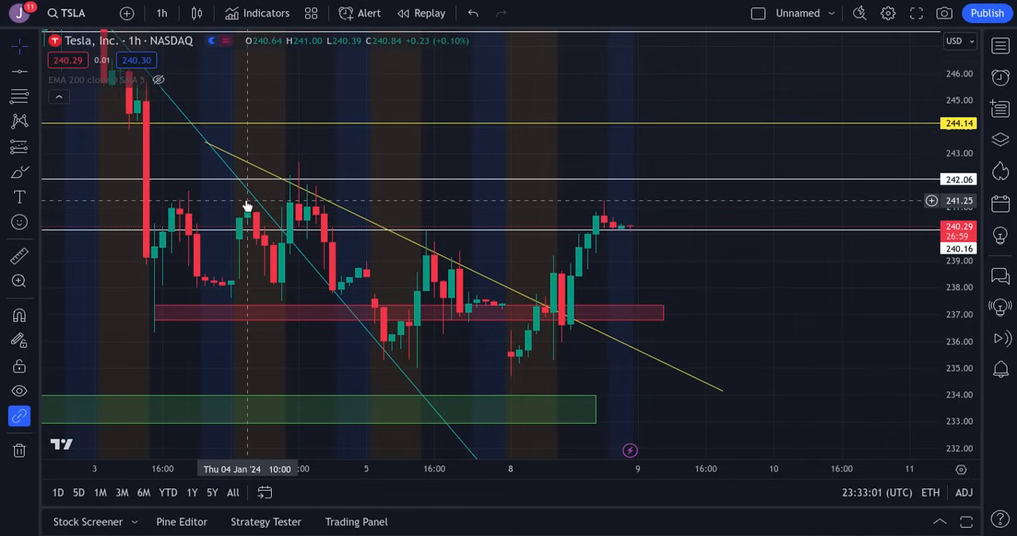
mouse_move(273, 221)
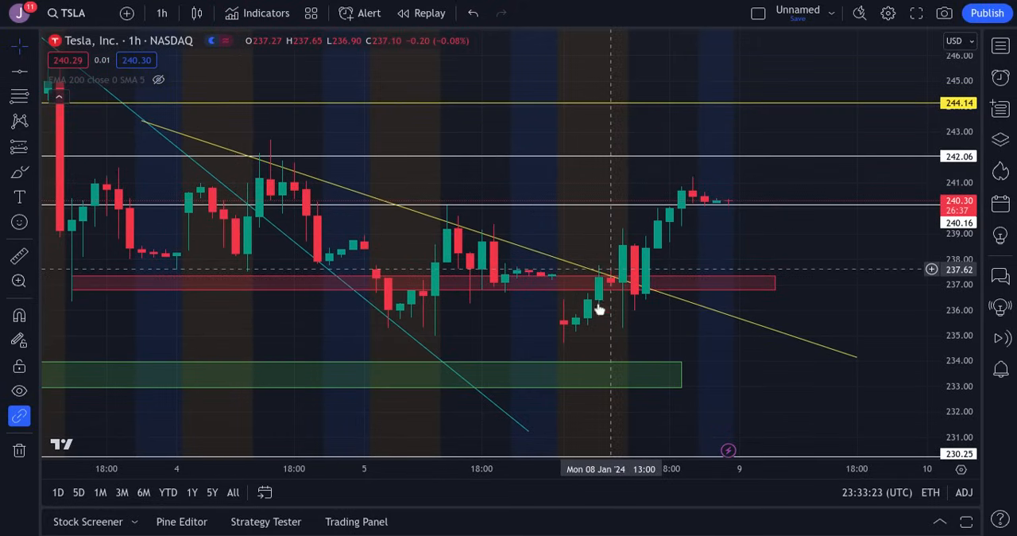
mouse_move(616, 199)
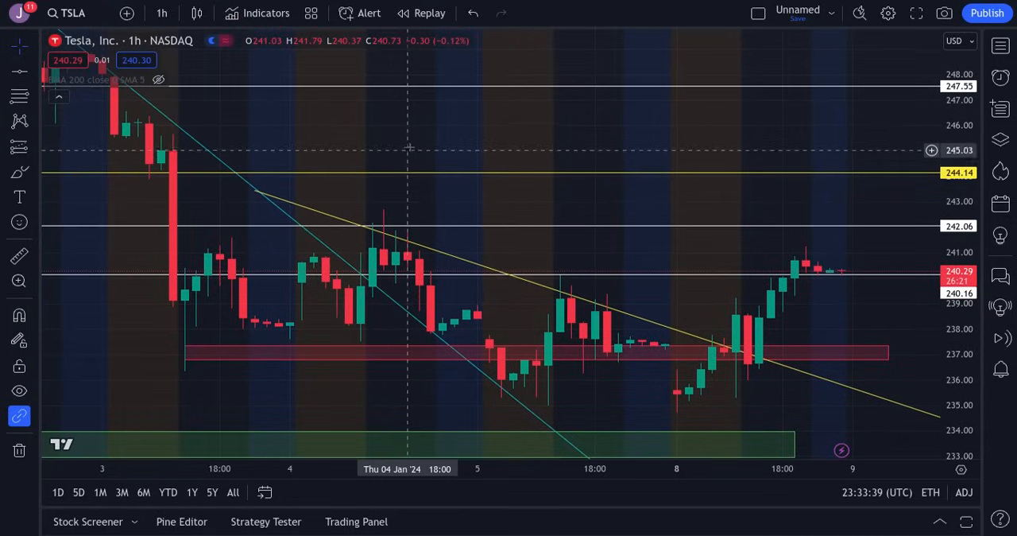
mouse_move(346, 127)
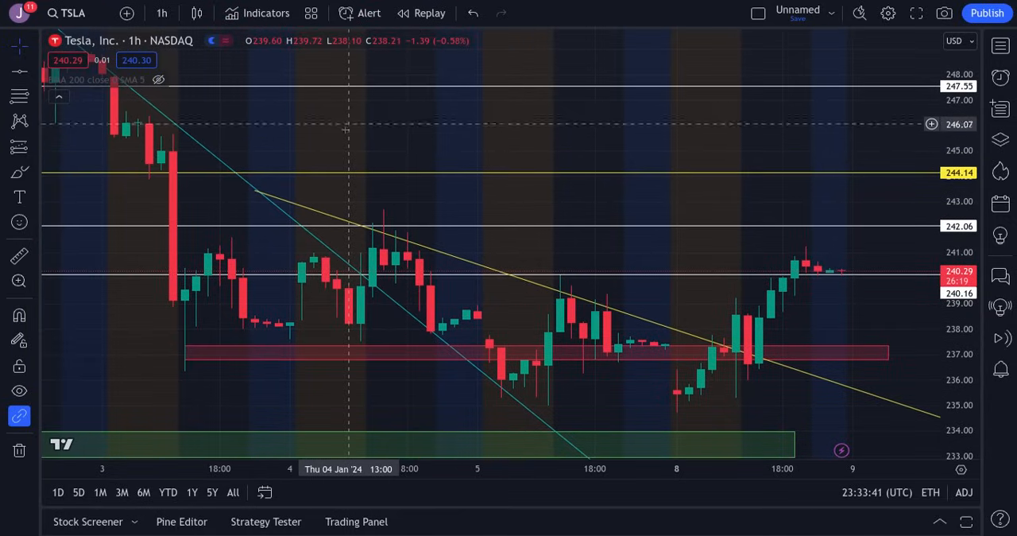
mouse_move(184, 144)
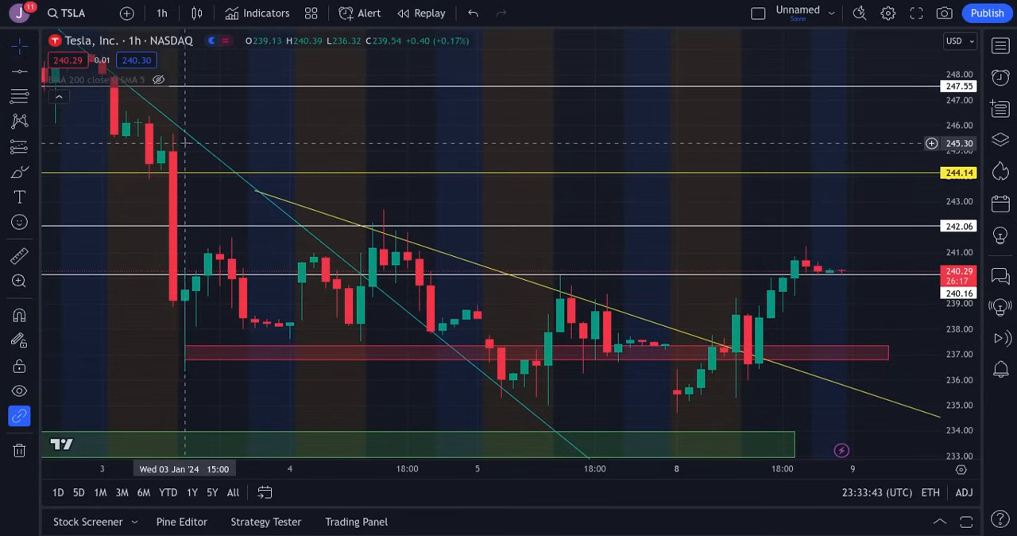
Start a symbol search from the TSLA hourly chart to change the ticker
left_click(67, 13)
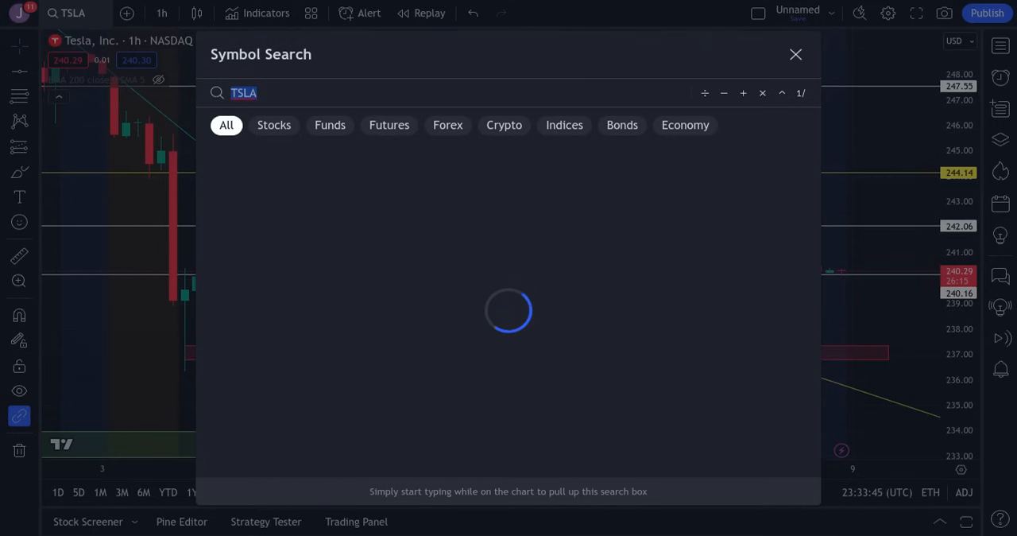
Load SPY's chart with EMA, MACD and RSI in Webull and scroll the Recently watchlist
type("SPY")
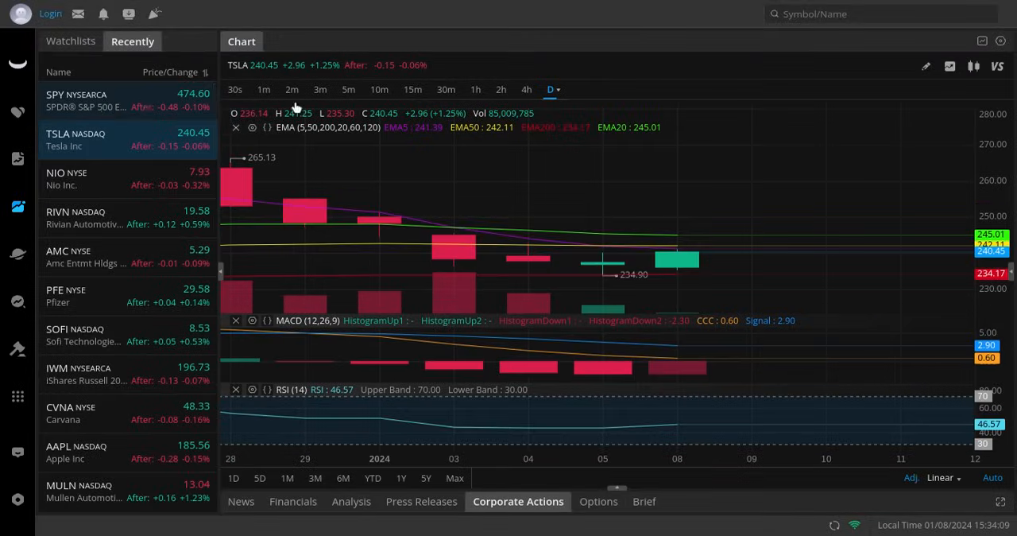
left_click(77, 100)
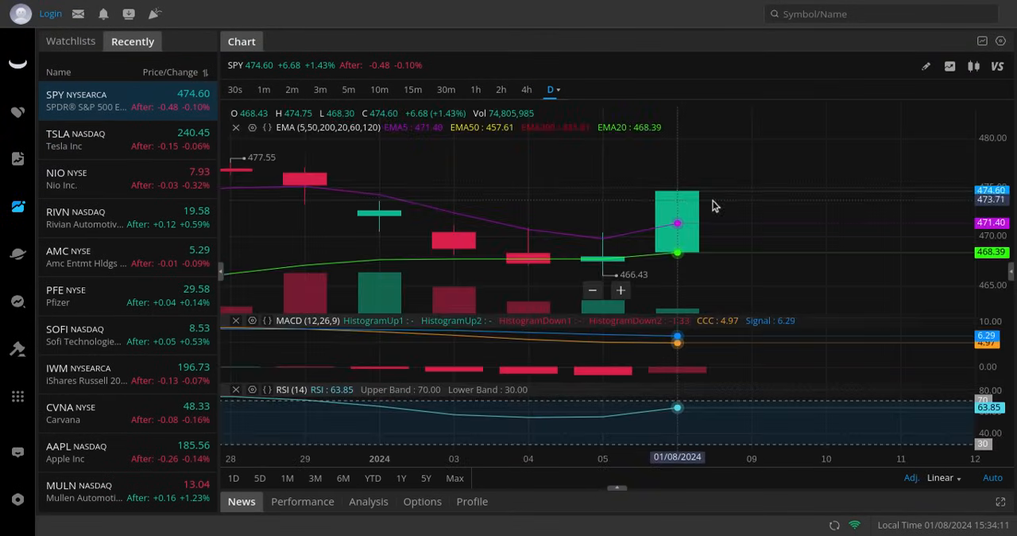
mouse_move(178, 6)
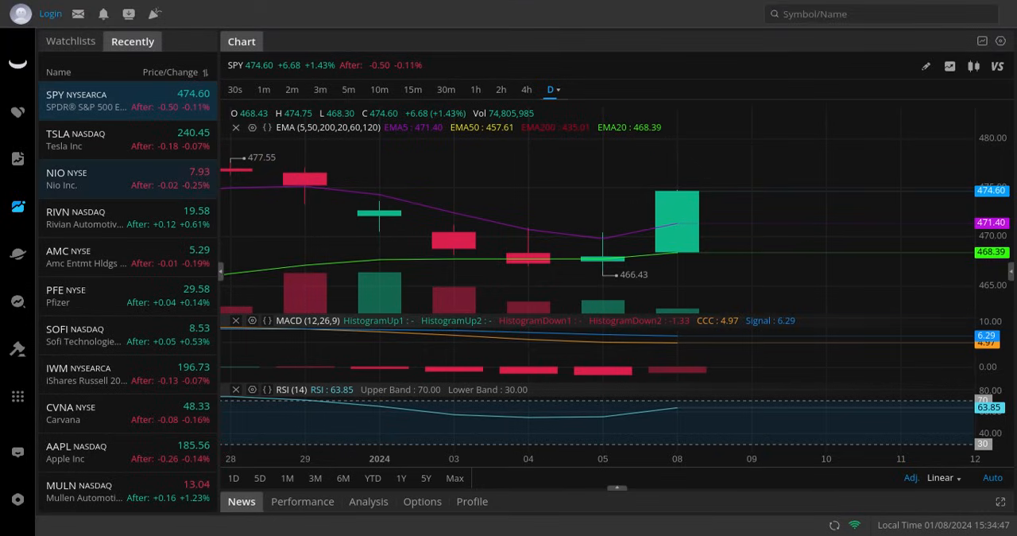
mouse_move(696, 200)
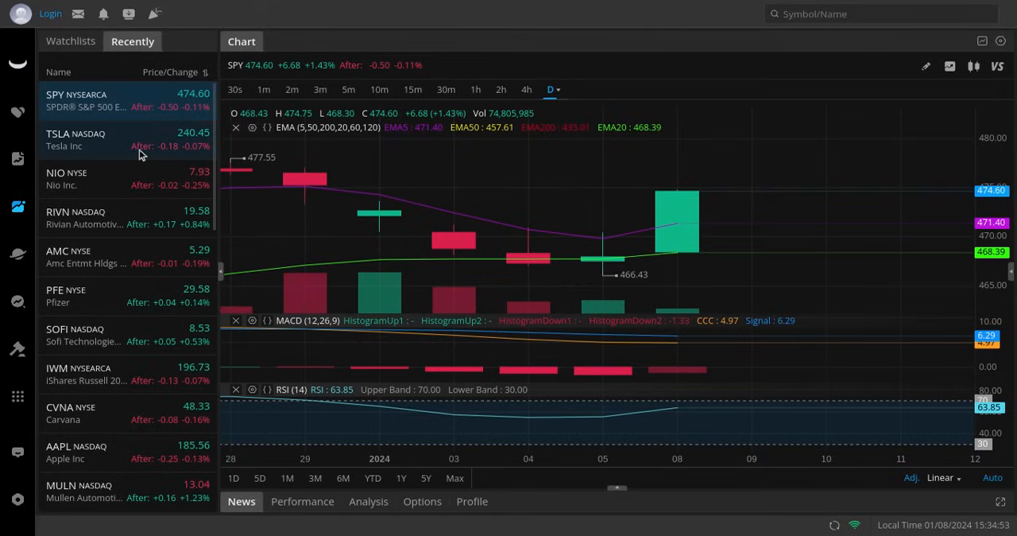
scroll("down", 3)
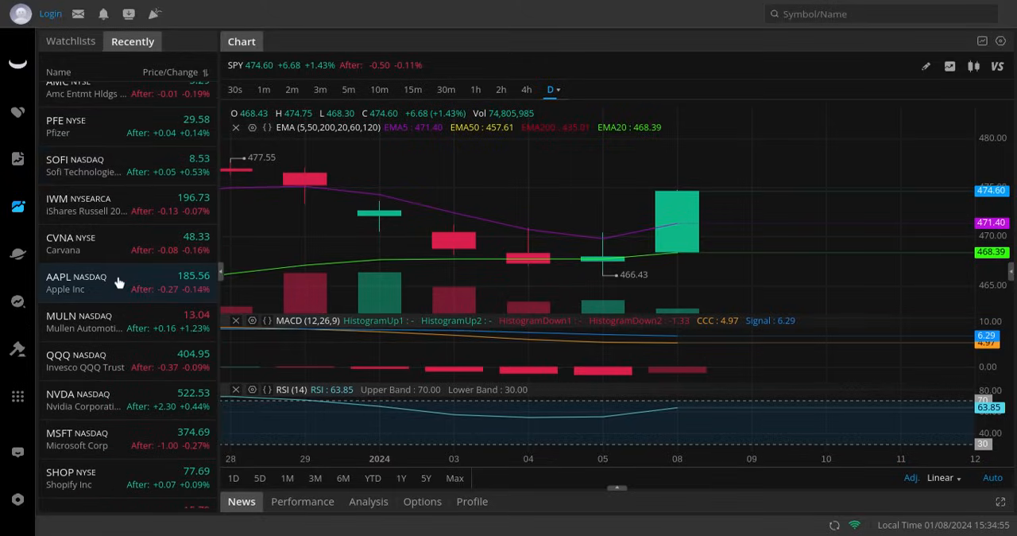
Select QQQ from the Recently watchlist to show its daily chart
left_click(115, 360)
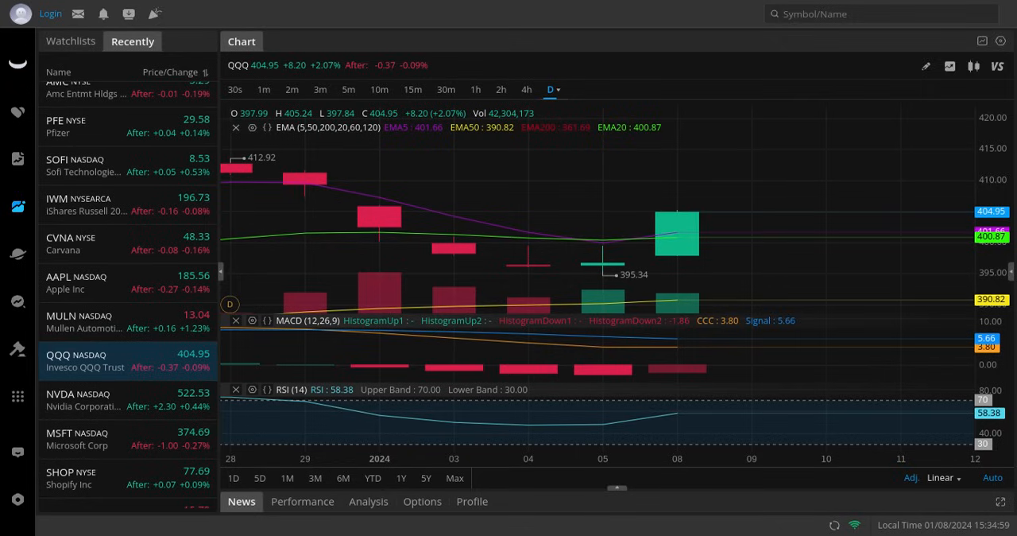
mouse_move(652, 219)
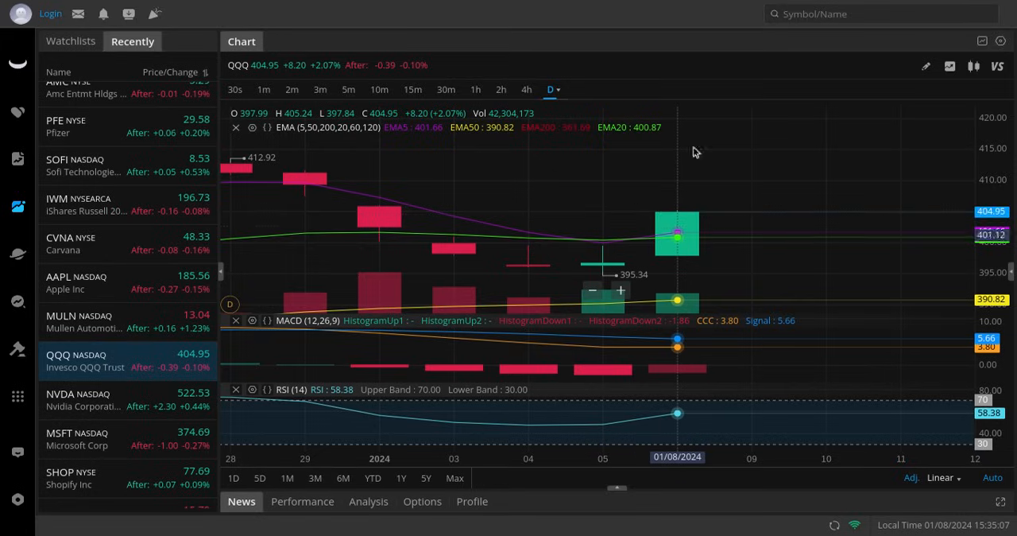
mouse_move(570, 159)
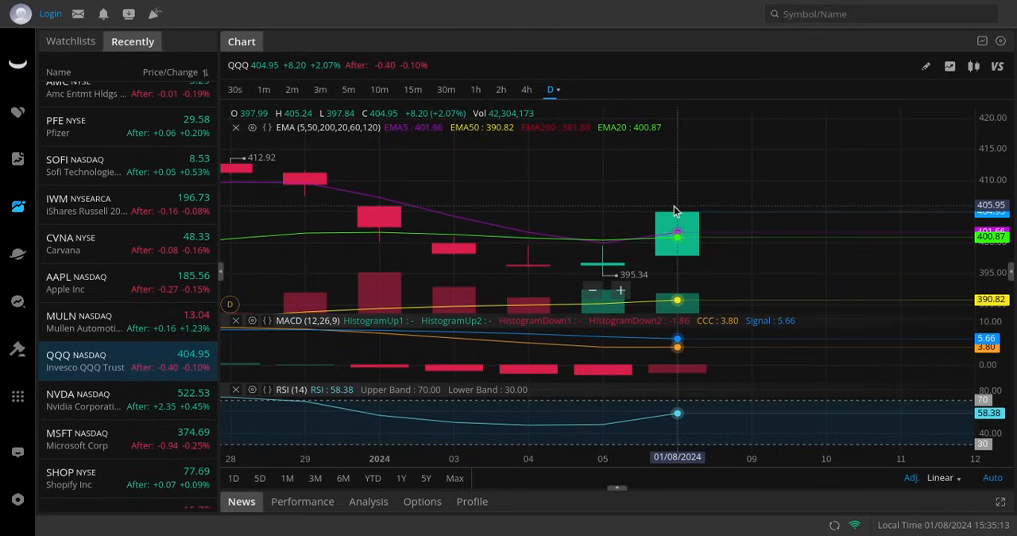
mouse_move(687, 189)
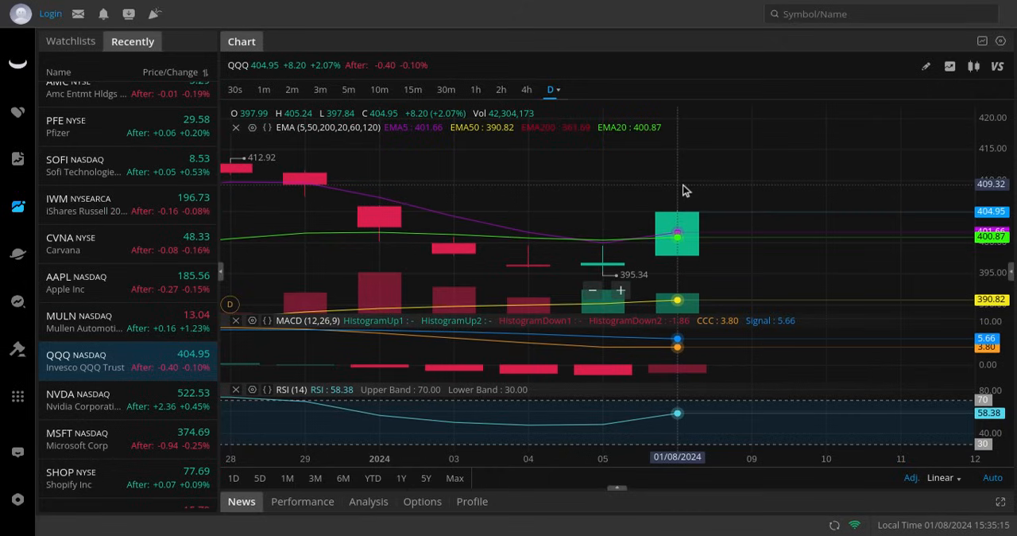
mouse_move(151, 215)
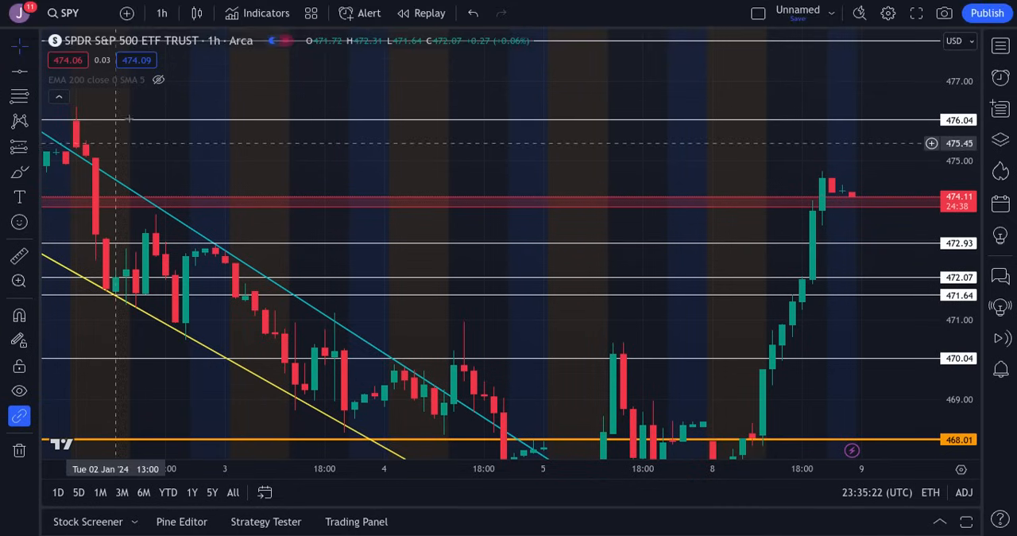
Search QQQ in TradingView to replace the SPY hourly chart
left_click(70, 13)
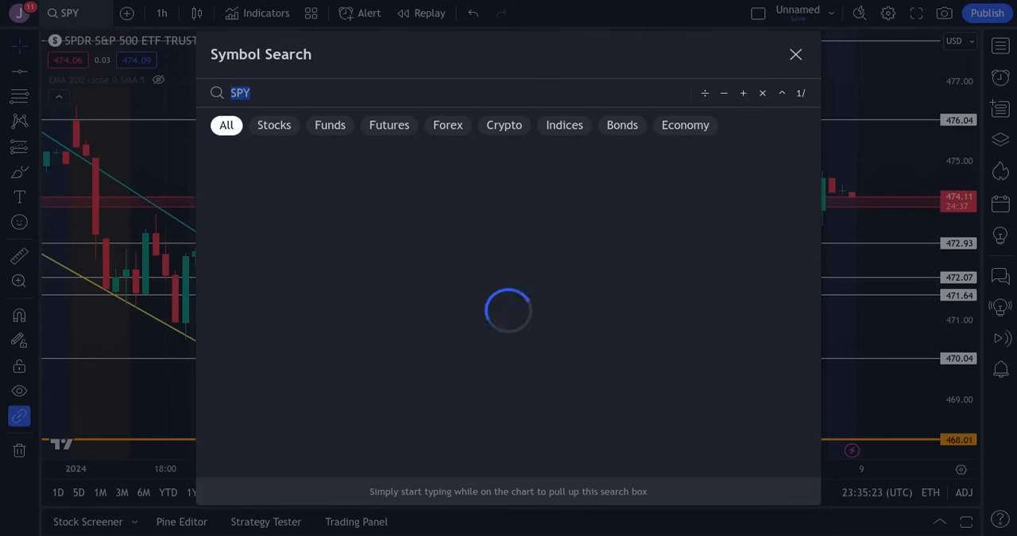
type("QQQ")
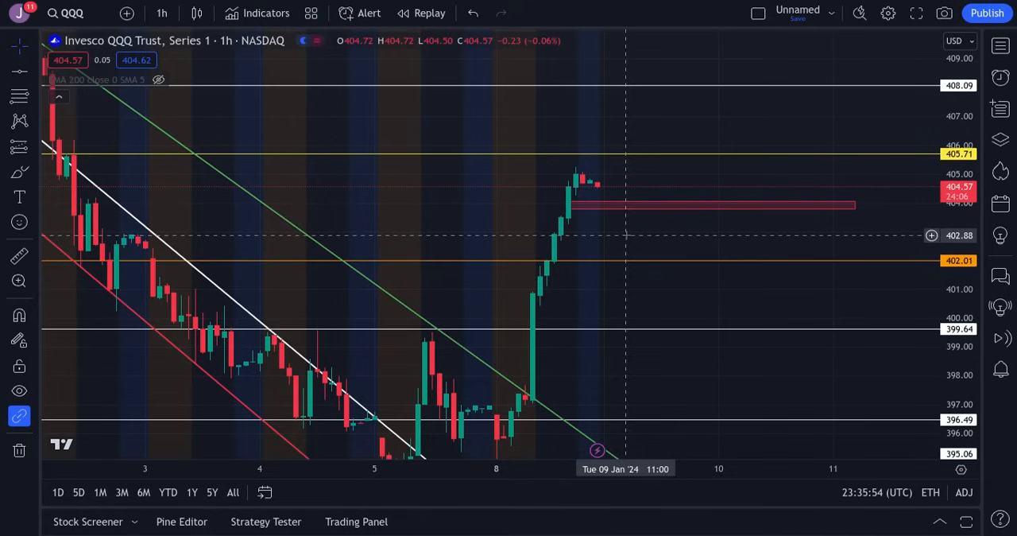
mouse_move(635, 252)
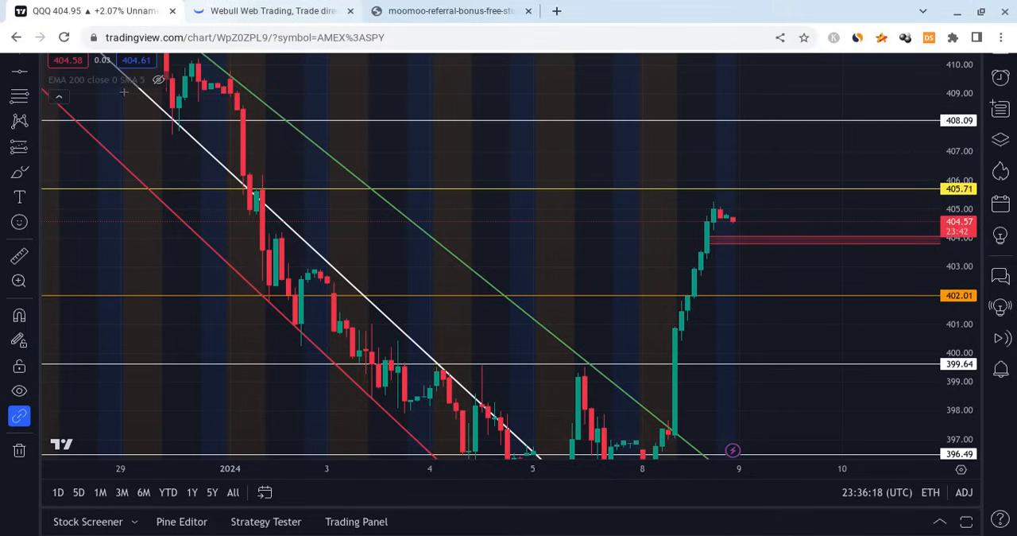
Search NVDA in TradingView to load NVIDIA's hourly chart
left_click(65, 13)
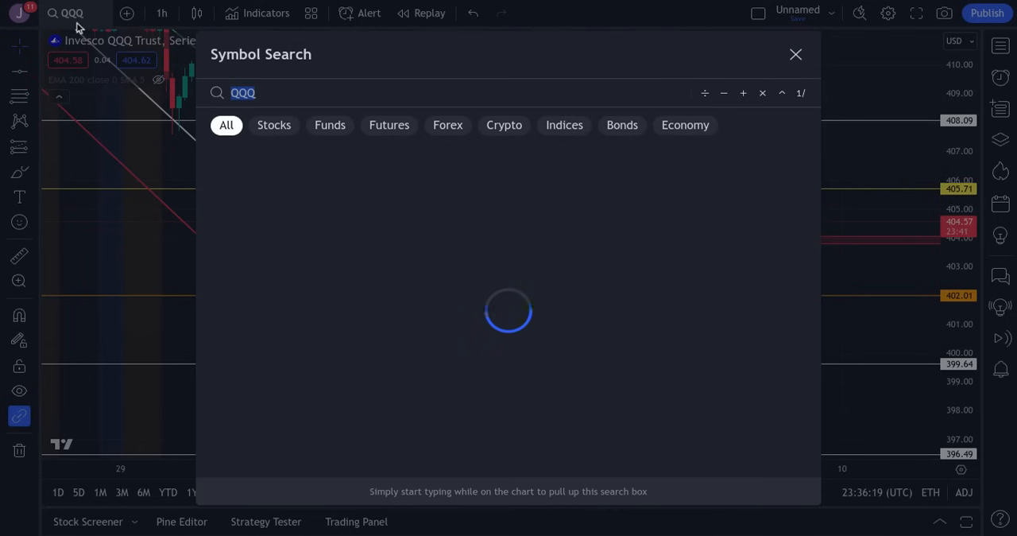
type("NVDA")
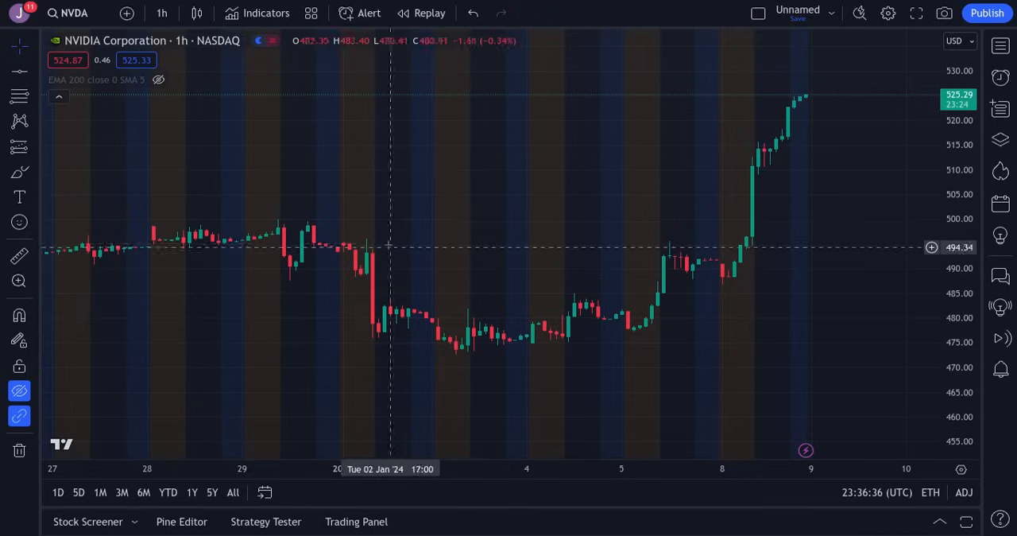
mouse_move(763, 184)
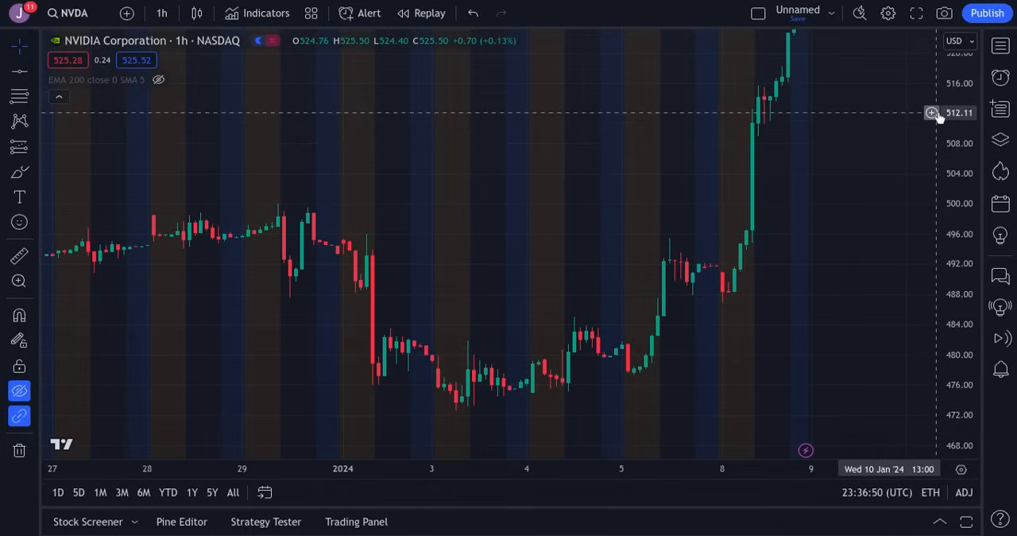
mouse_move(676, 207)
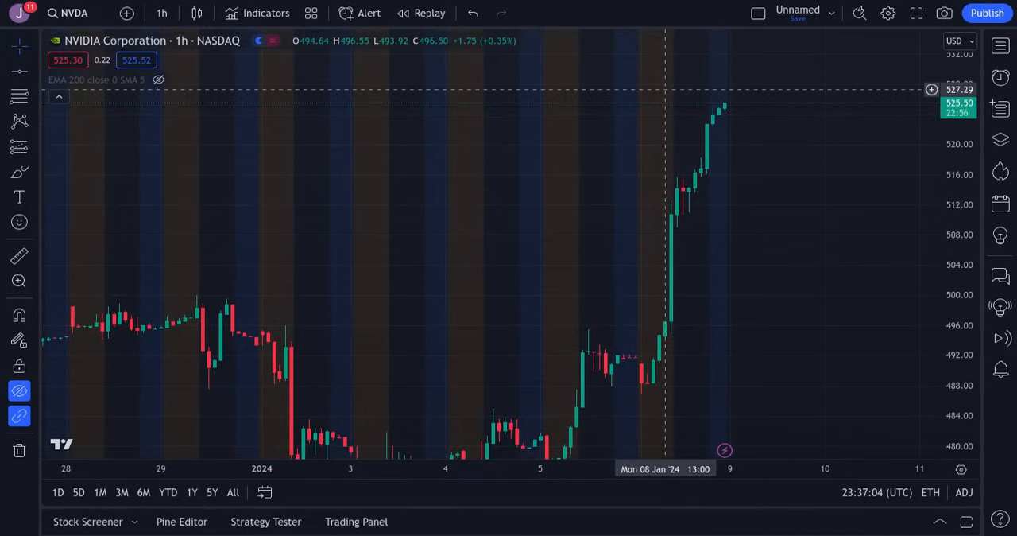
mouse_move(682, 181)
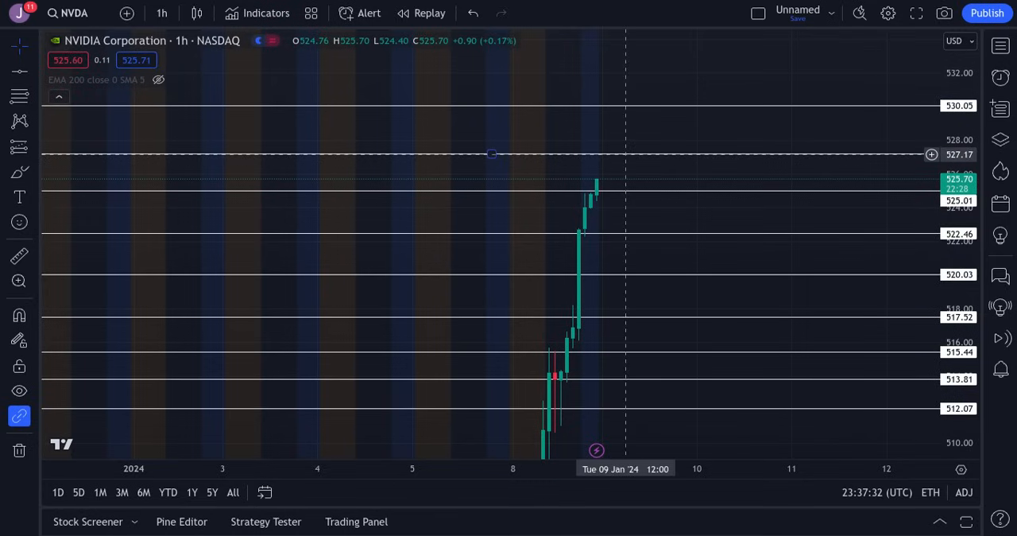
mouse_move(655, 114)
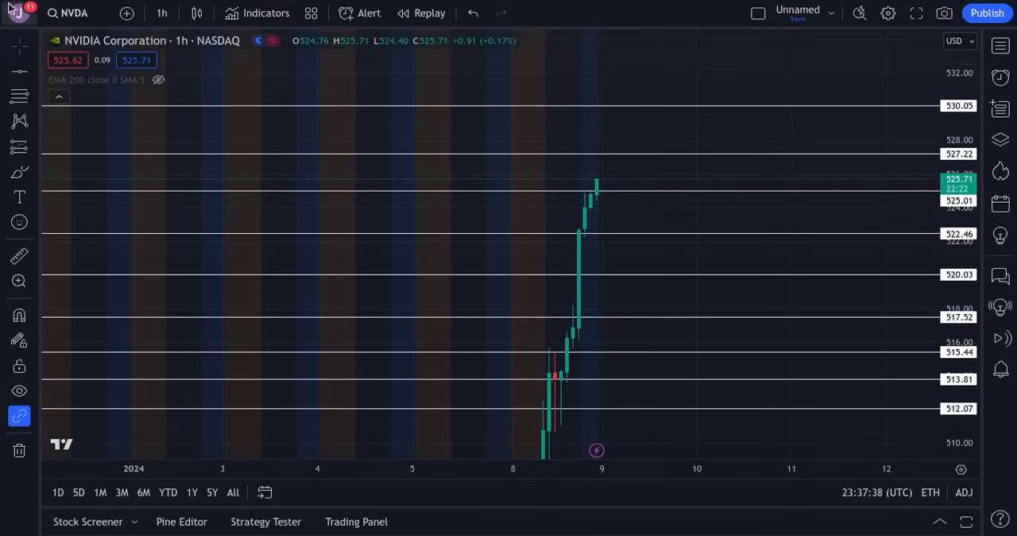
Search the Apple ticker in TradingView, correcting the typed 'AAA', to load AAPL's hourly chart
left_click(73, 13)
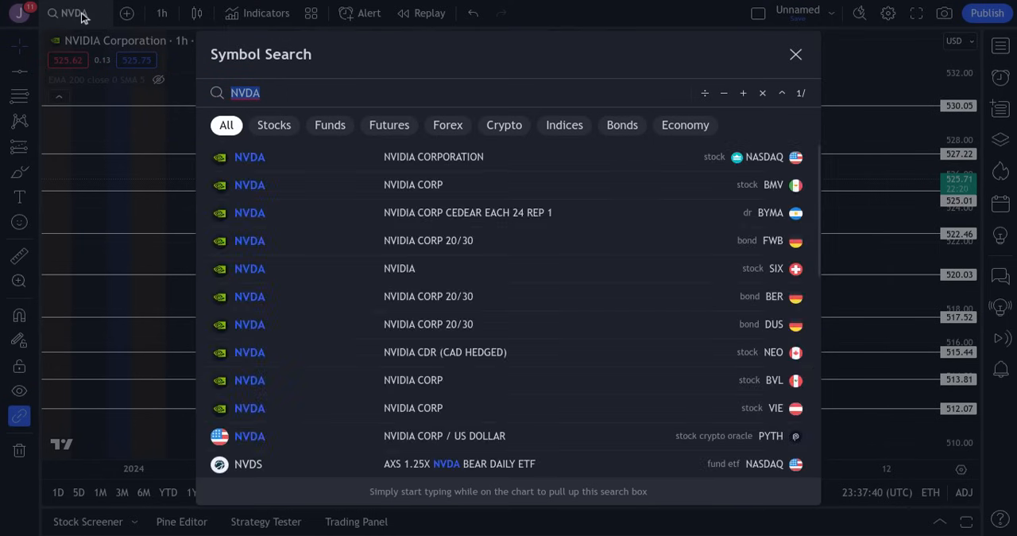
type("AAA")
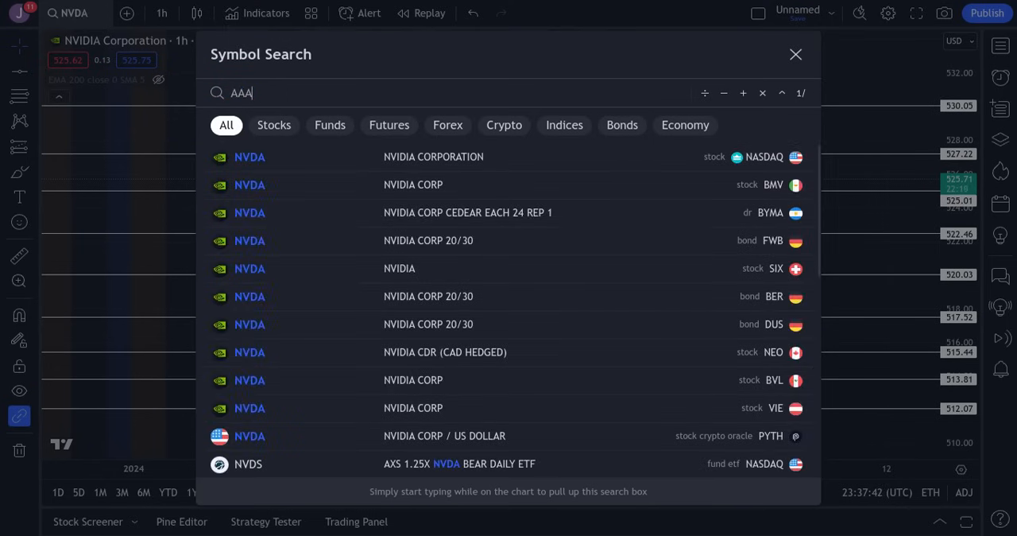
key("Backspace")
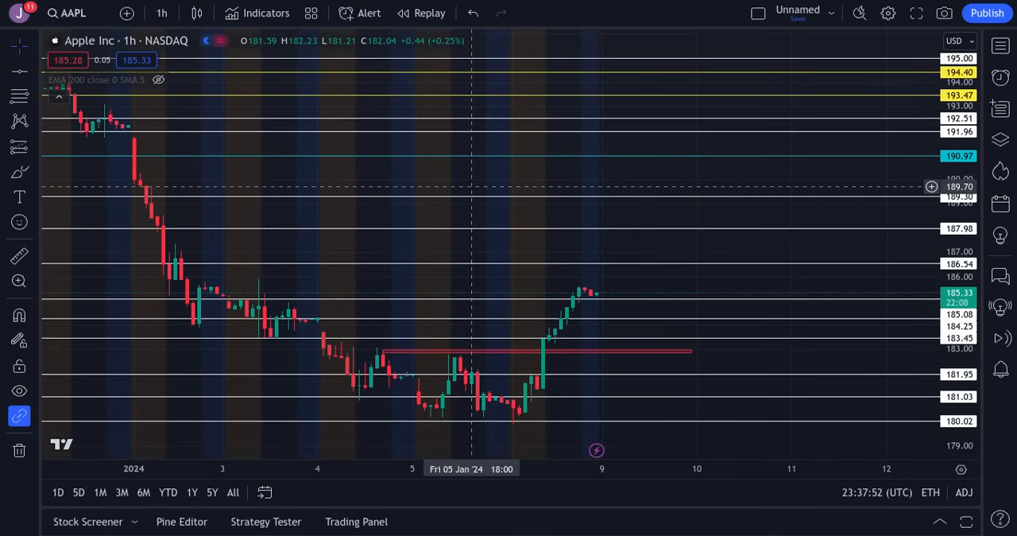
mouse_move(646, 281)
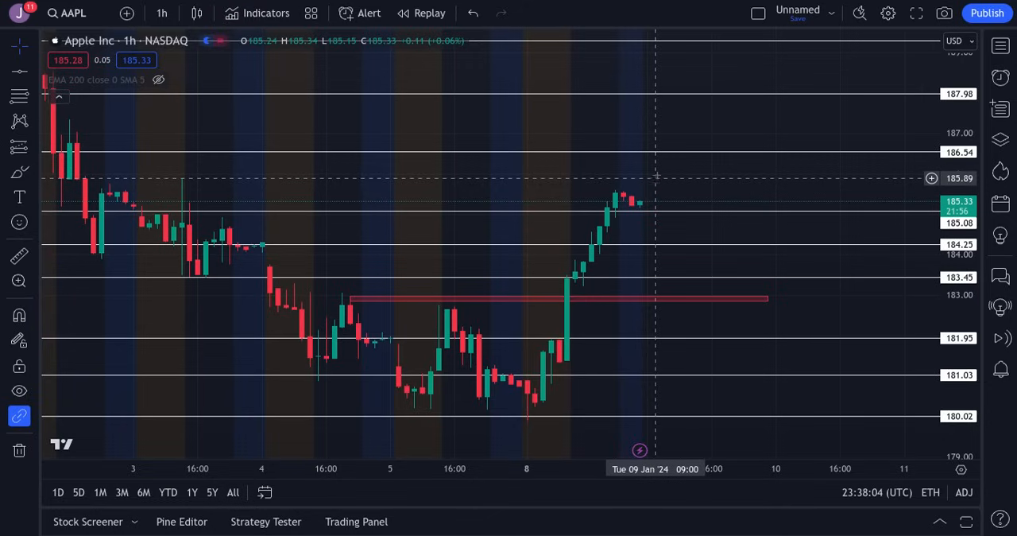
mouse_move(671, 118)
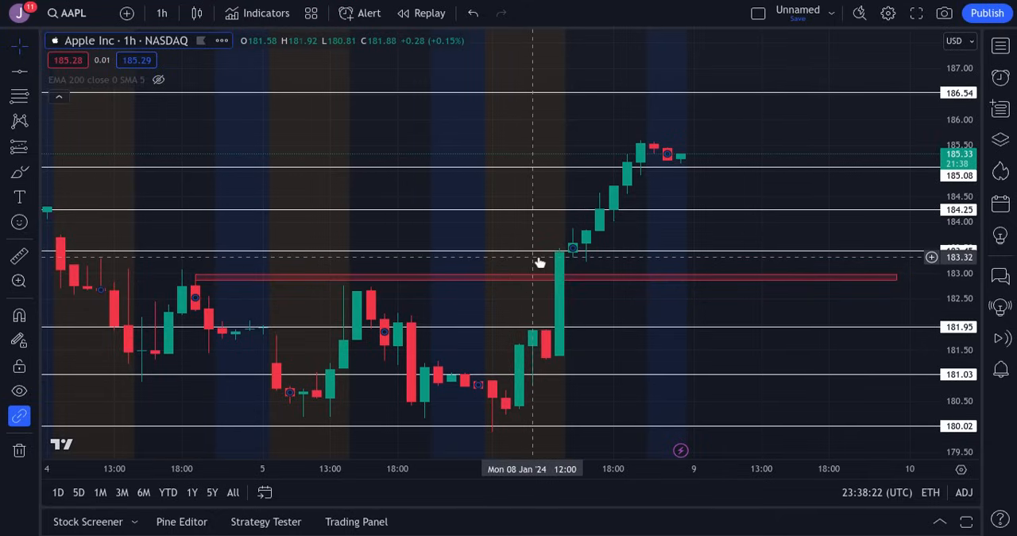
mouse_move(699, 252)
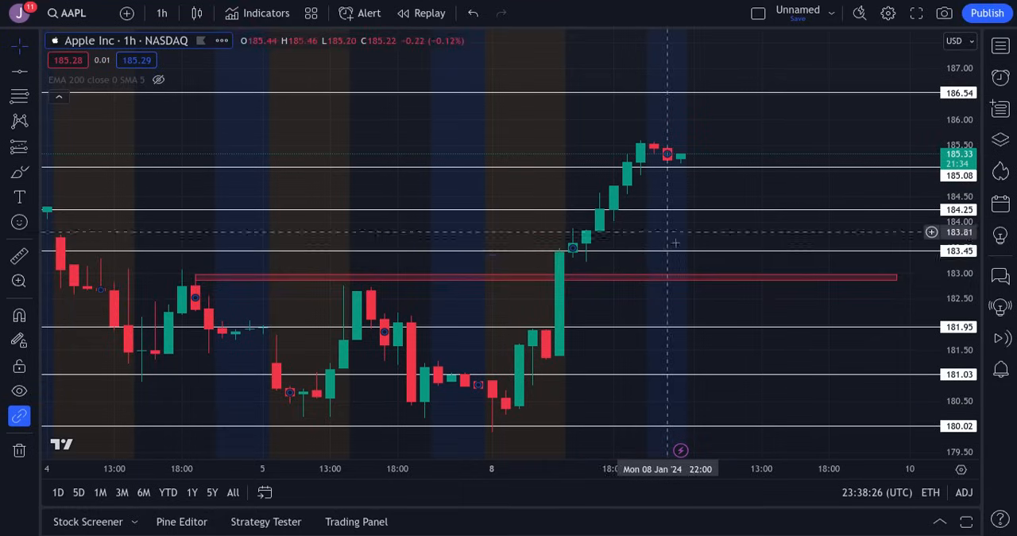
mouse_move(675, 242)
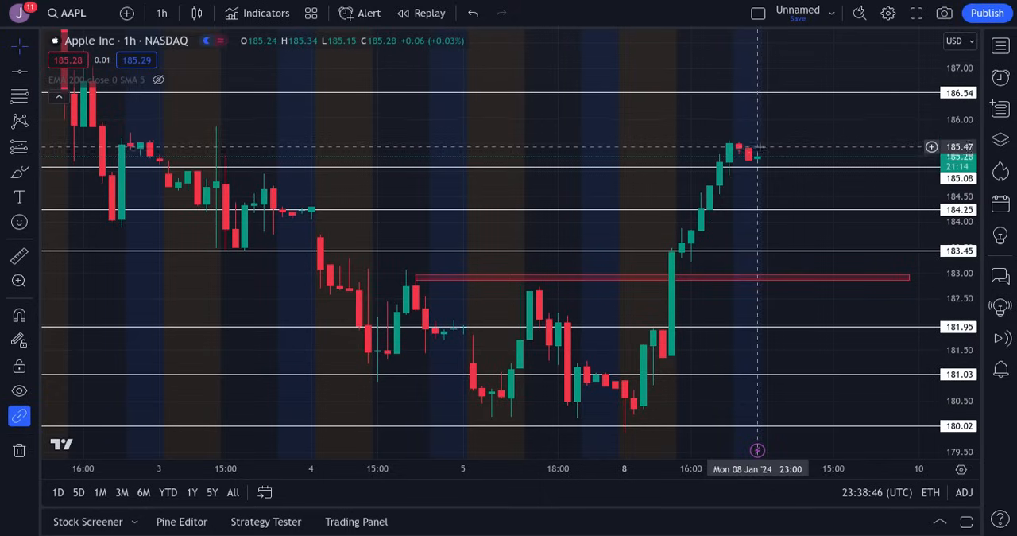
mouse_move(788, 197)
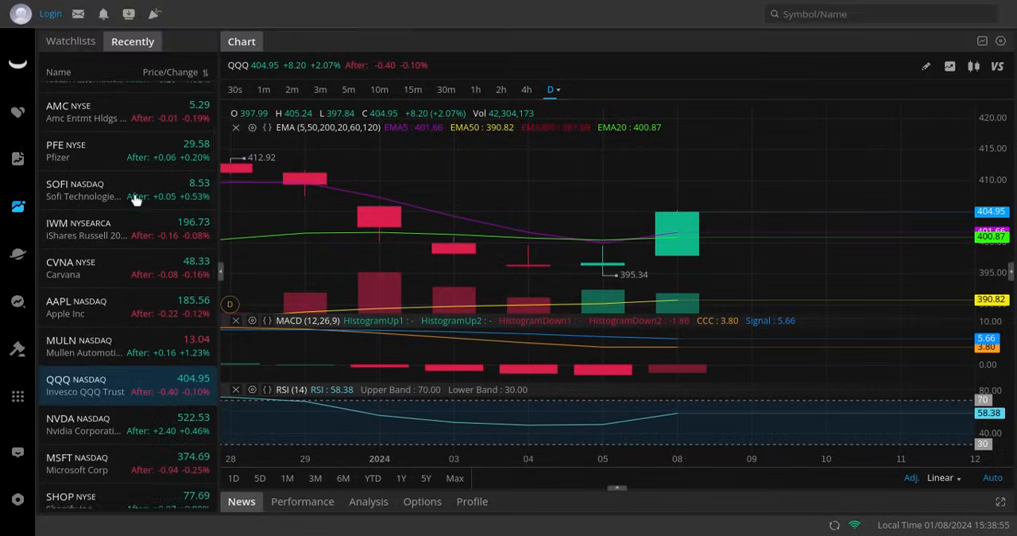
Select AAPL from the Recently watchlist to show Apple's daily chart with EMA, MACD and RSI
left_click(88, 308)
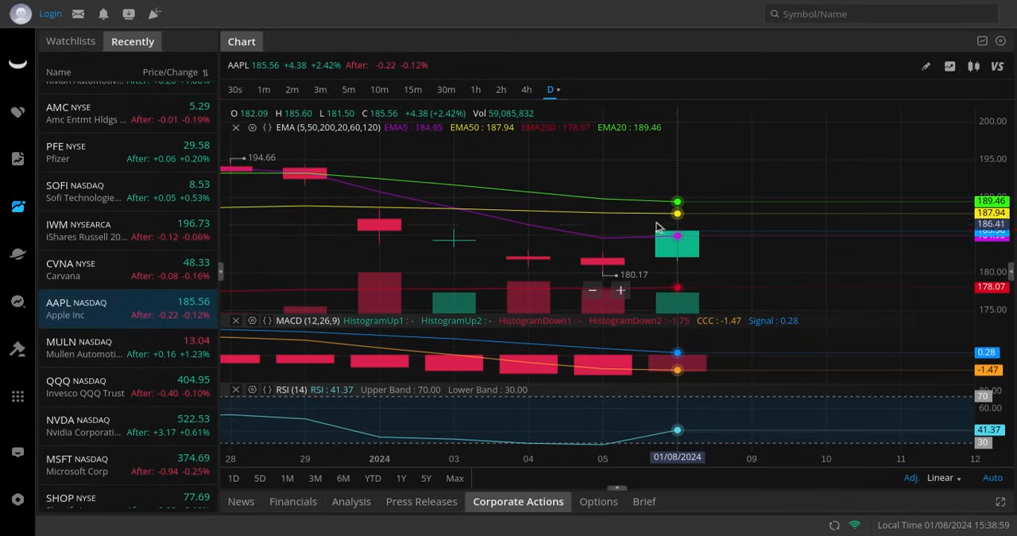
mouse_move(528, 203)
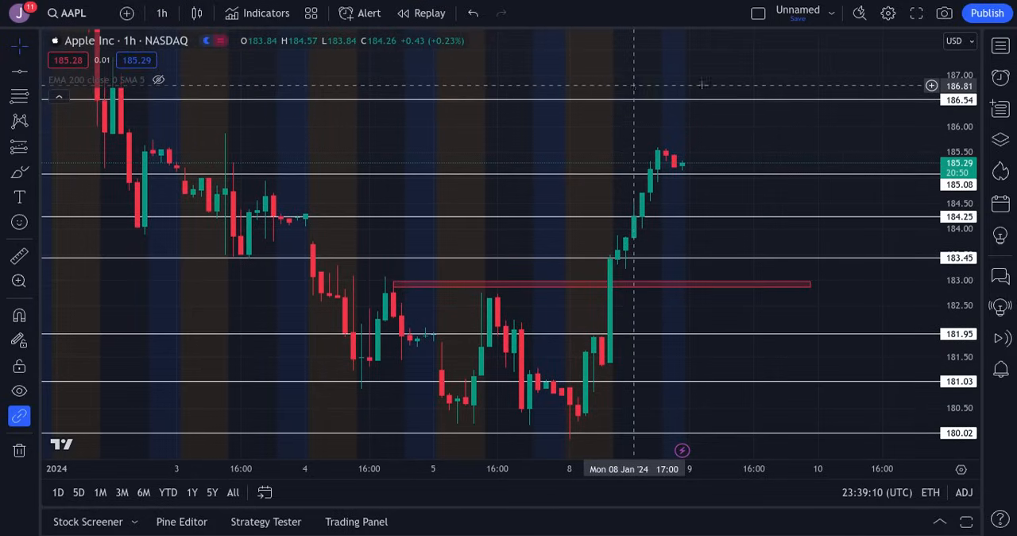
mouse_move(718, 102)
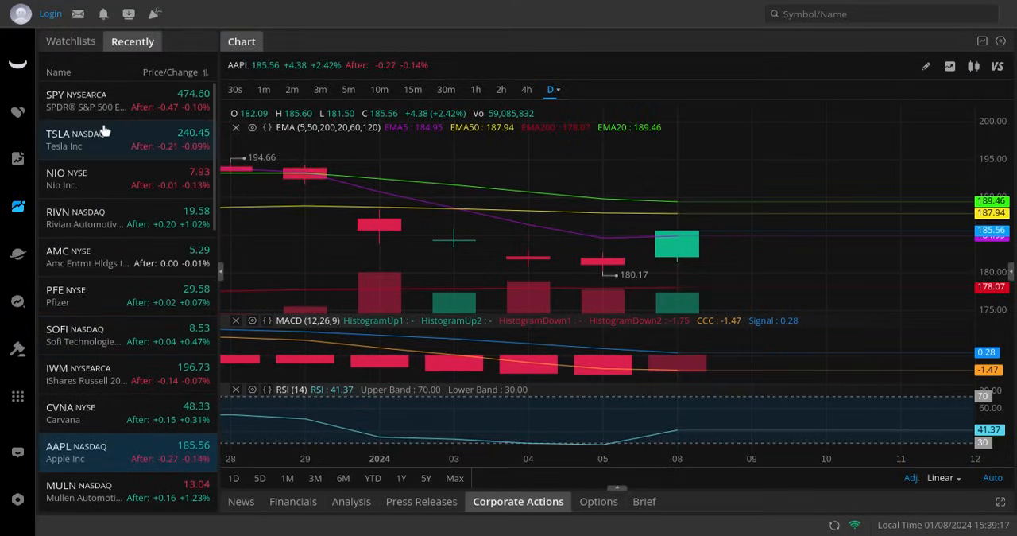
mouse_move(105, 137)
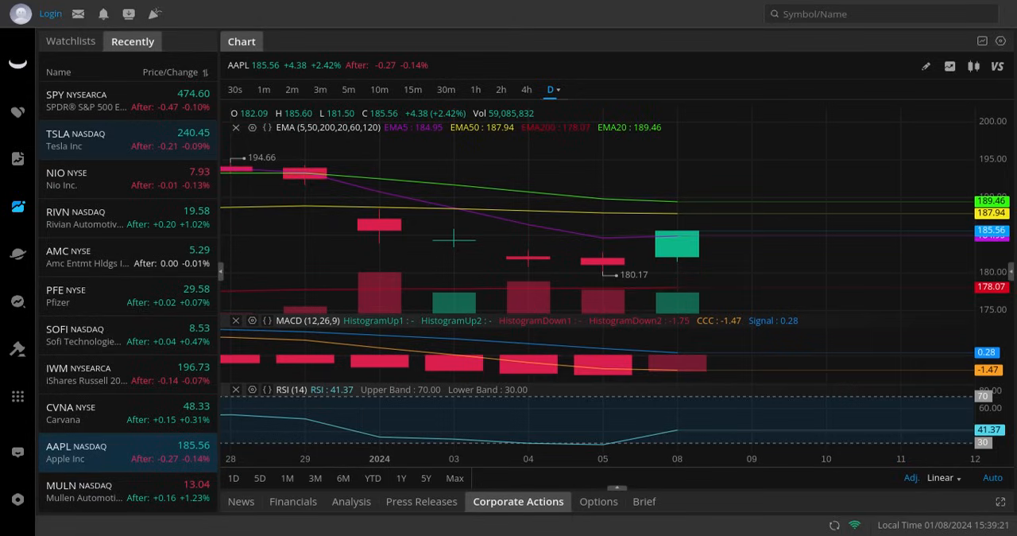
mouse_move(128, 211)
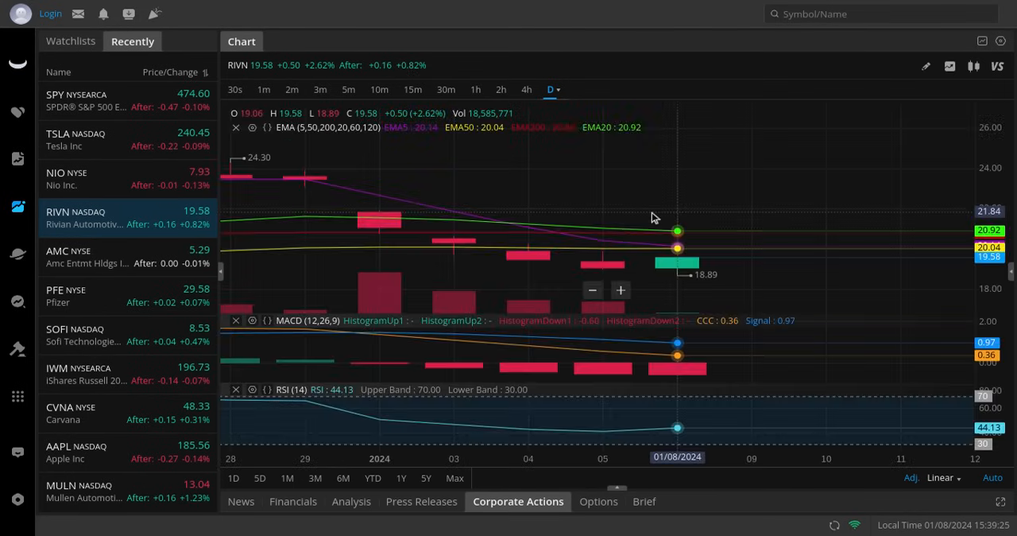
mouse_move(969, 245)
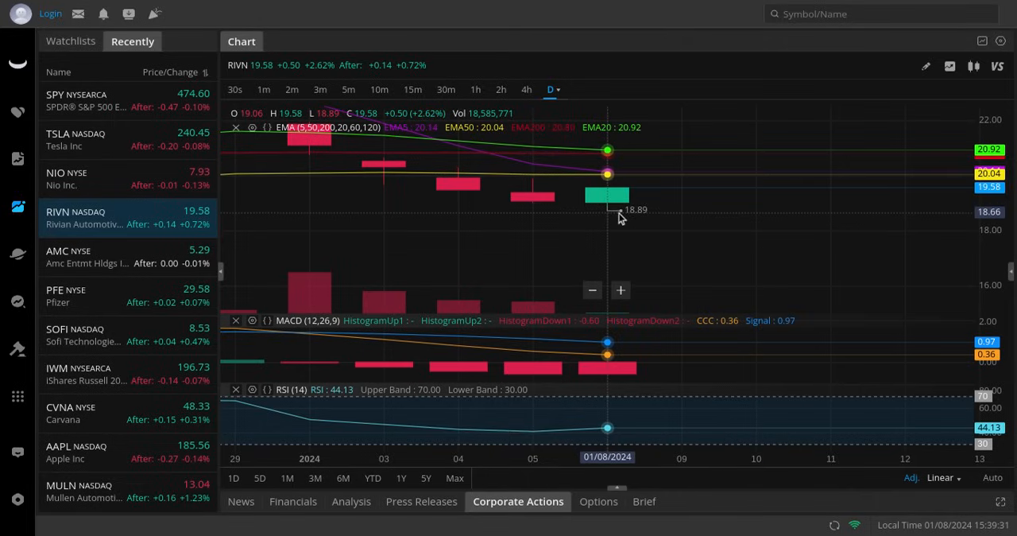
mouse_move(652, 175)
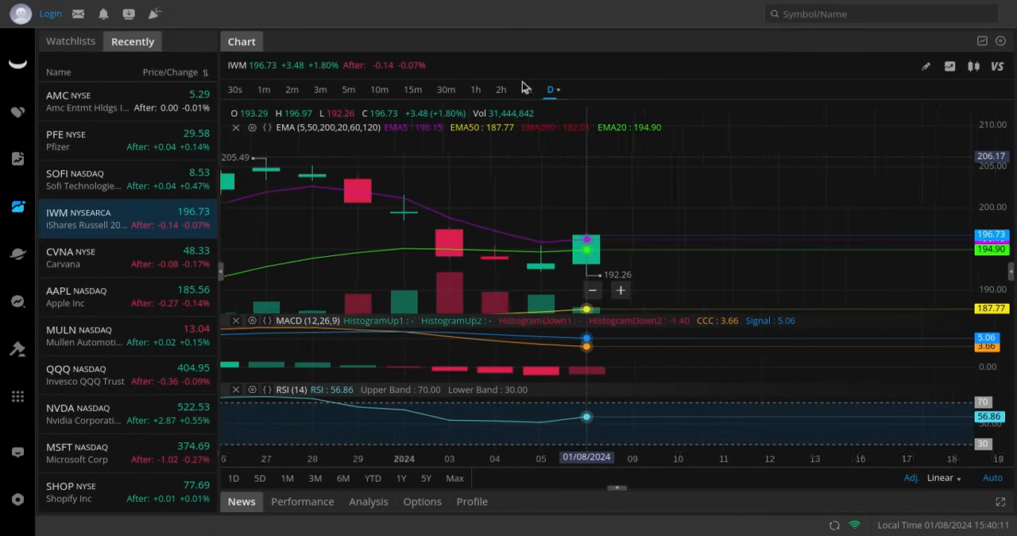
Load the Microsoft (MSFT) chart from the Recently watchlist
left_click(526, 89)
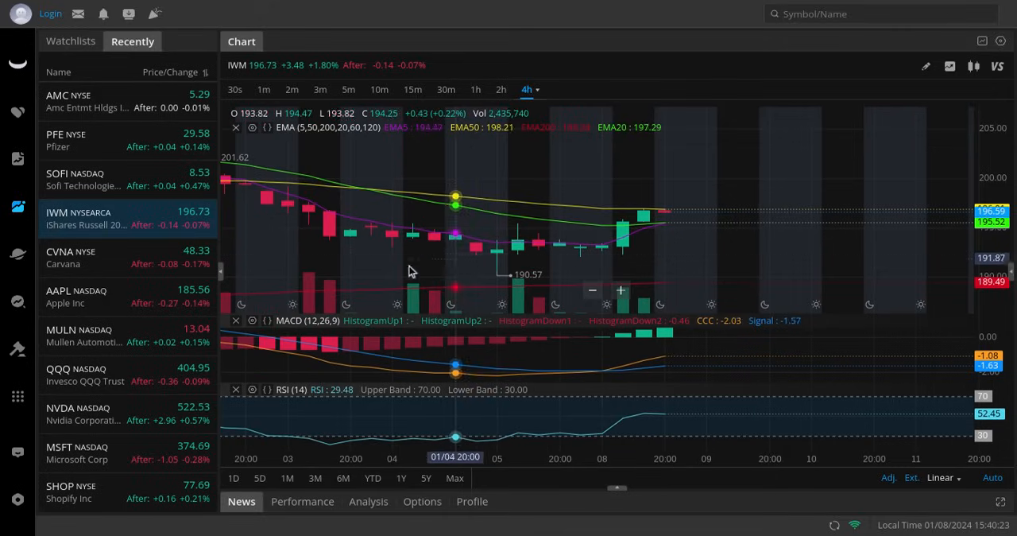
mouse_move(496, 270)
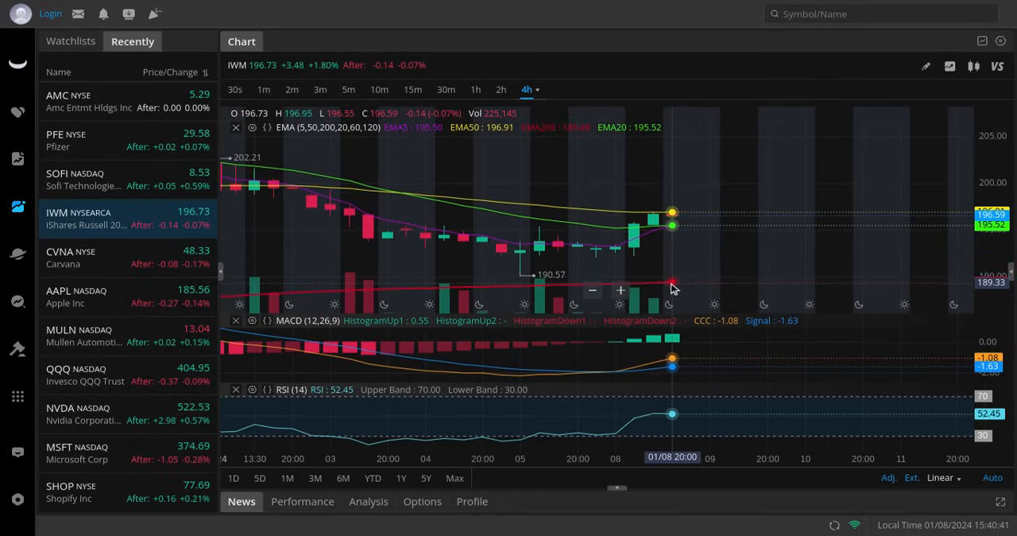
mouse_move(620, 165)
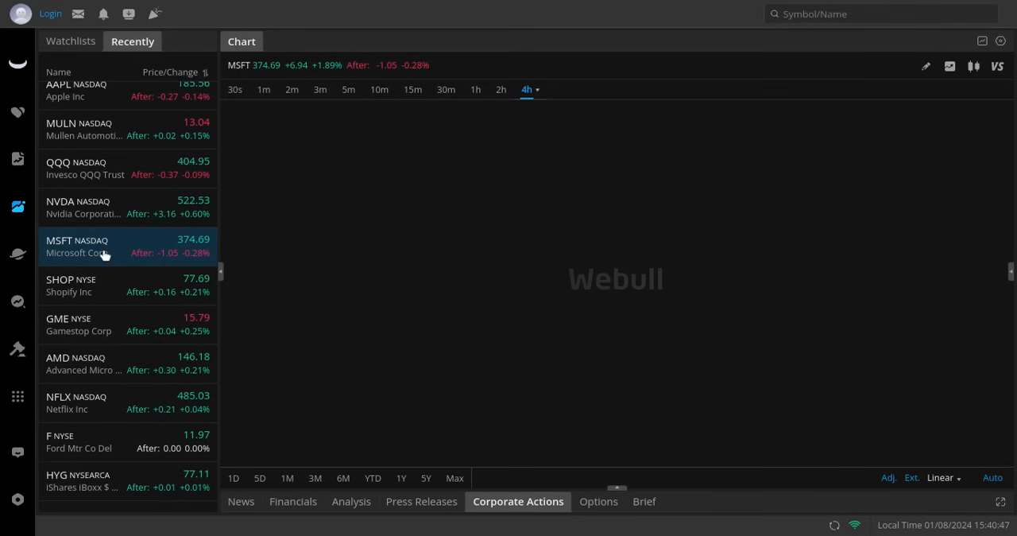
Review MSFT's 4-hour chart, then switch to the AMD 4-hour chart
left_click(76, 246)
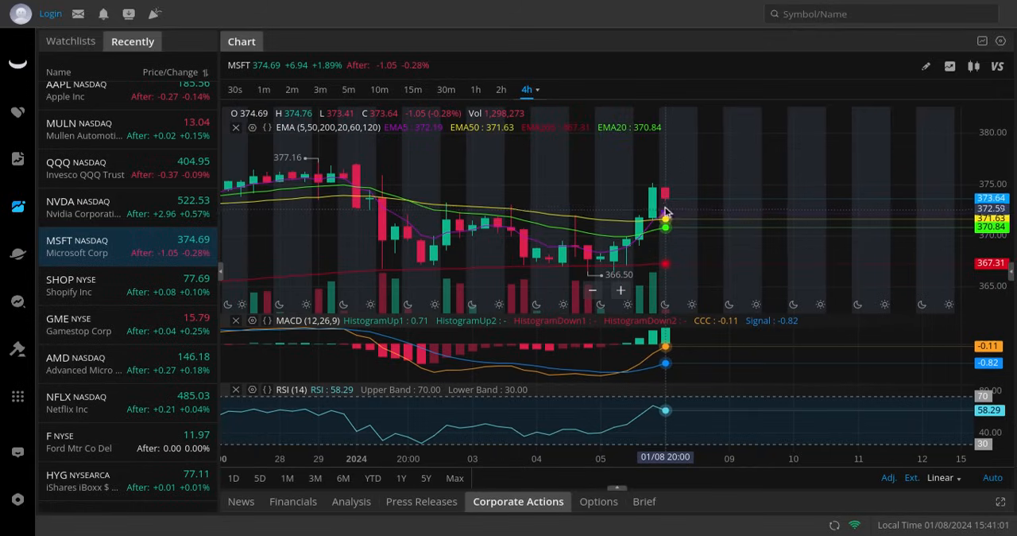
mouse_move(664, 190)
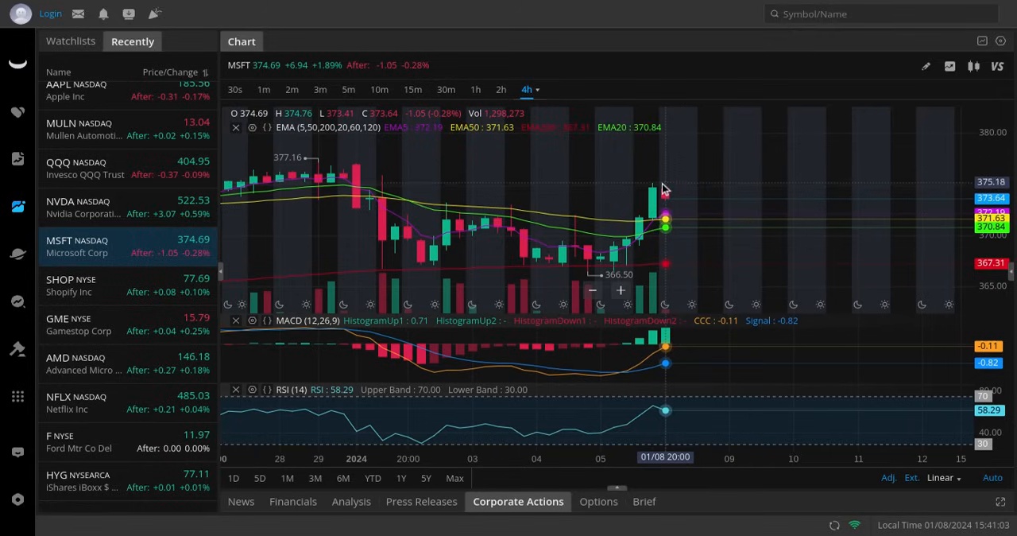
mouse_move(677, 215)
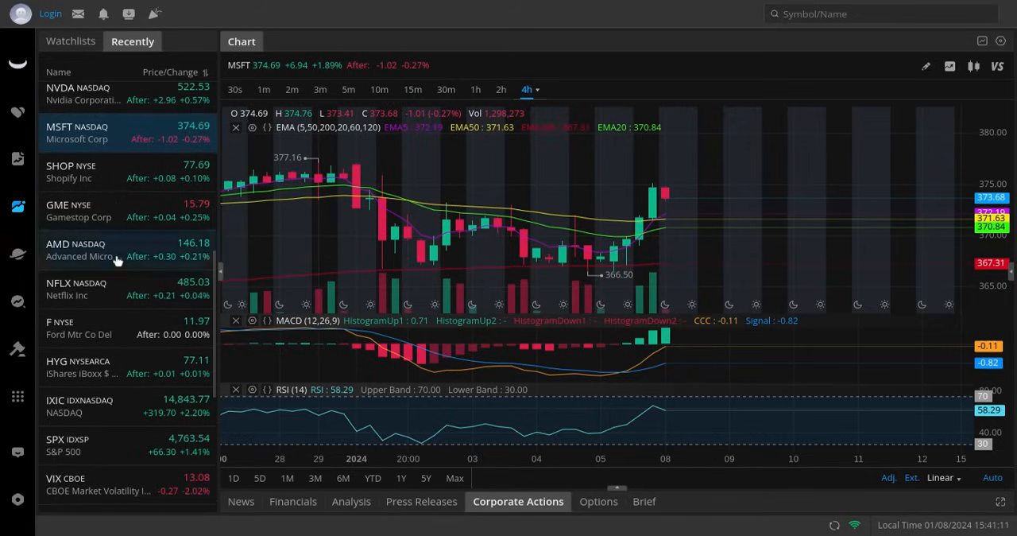
left_click(79, 249)
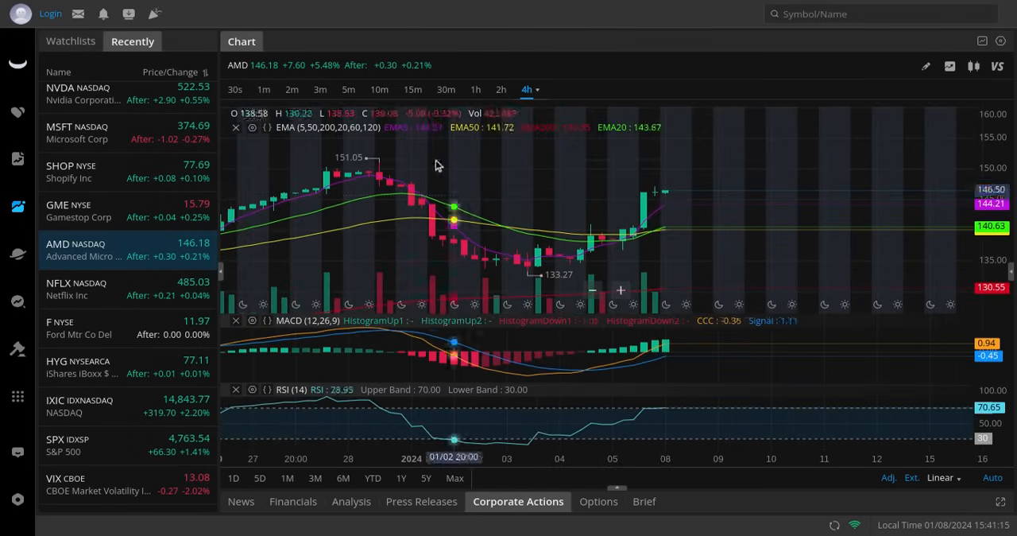
Bring up Netflix's (NFLX) 4-hour chart from the Recently list
scroll("down", 3)
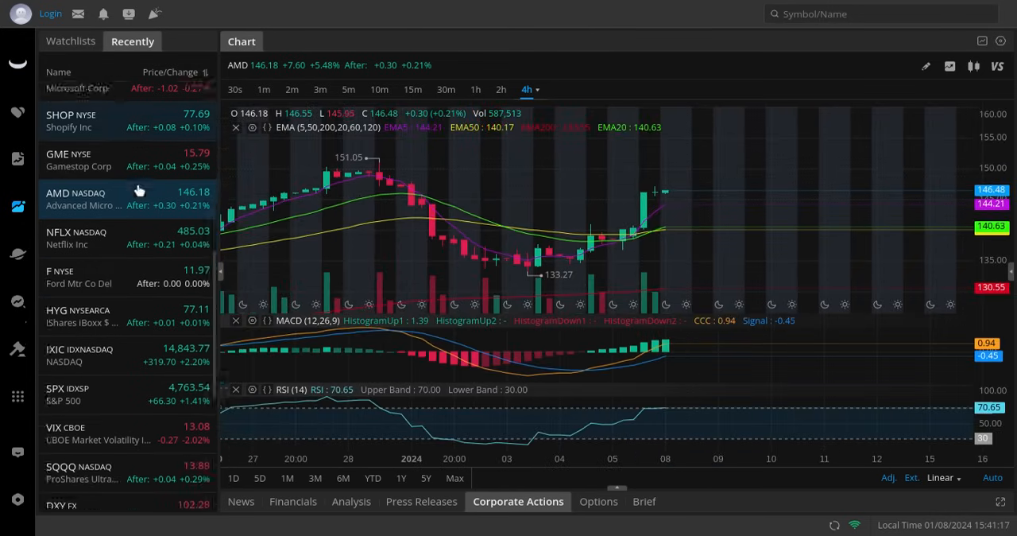
left_click(79, 104)
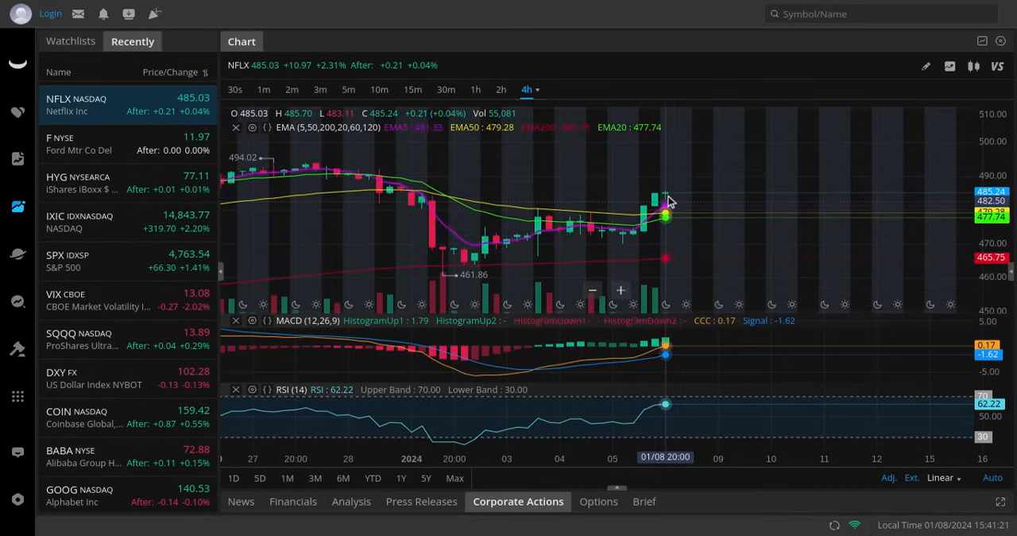
mouse_move(690, 175)
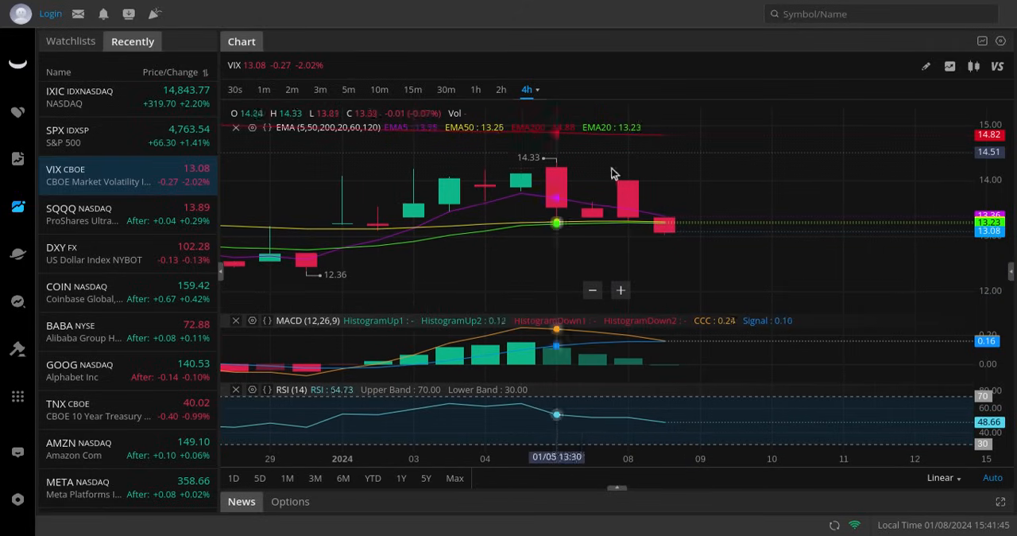
mouse_move(628, 175)
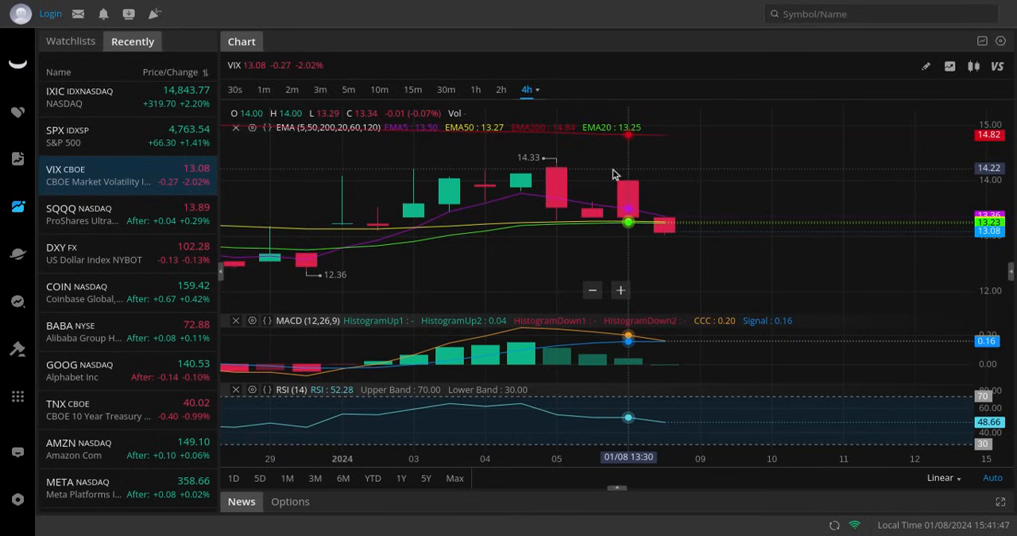
mouse_move(665, 230)
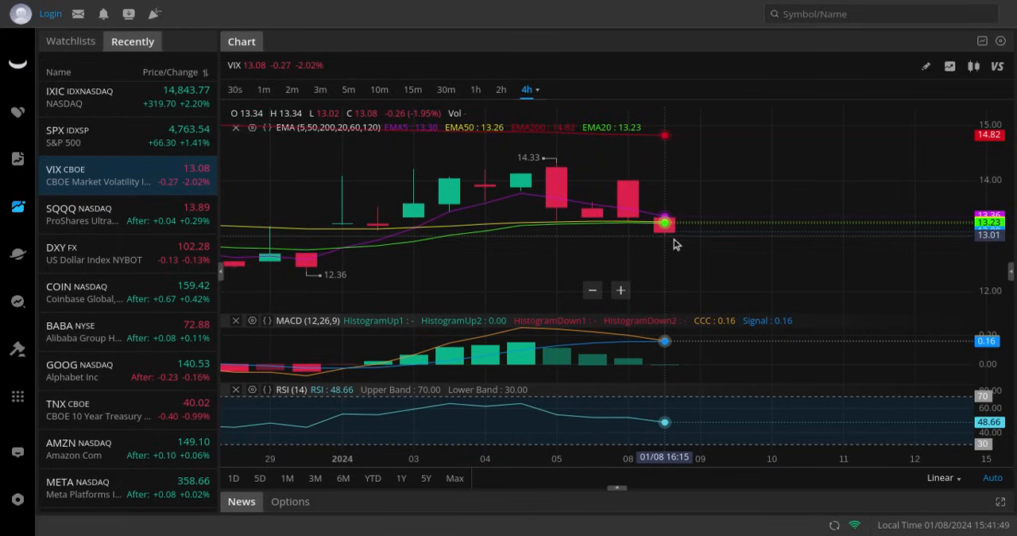
mouse_move(687, 261)
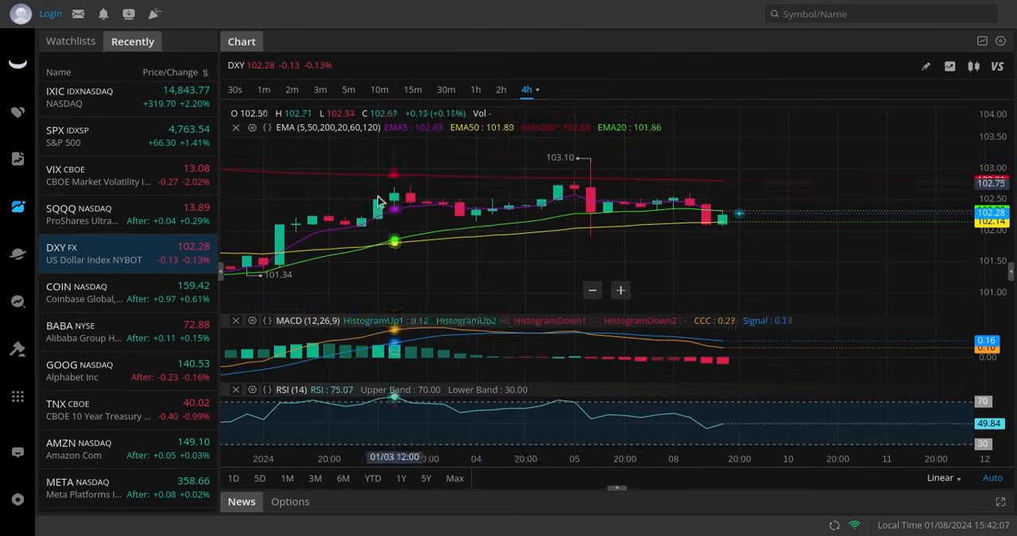
mouse_move(762, 256)
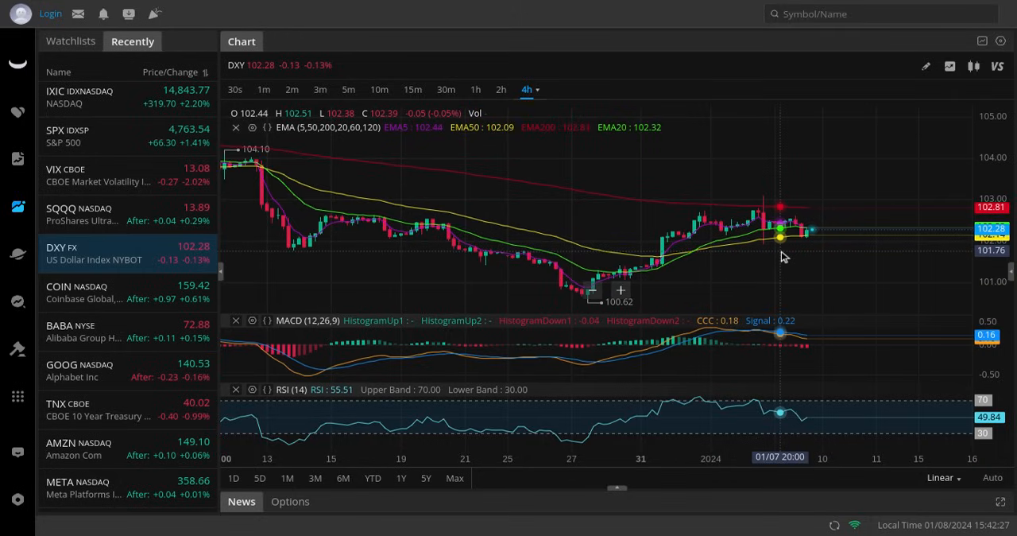
mouse_move(830, 264)
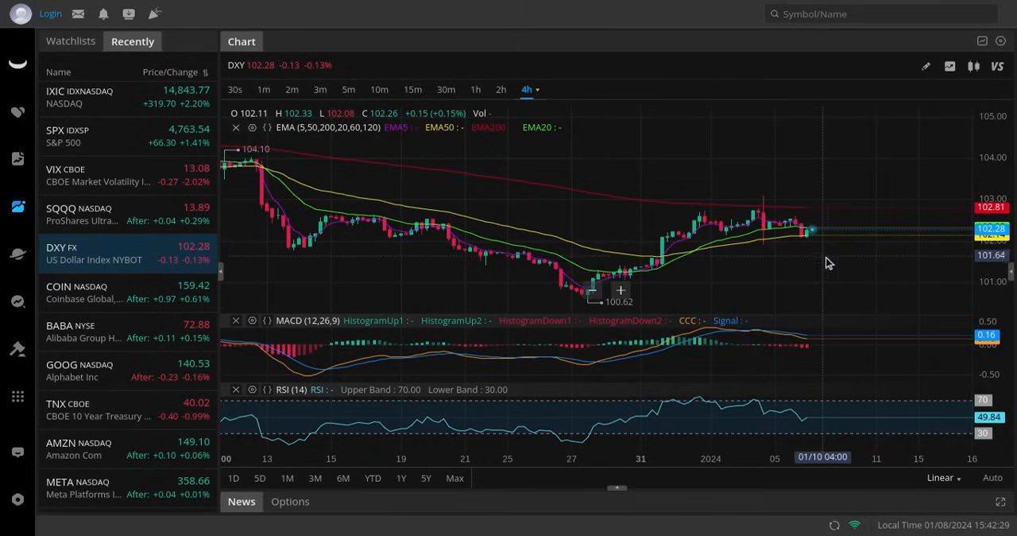
mouse_move(833, 267)
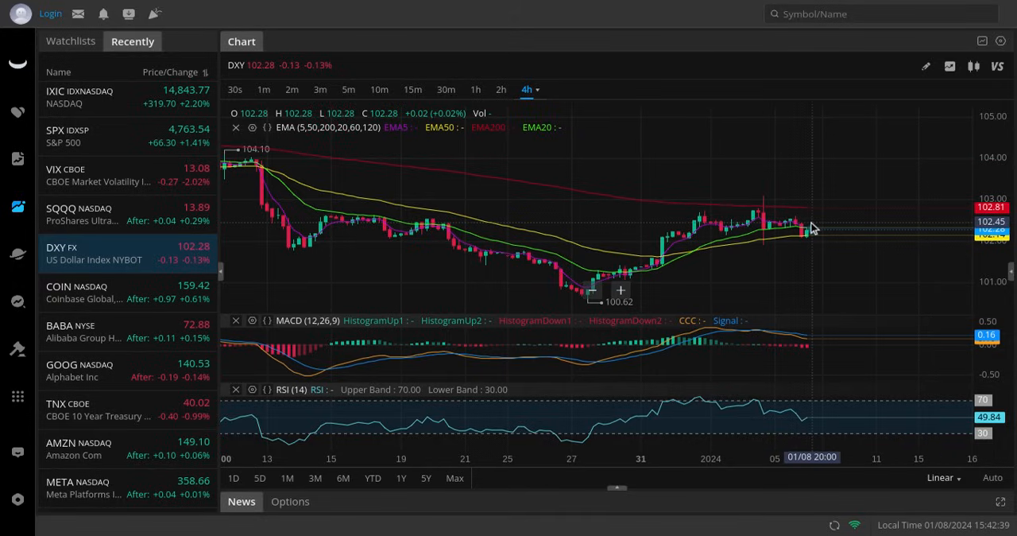
mouse_move(835, 256)
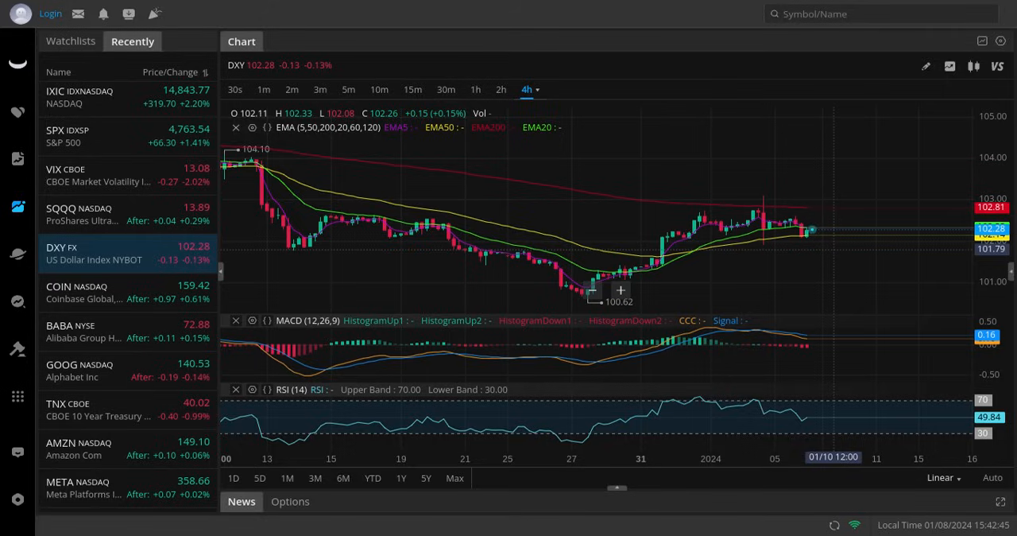
mouse_move(826, 253)
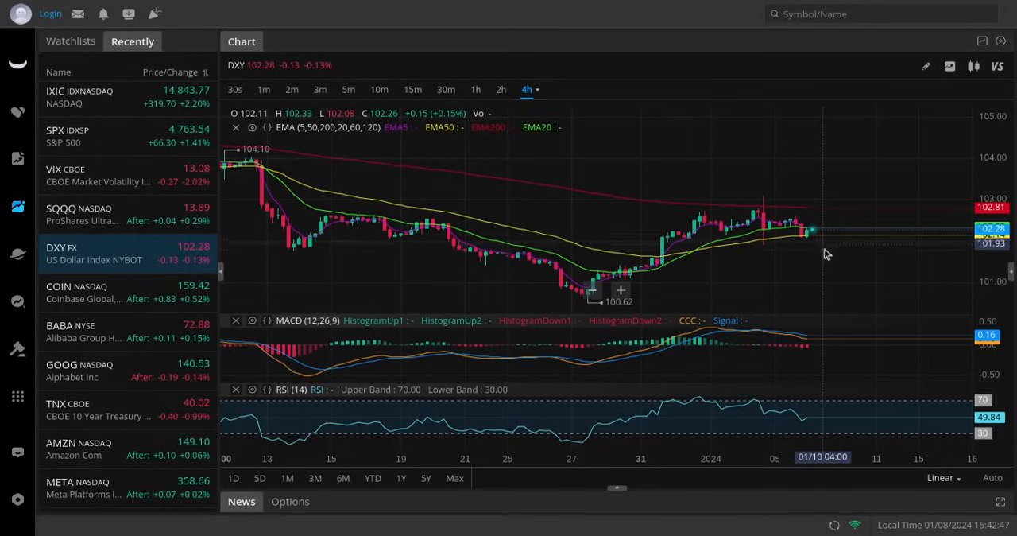
mouse_move(826, 252)
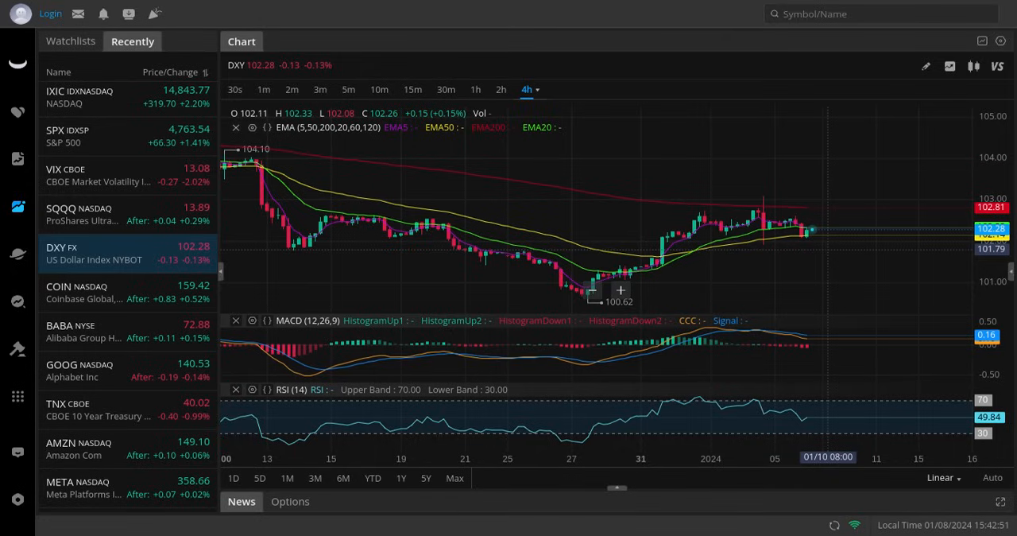
mouse_move(889, 186)
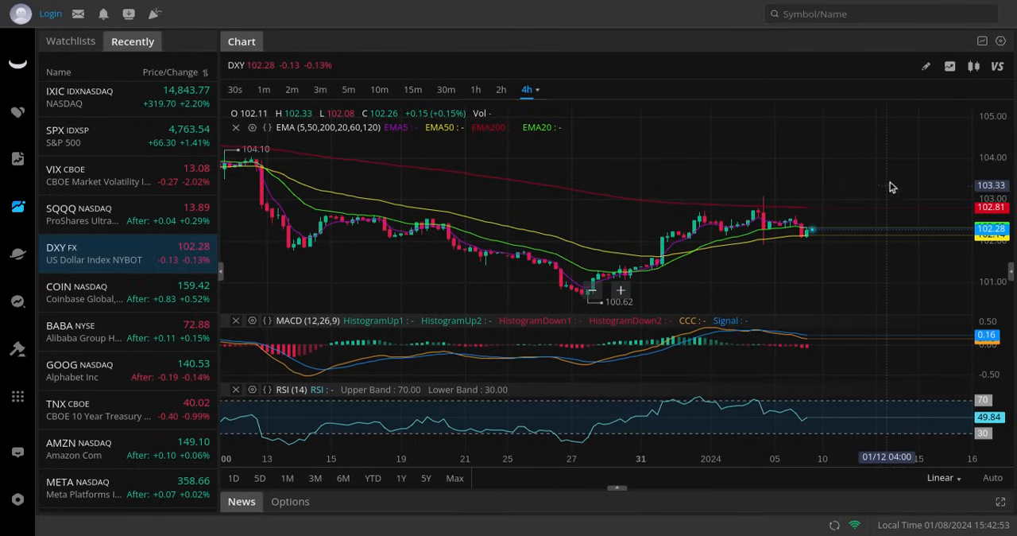
mouse_move(776, 242)
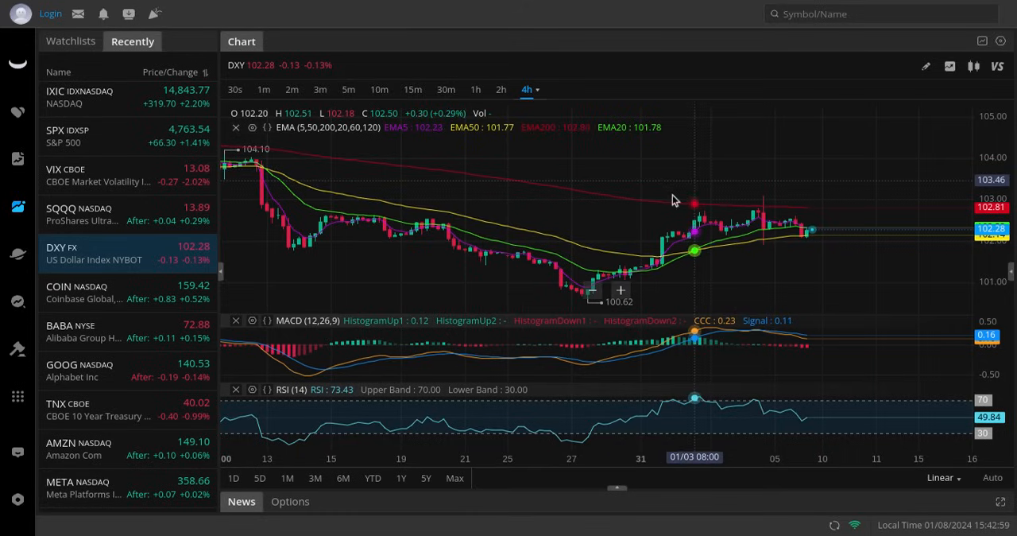
Switch from DXY to the Coinbase (COIN) 4-hour chart
left_click(76, 293)
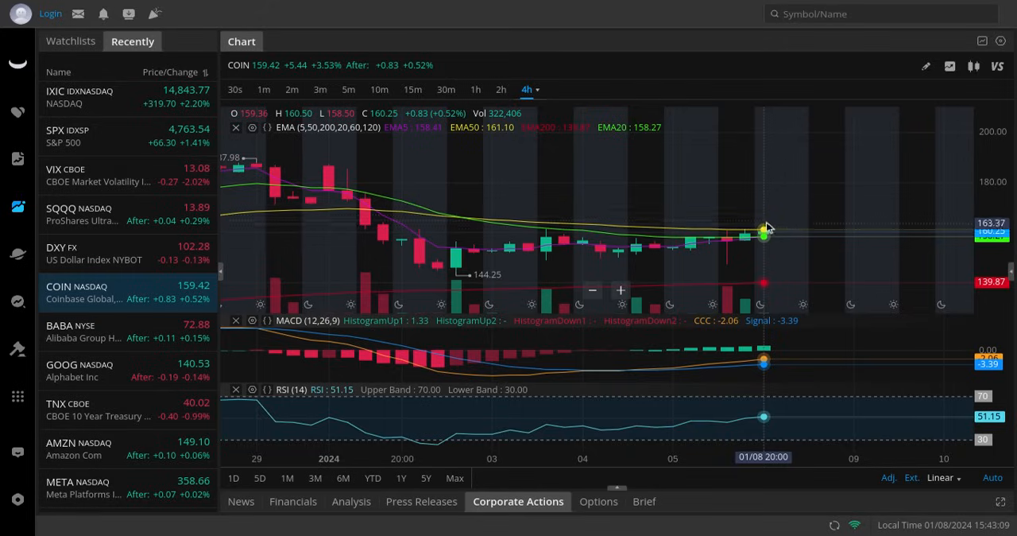
mouse_move(776, 210)
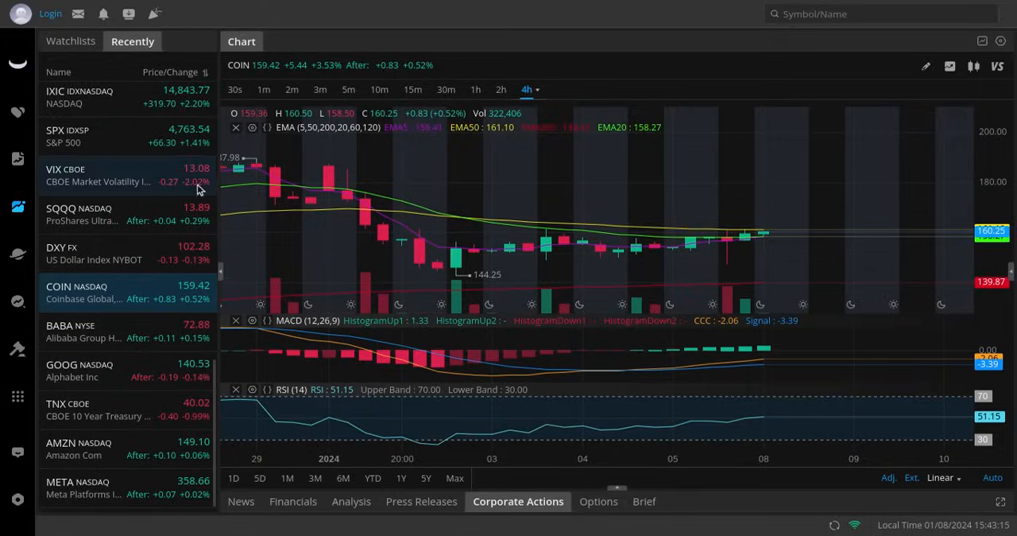
Switch from COIN to the Alphabet (GOOG) 4-hour chart
left_click(80, 368)
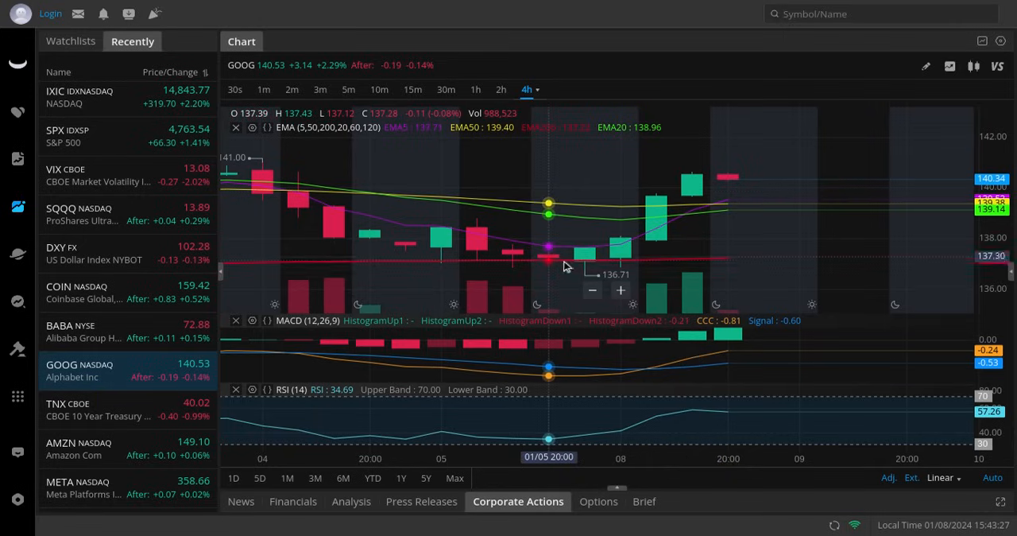
mouse_move(585, 283)
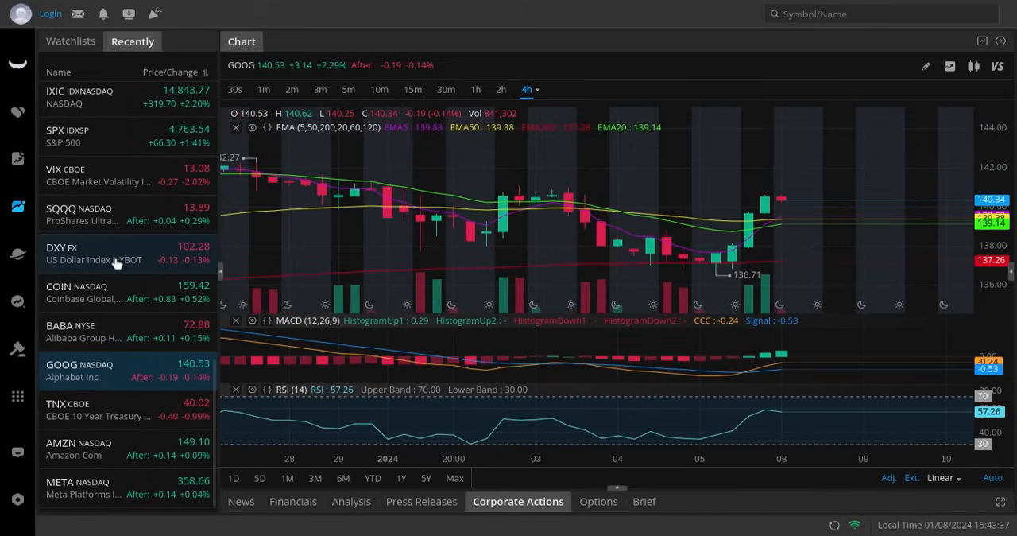
Switch from GOOG to the Amazon (AMZN) 4-hour chart
left_click(79, 448)
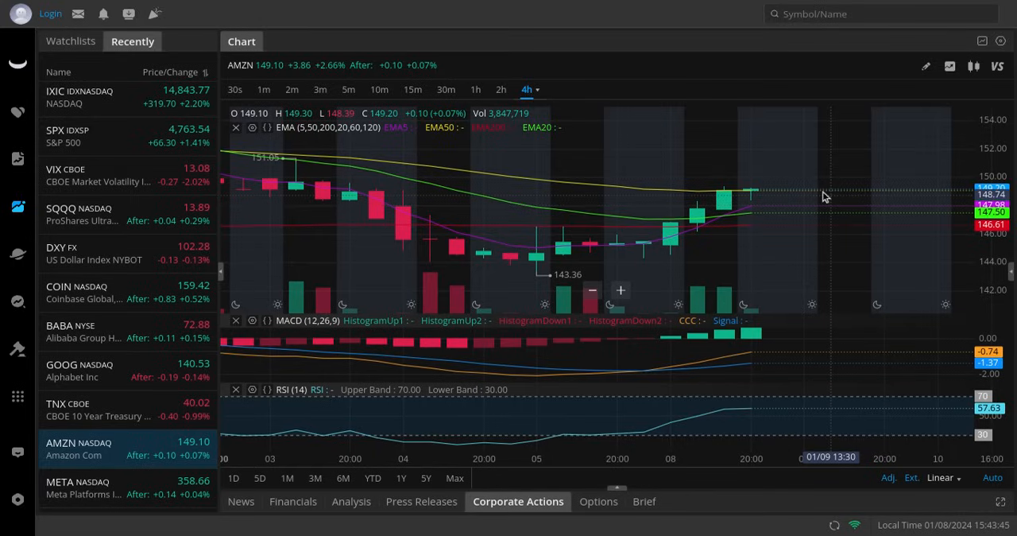
mouse_move(750, 197)
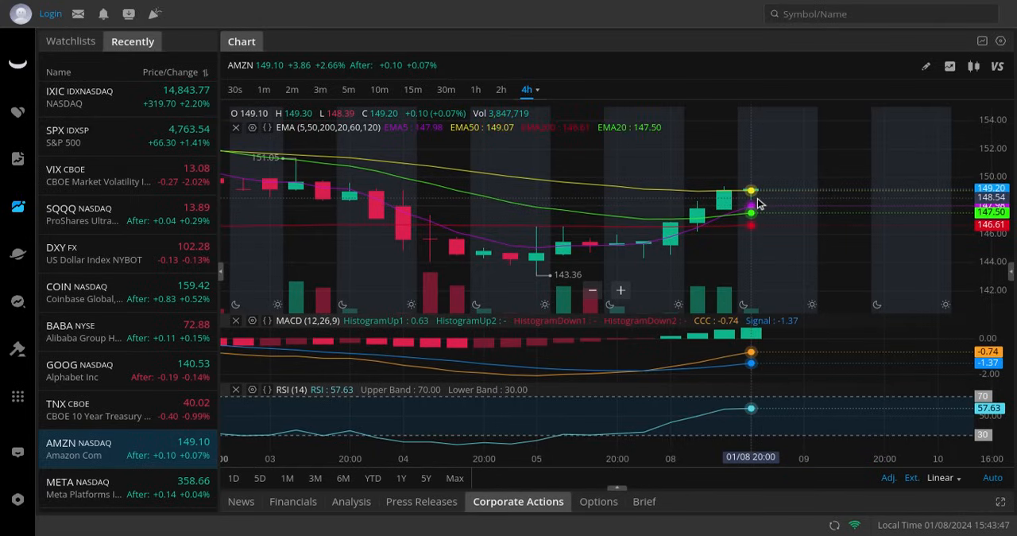
mouse_move(725, 194)
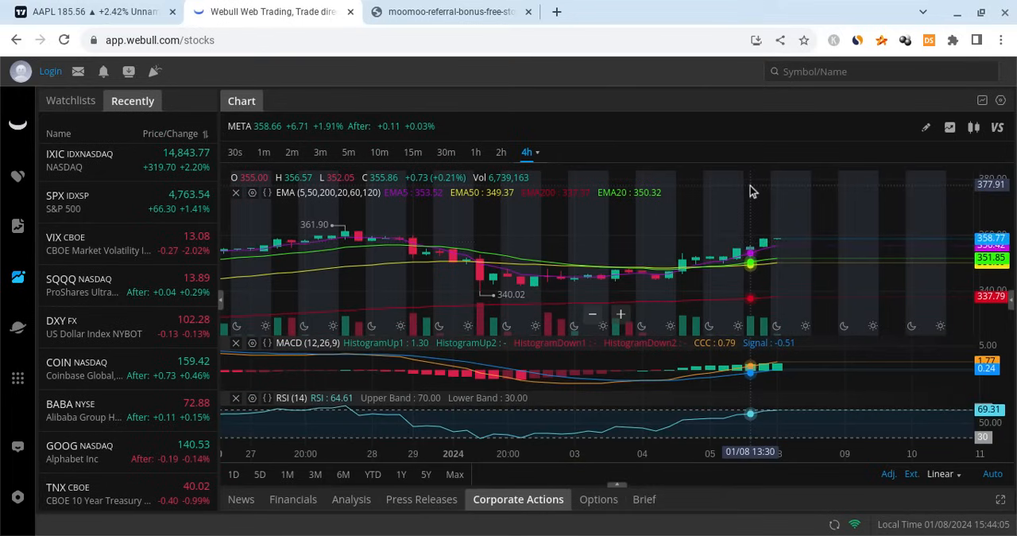
mouse_move(490, 512)
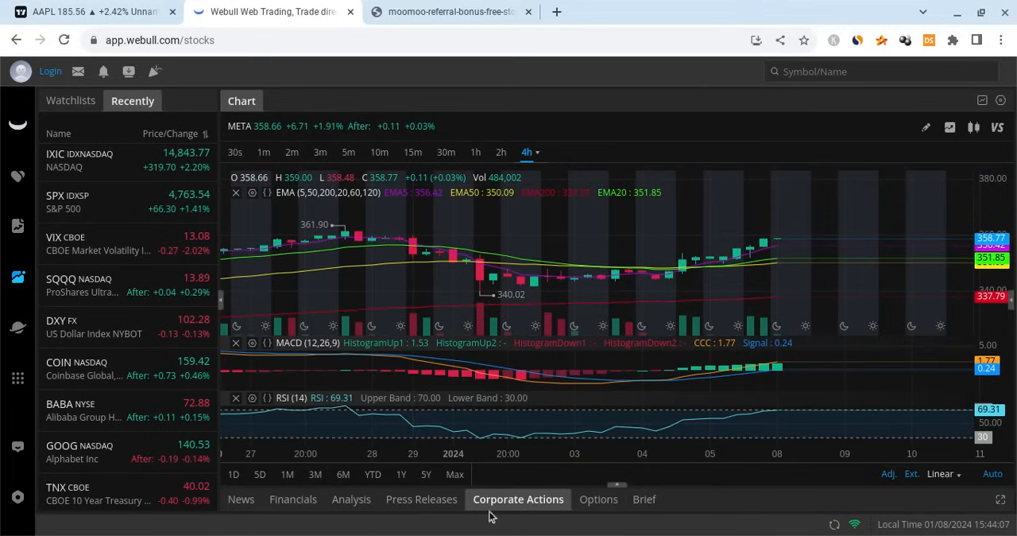
mouse_move(652, 314)
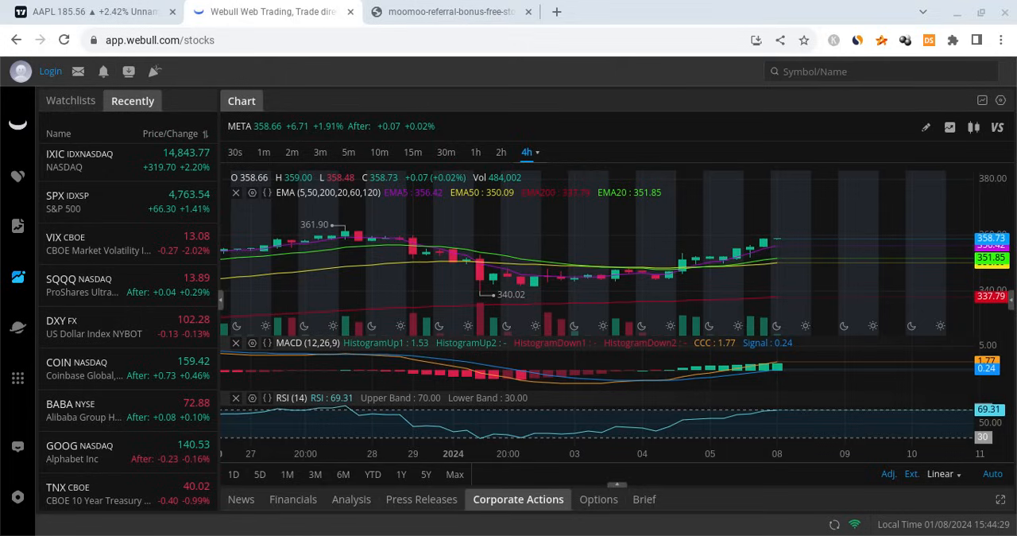
mouse_move(515, 288)
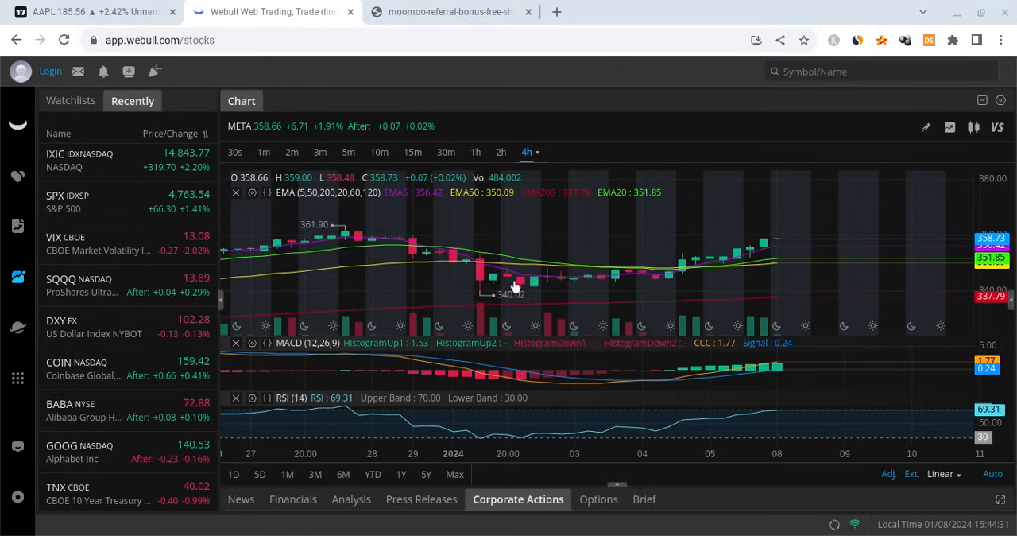
mouse_move(515, 286)
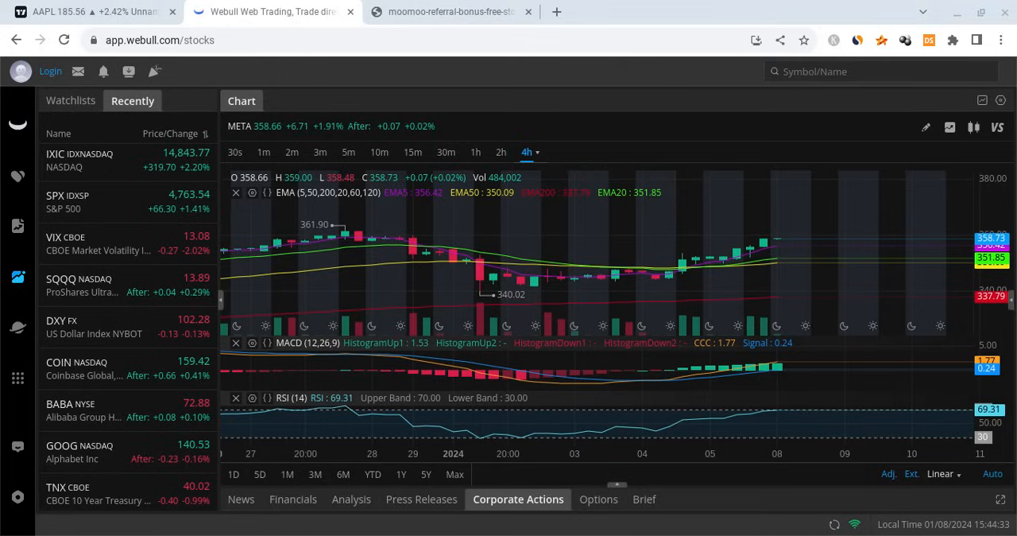